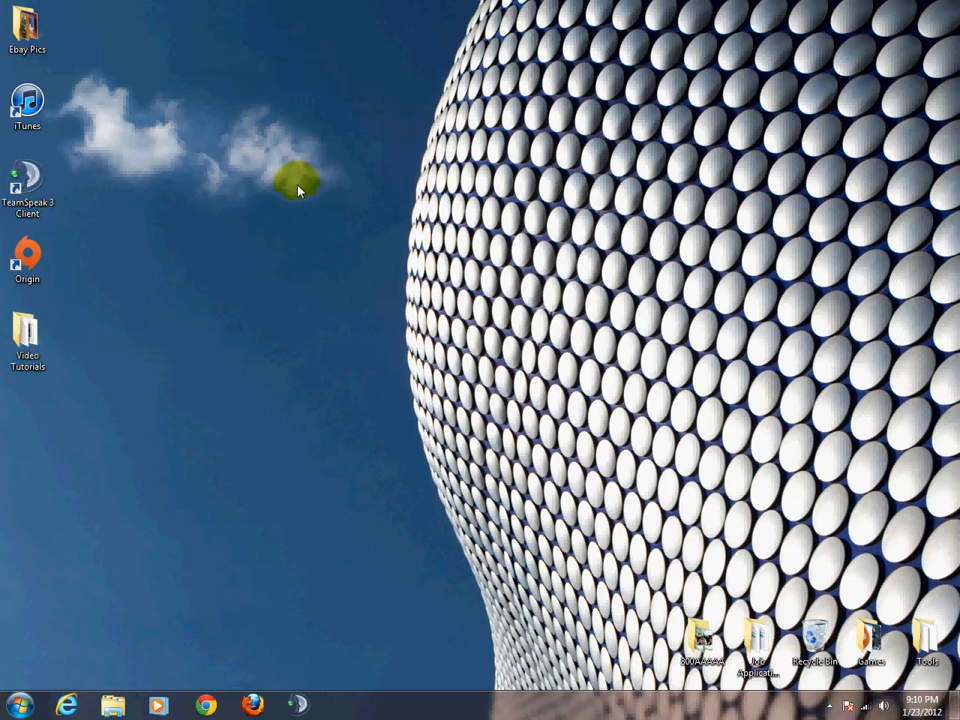
{"action": "mouse_move", "coordinate": [72, 392]}
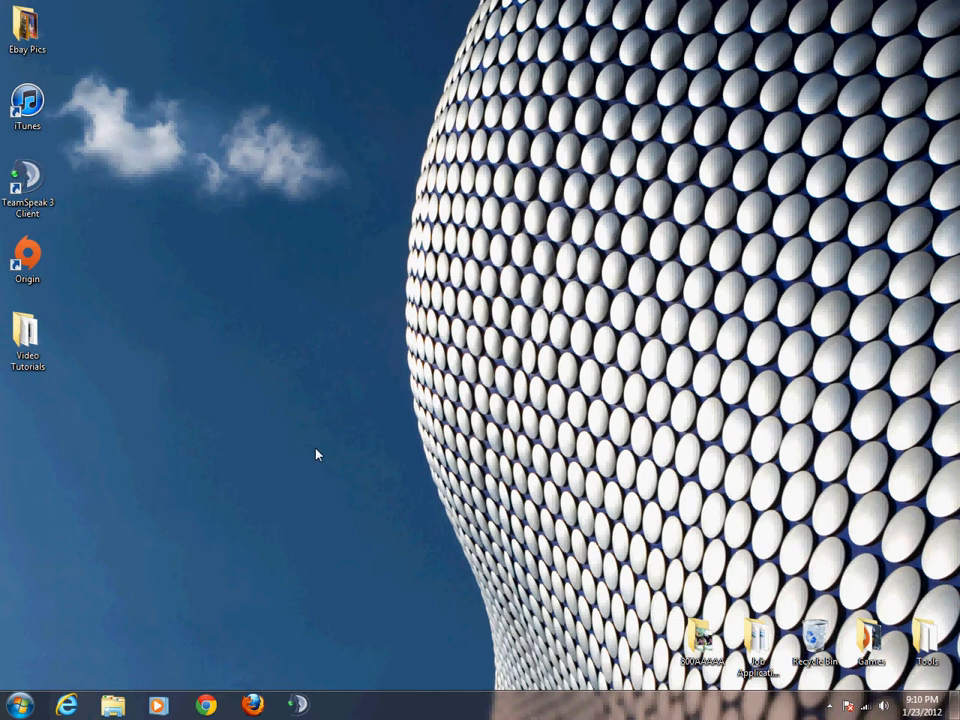
{"action": "mouse_move", "coordinate": [404, 560]}
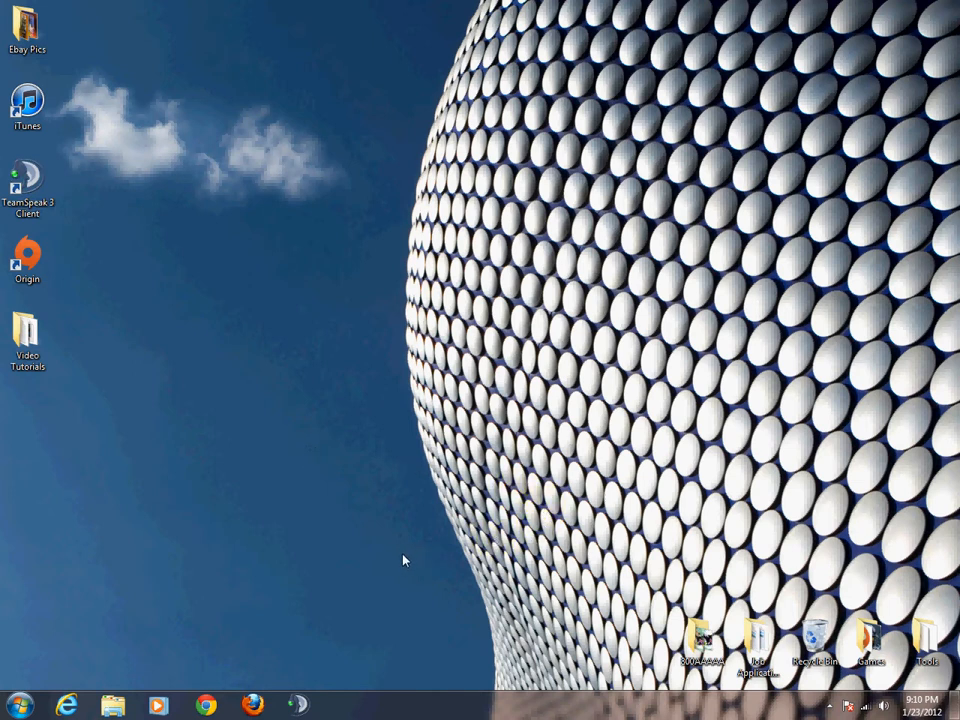
{"action": "mouse_move", "coordinate": [364, 564]}
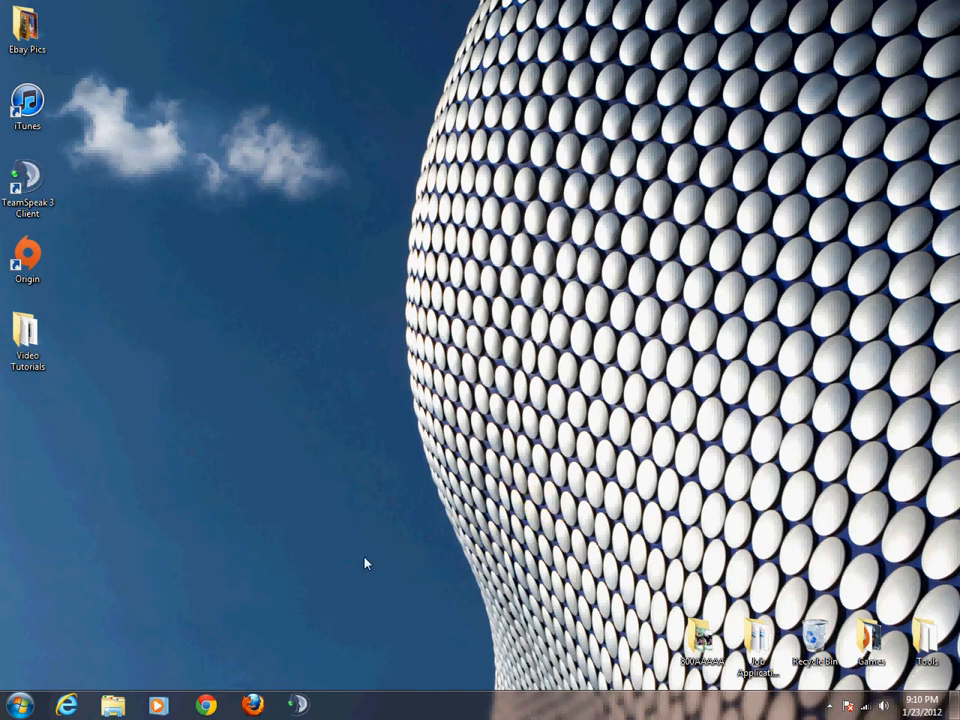
{"action": "mouse_move", "coordinate": [326, 570]}
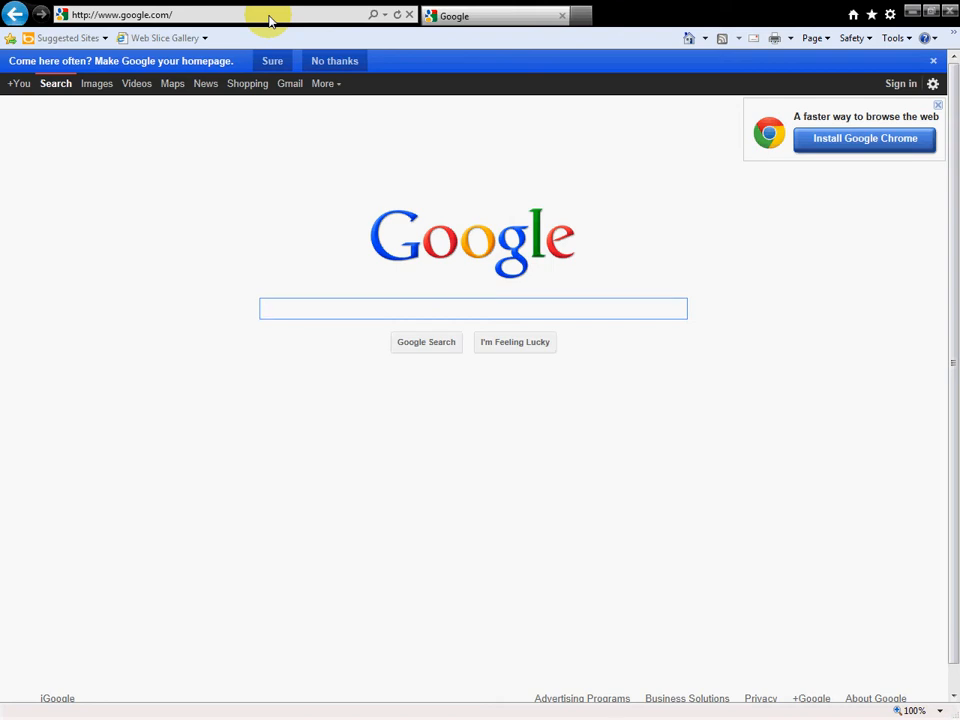
Select Sign in on the Google homepage to head toward the Google Accounts page.
{"action": "left_click", "coordinate": [472, 308]}
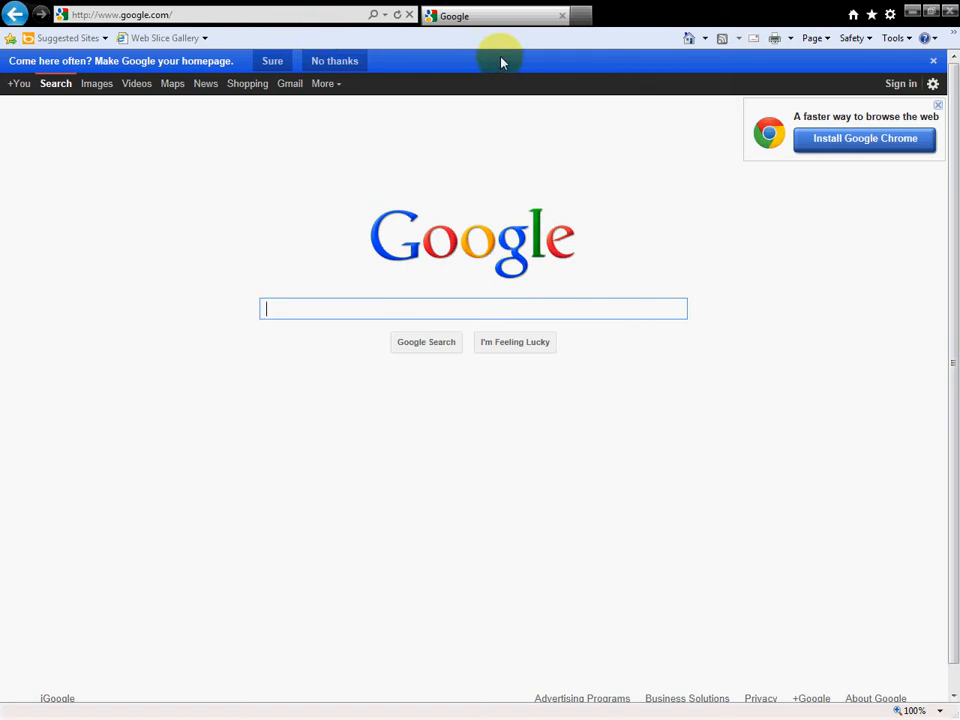
{"action": "mouse_move", "coordinate": [720, 84]}
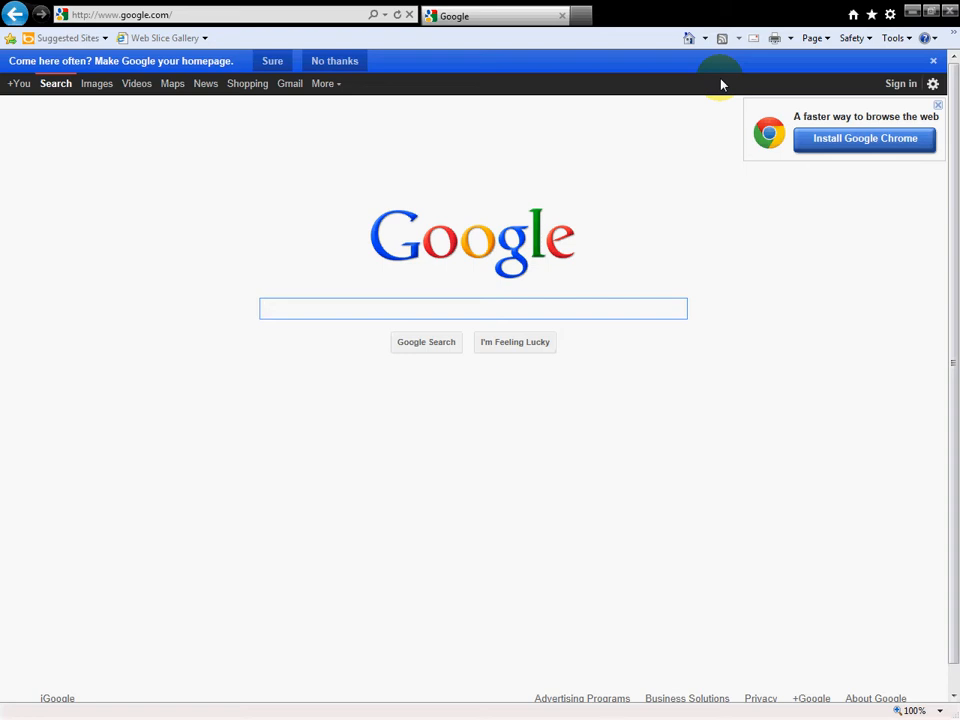
{"action": "mouse_move", "coordinate": [830, 84]}
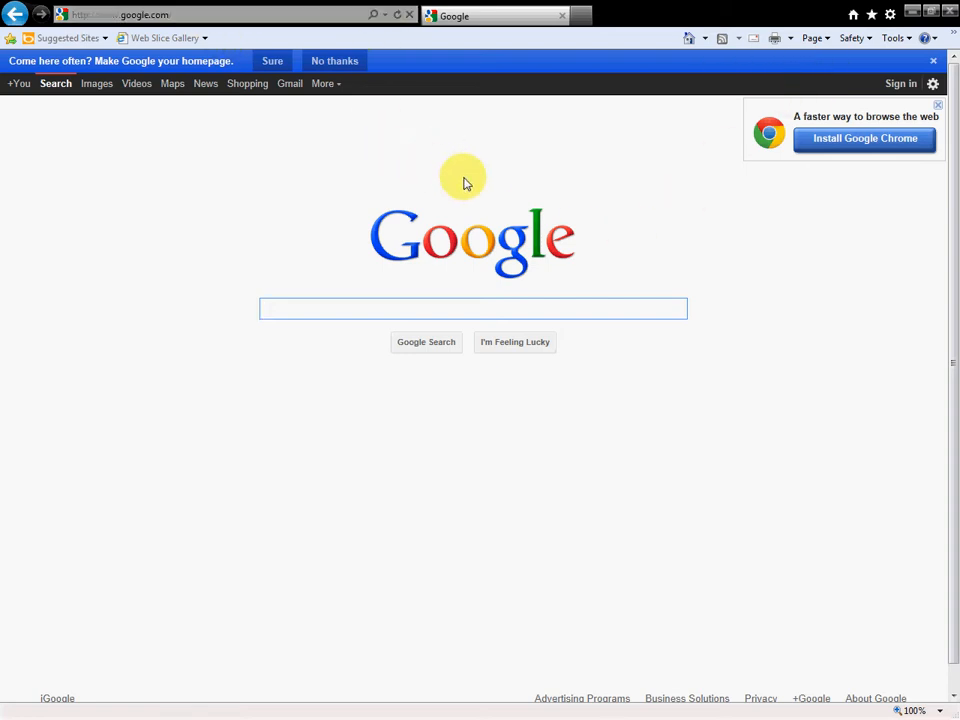
{"action": "mouse_move", "coordinate": [596, 148]}
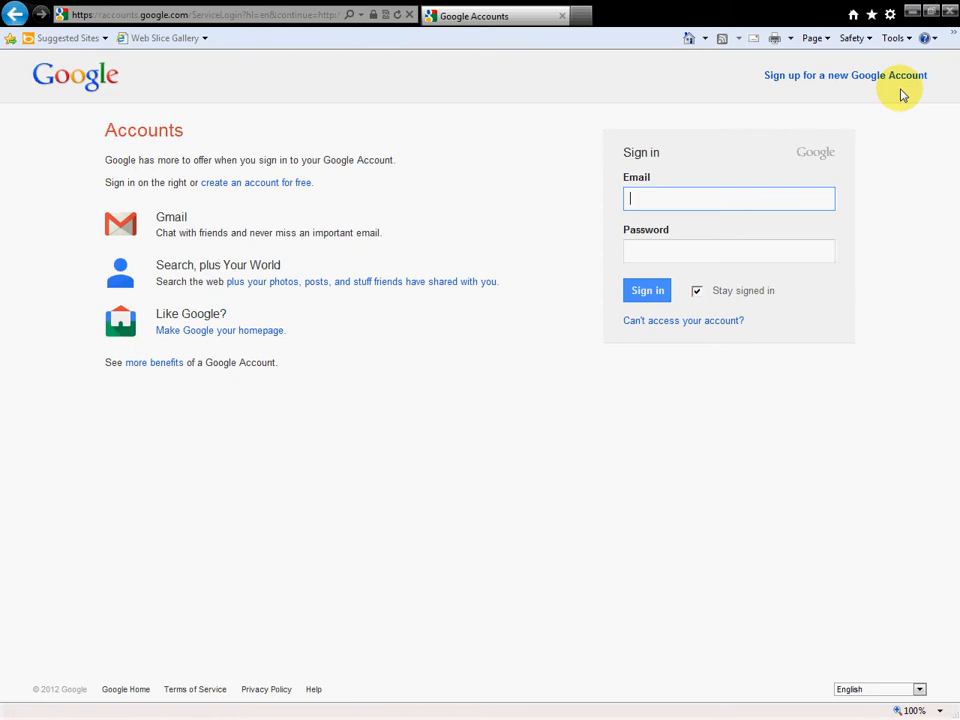
{"action": "mouse_move", "coordinate": [476, 322]}
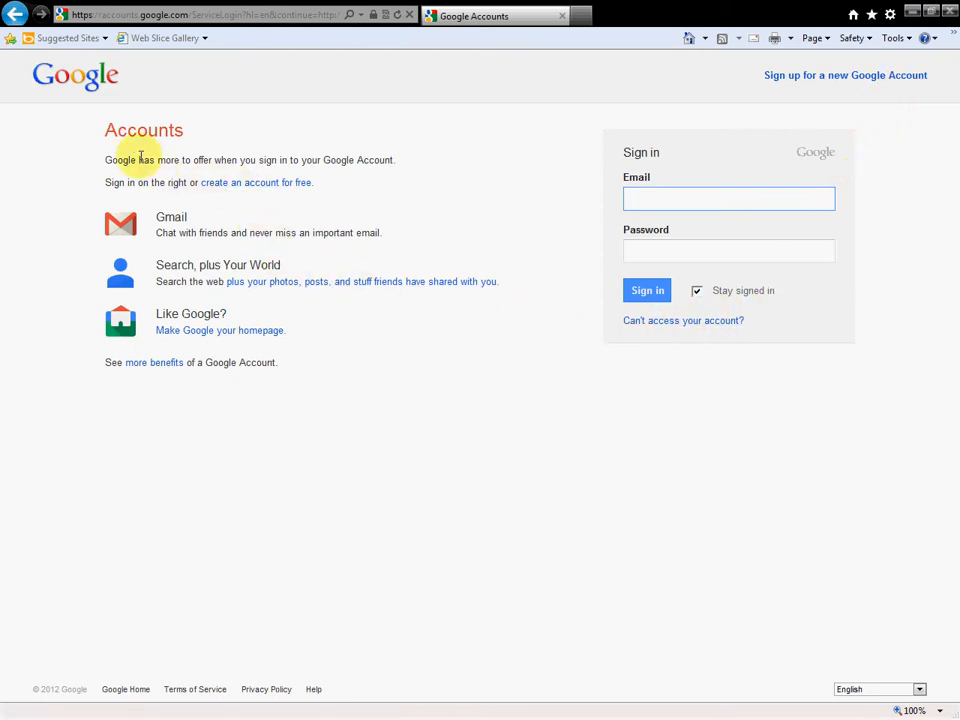
{"action": "mouse_move", "coordinate": [232, 188]}
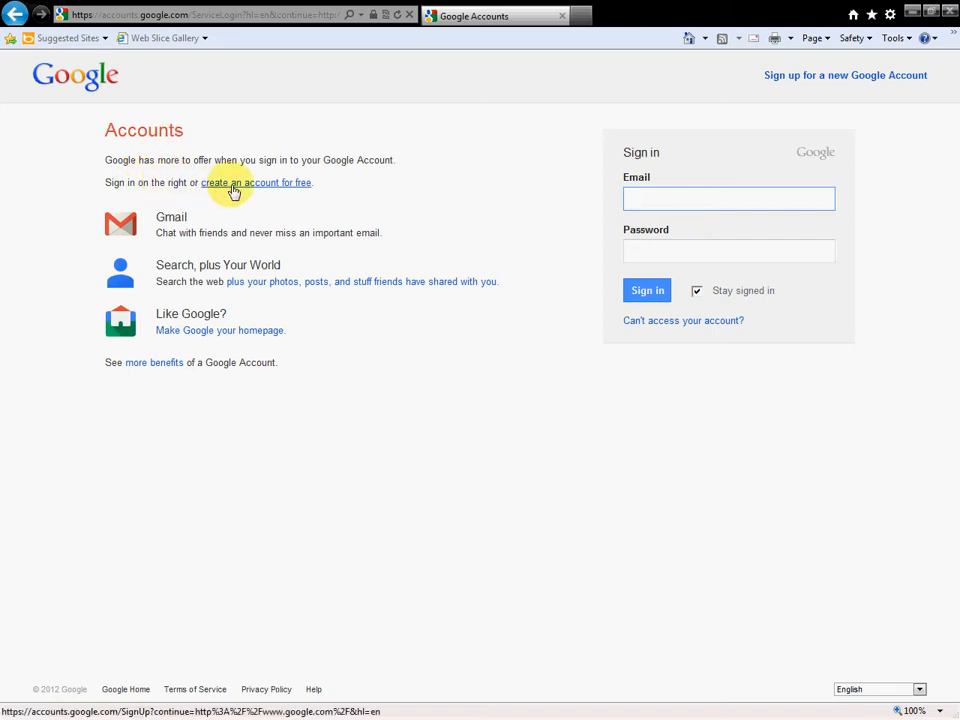
{"action": "mouse_move", "coordinate": [248, 188]}
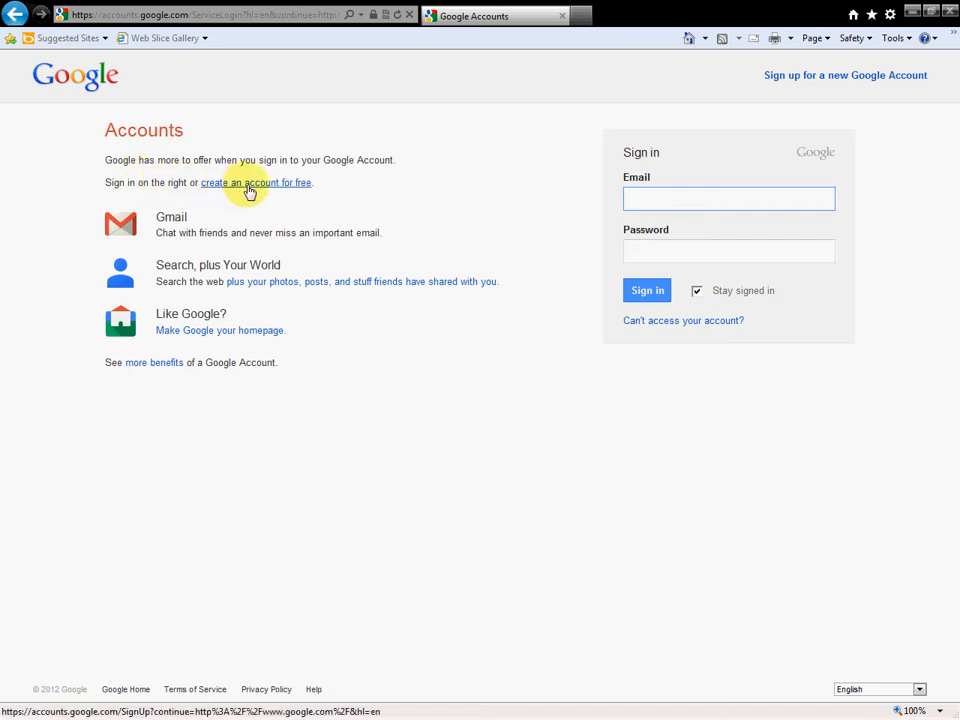
Start a new free Google account and fill in the first and last name (Wagner).
{"action": "left_click", "coordinate": [256, 182]}
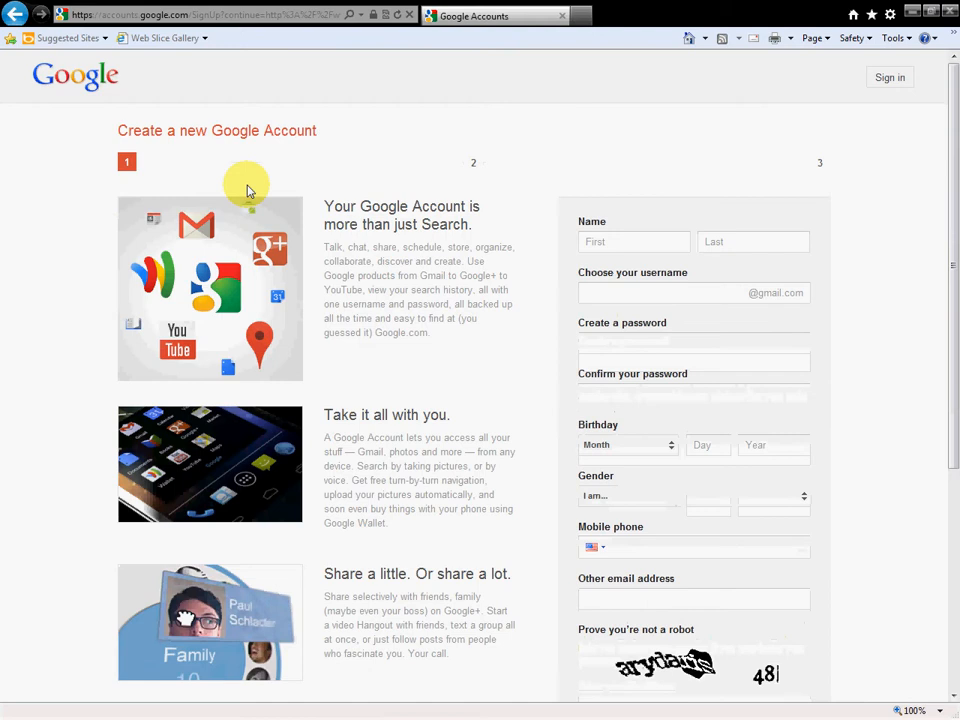
{"action": "left_click", "coordinate": [634, 240]}
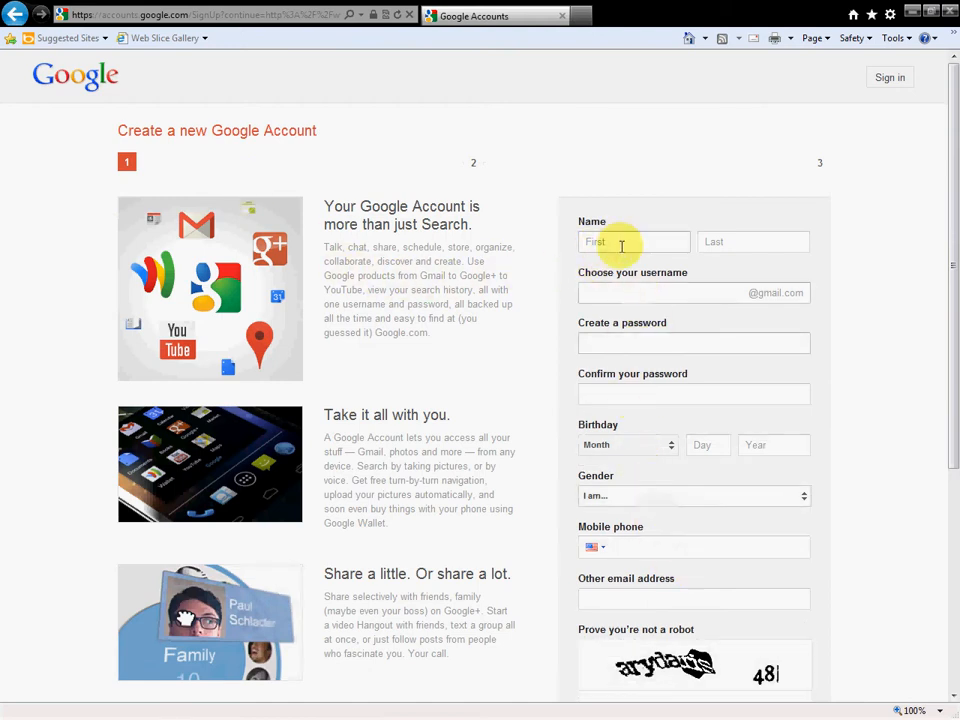
{"action": "left_click", "coordinate": [632, 240]}
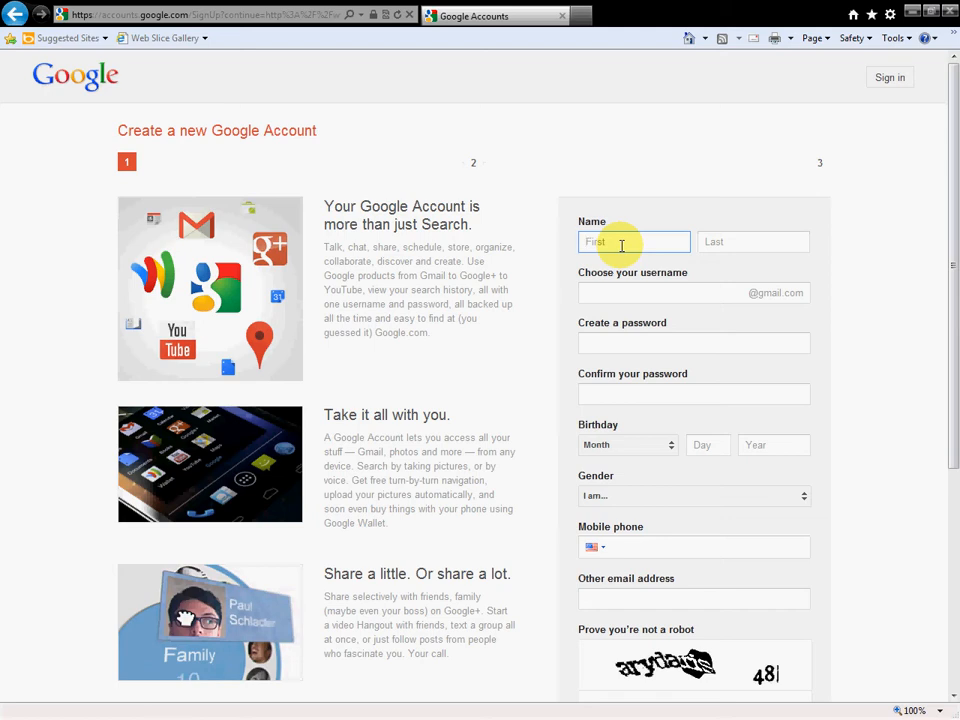
{"action": "type", "text": "Wagner"}
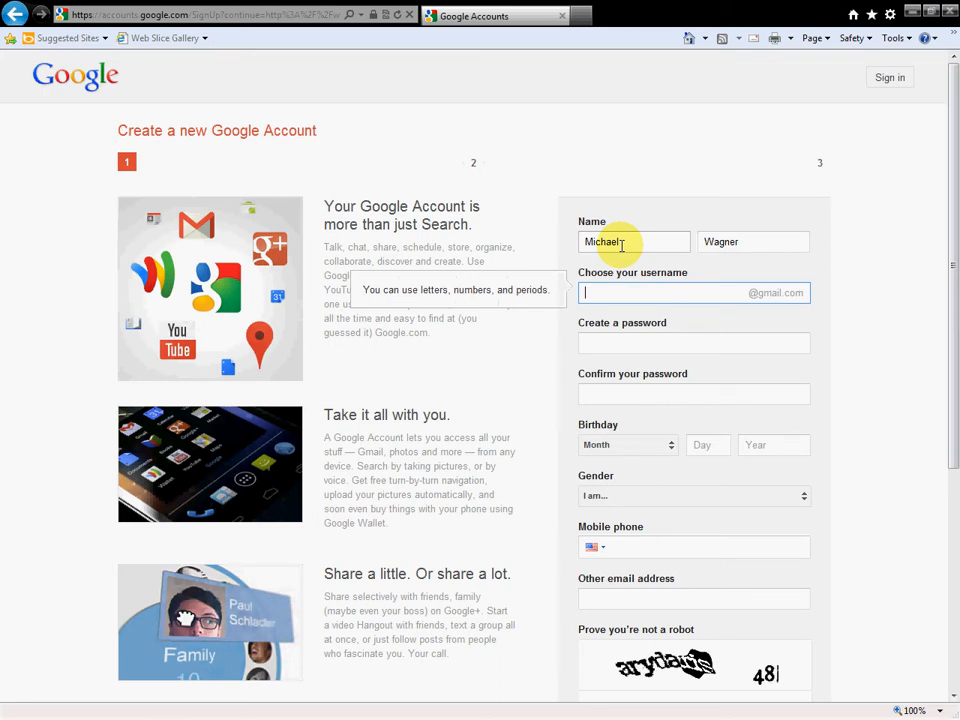
{"action": "type", "text": "M"}
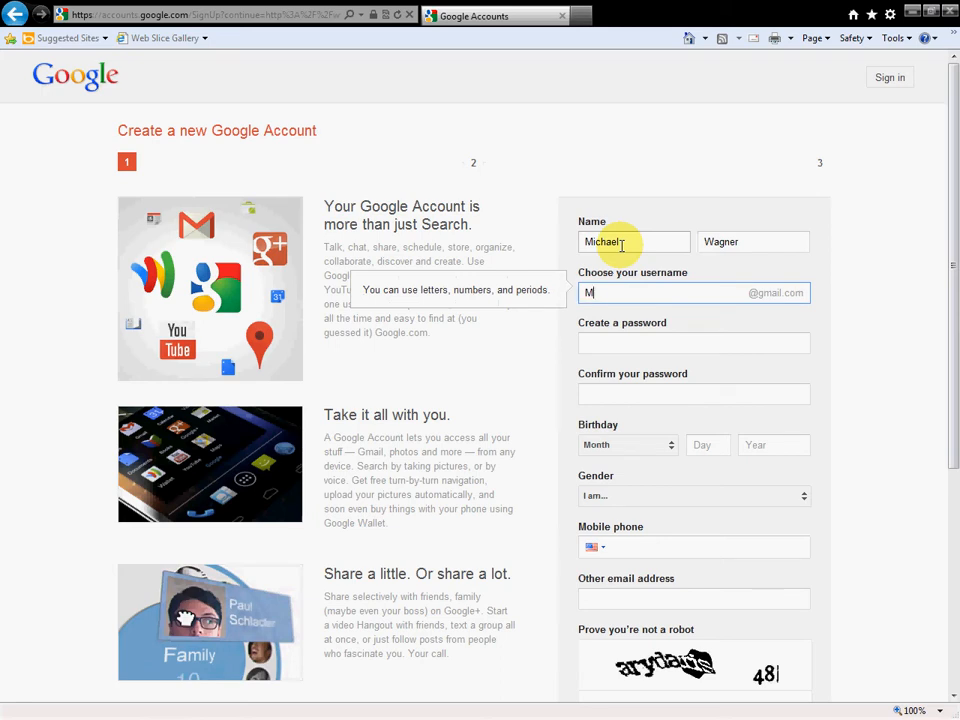
{"action": "type", "text": "isterWagner"}
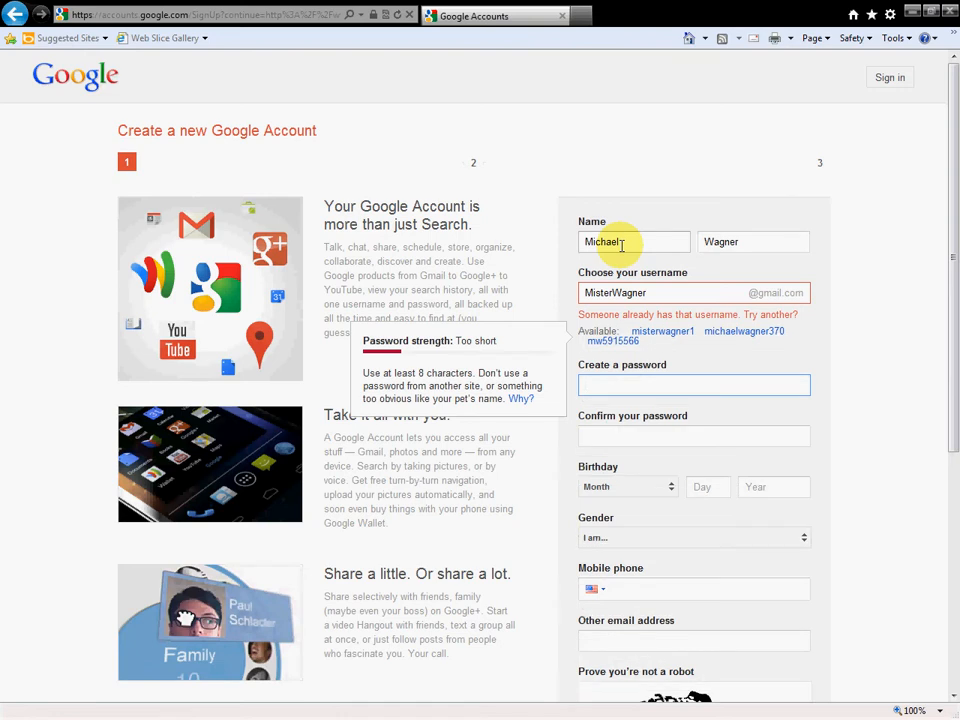
{"action": "left_click", "coordinate": [690, 292]}
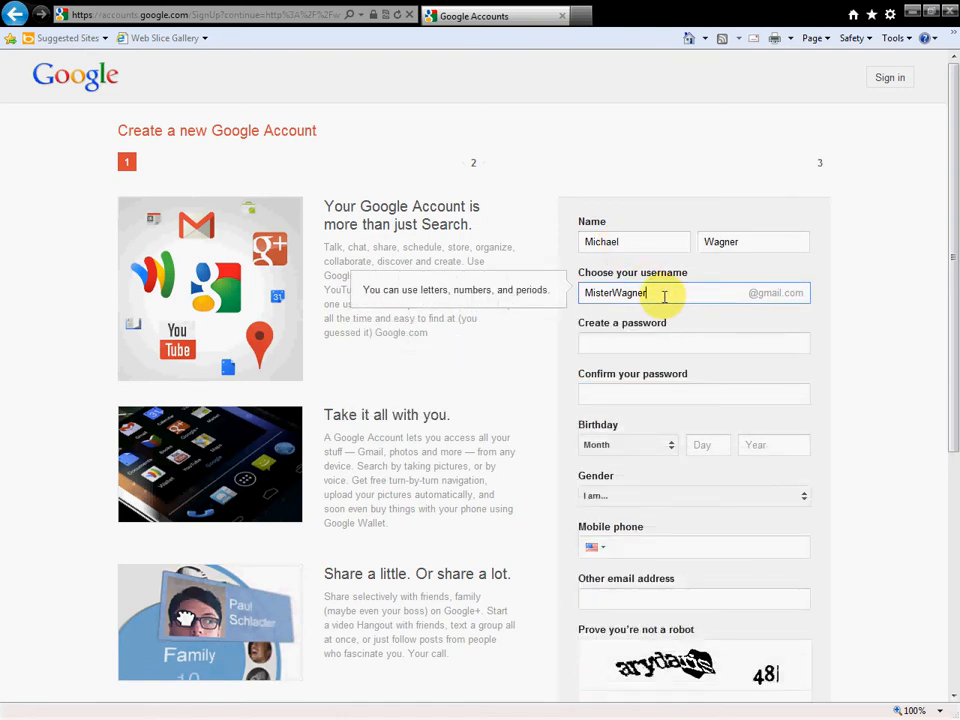
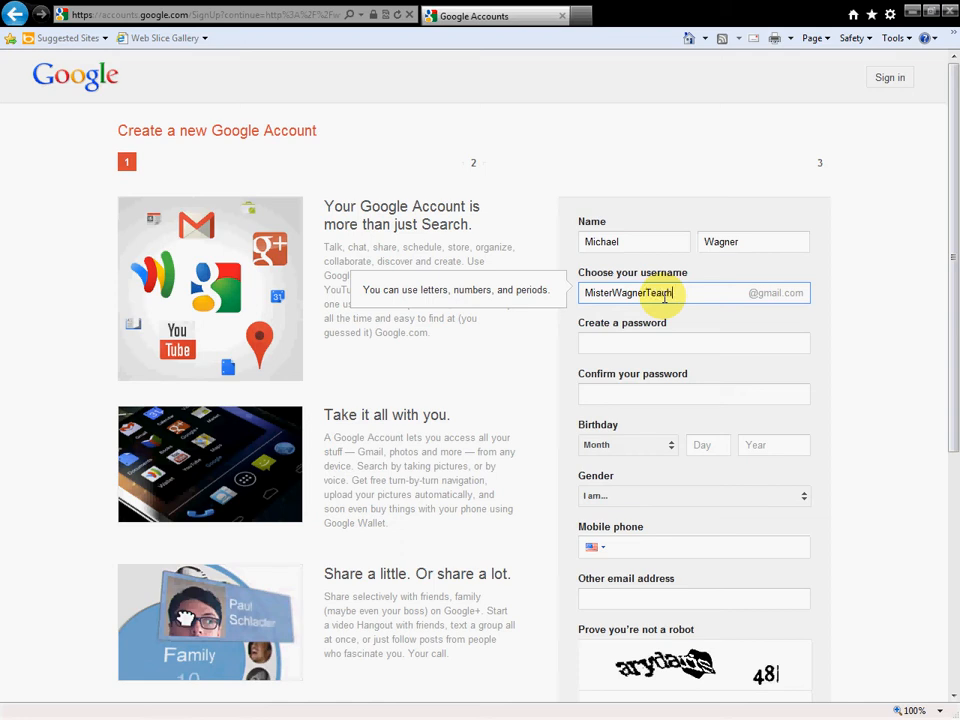
{"action": "left_click", "coordinate": [694, 344]}
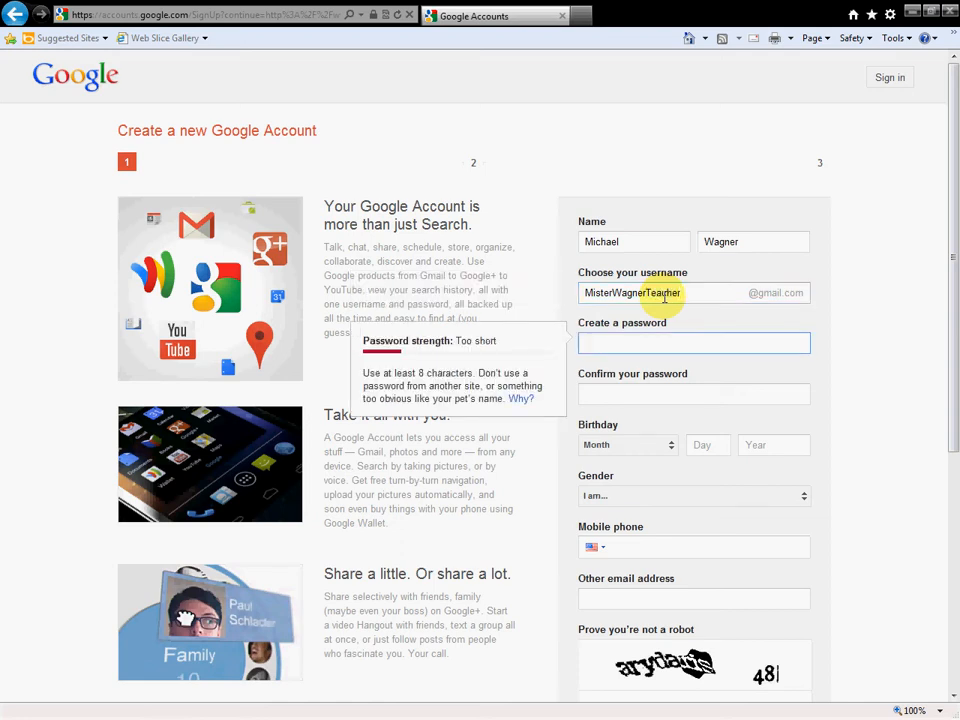
{"action": "left_click", "coordinate": [694, 344]}
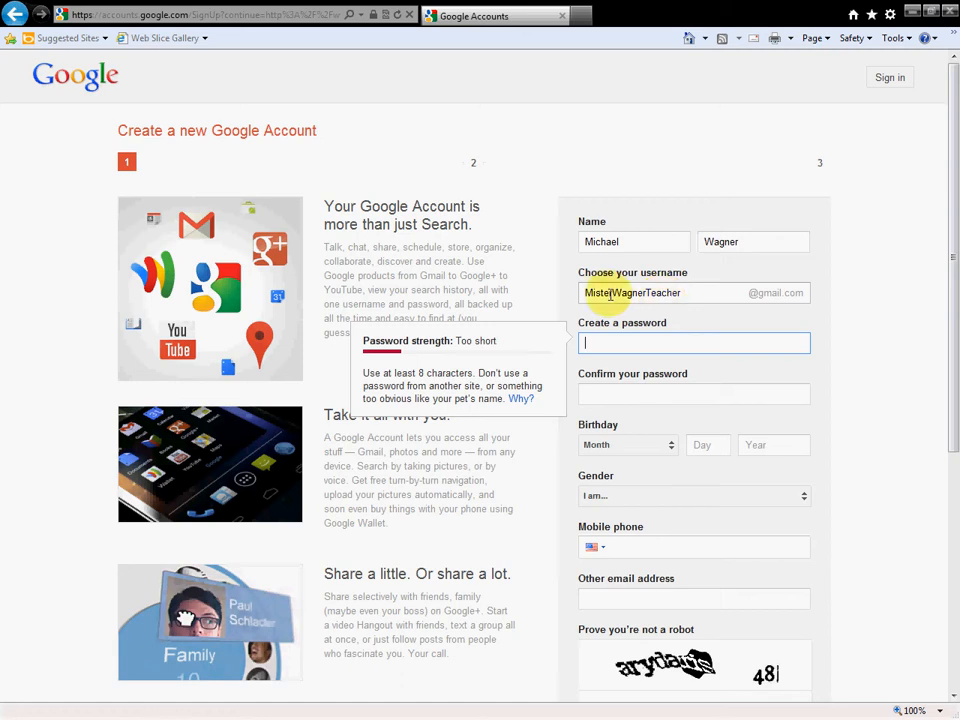
{"action": "left_click", "coordinate": [650, 292]}
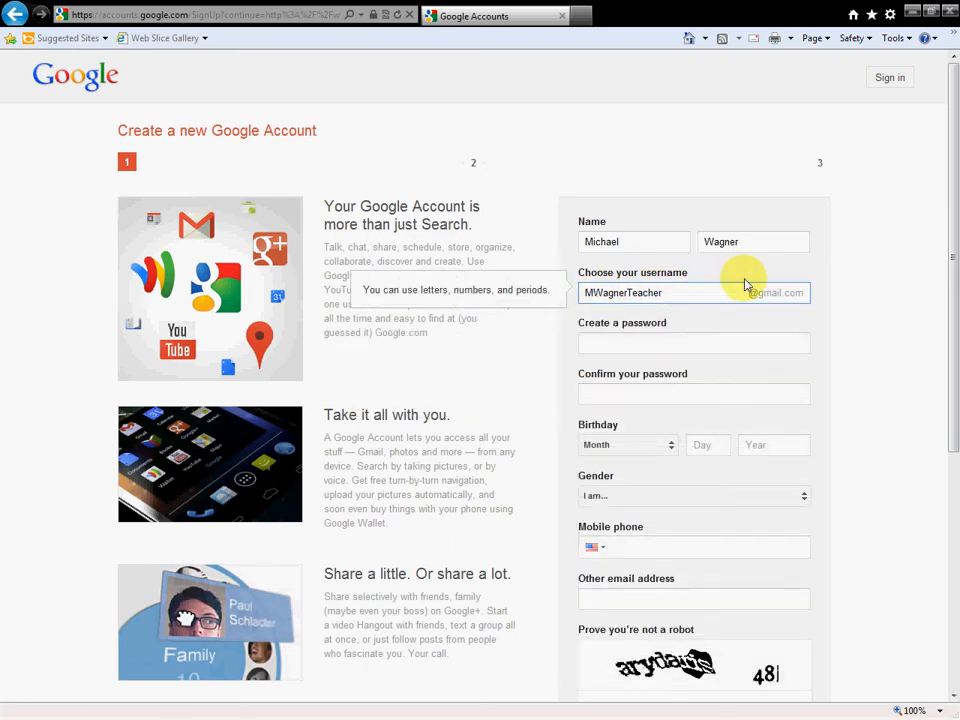
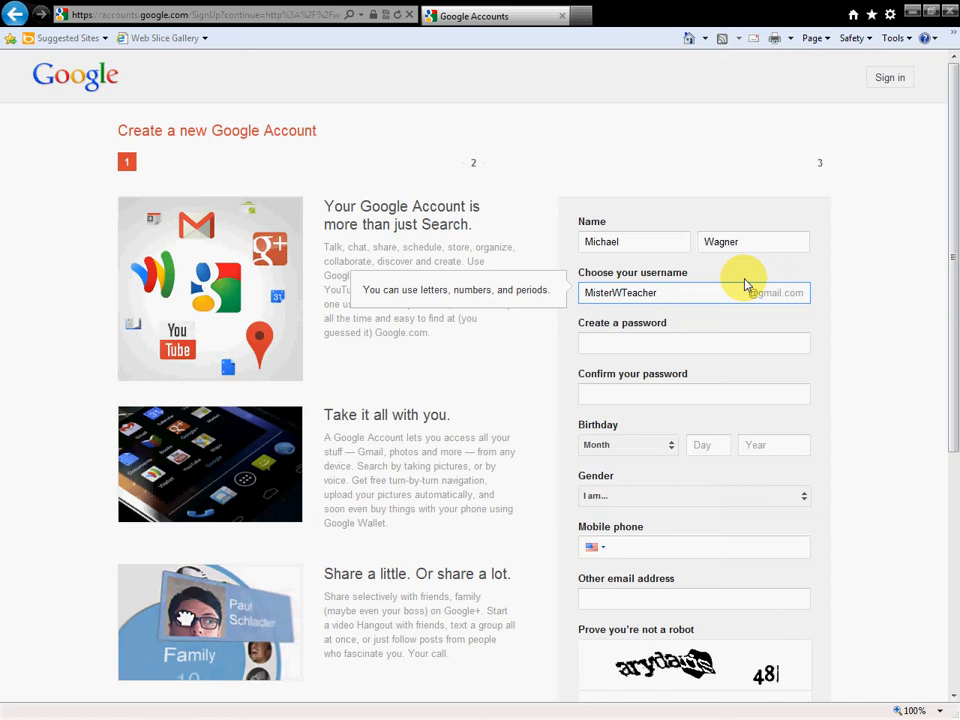
{"action": "left_click", "coordinate": [694, 344]}
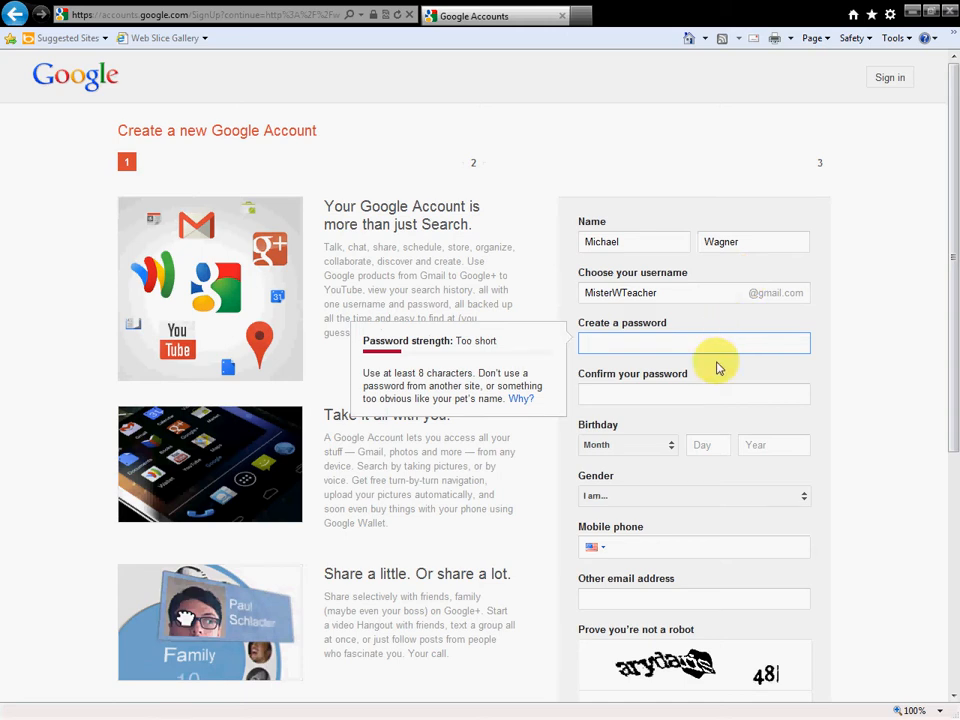
{"action": "left_click", "coordinate": [694, 344]}
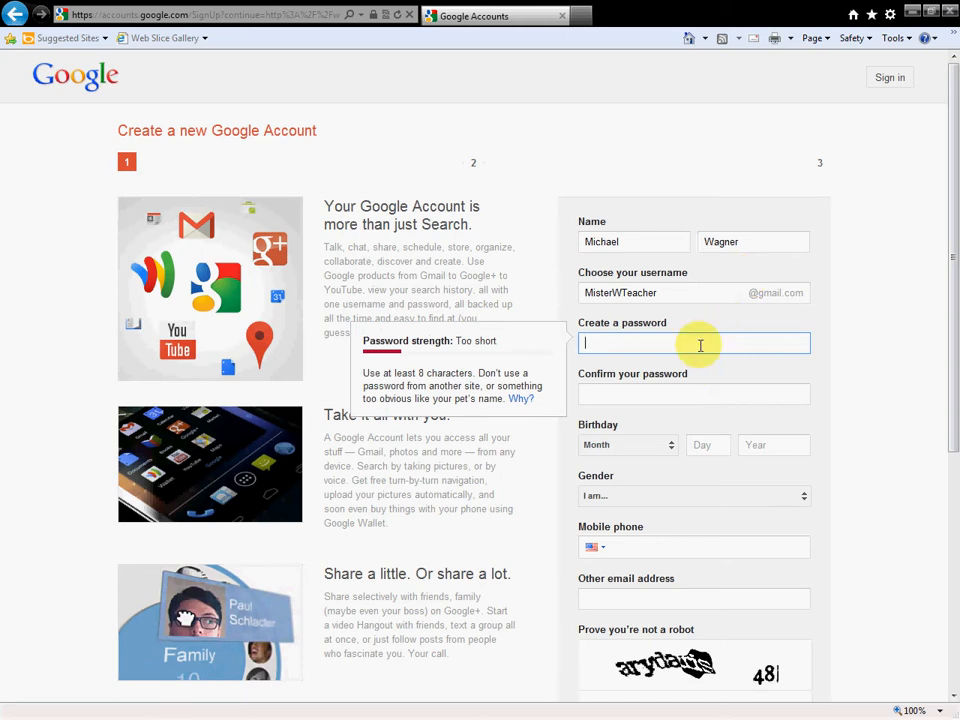
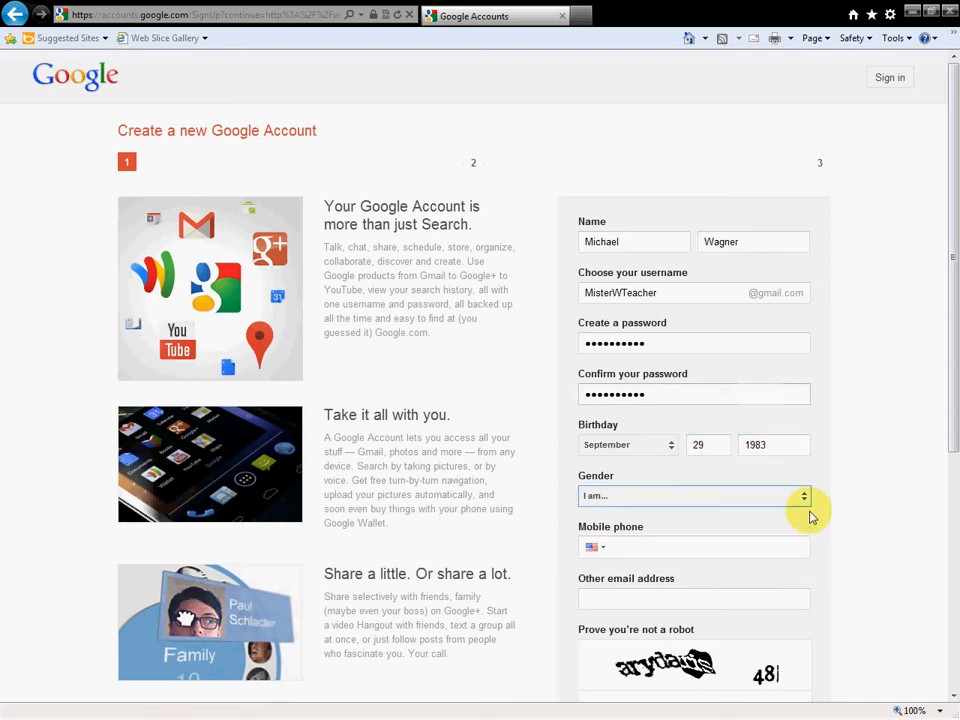
{"action": "left_click", "coordinate": [694, 496]}
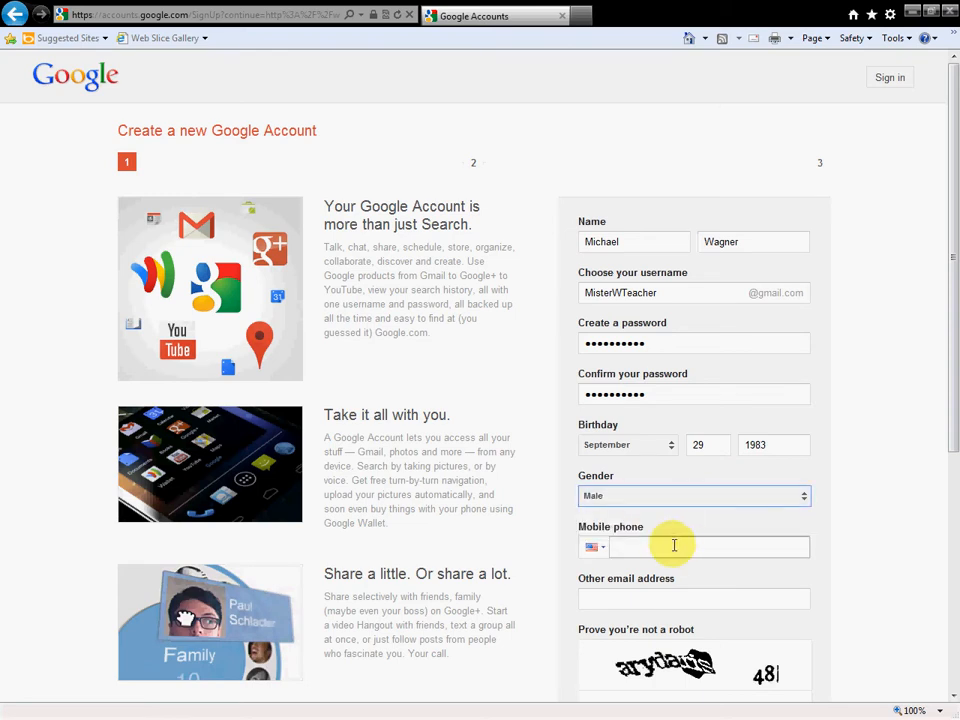
{"action": "left_click", "coordinate": [700, 546]}
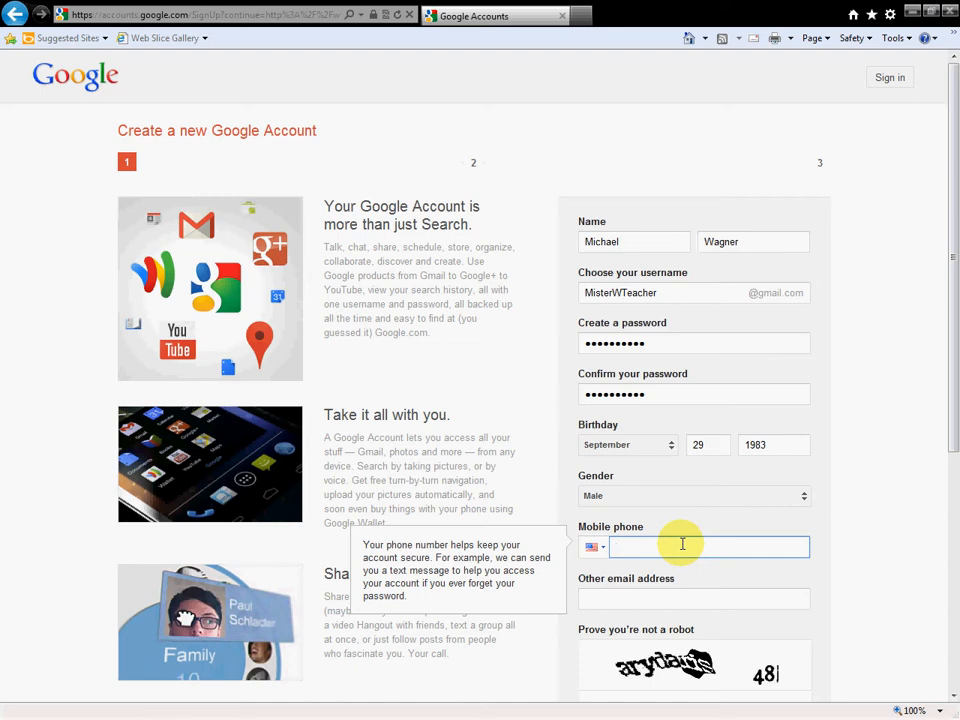
{"action": "scroll", "scroll_direction": "down", "scroll_amount": 3}
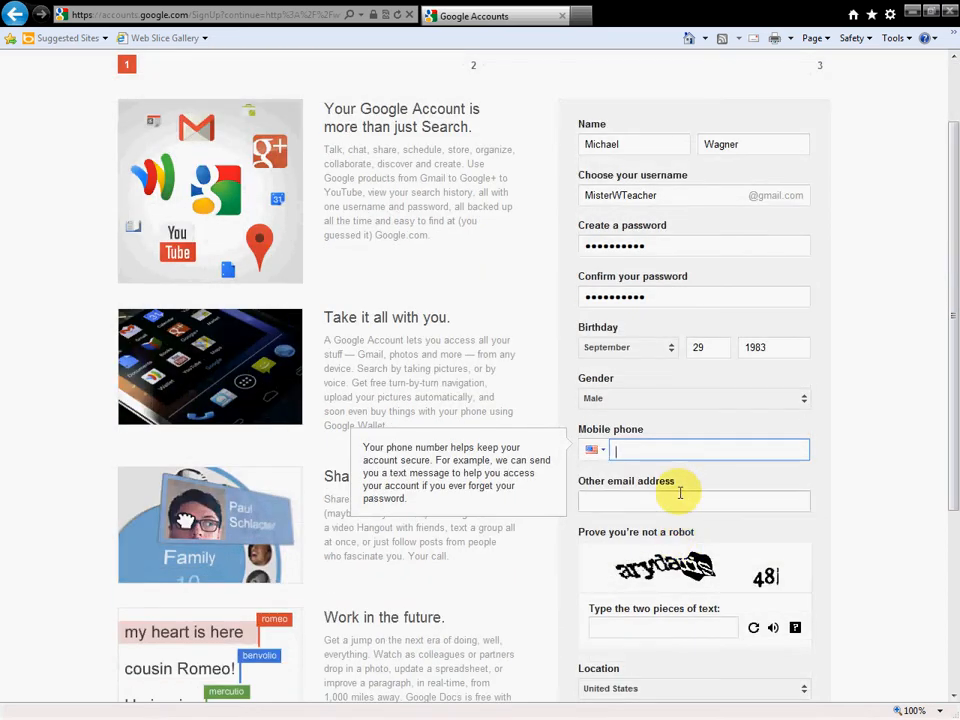
Fill in the alternate email address and the two captcha verification words.
{"action": "left_click", "coordinate": [692, 500]}
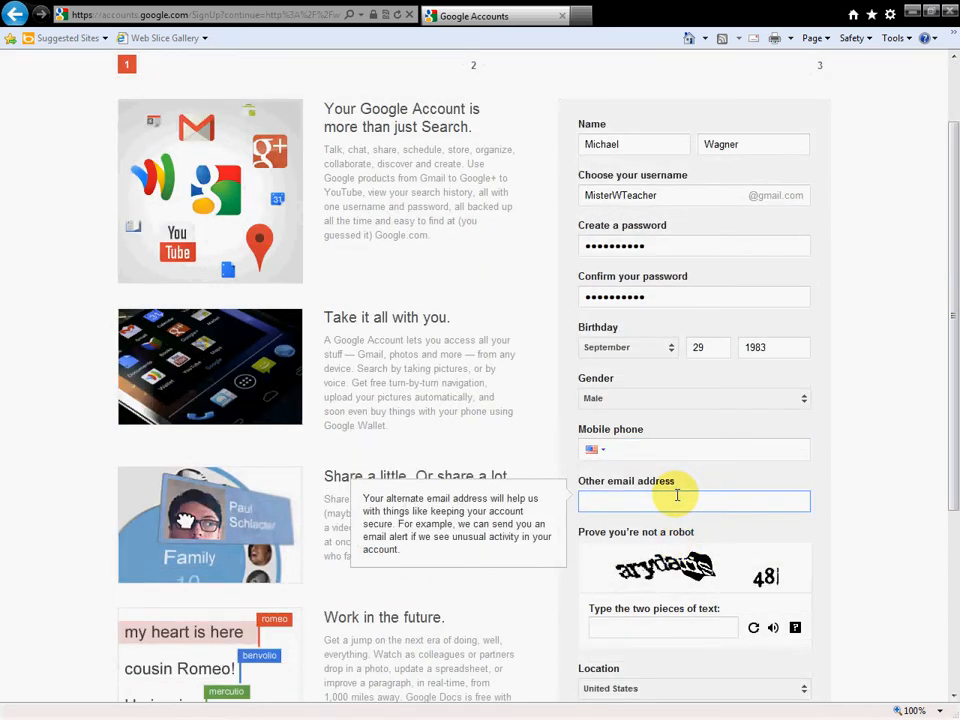
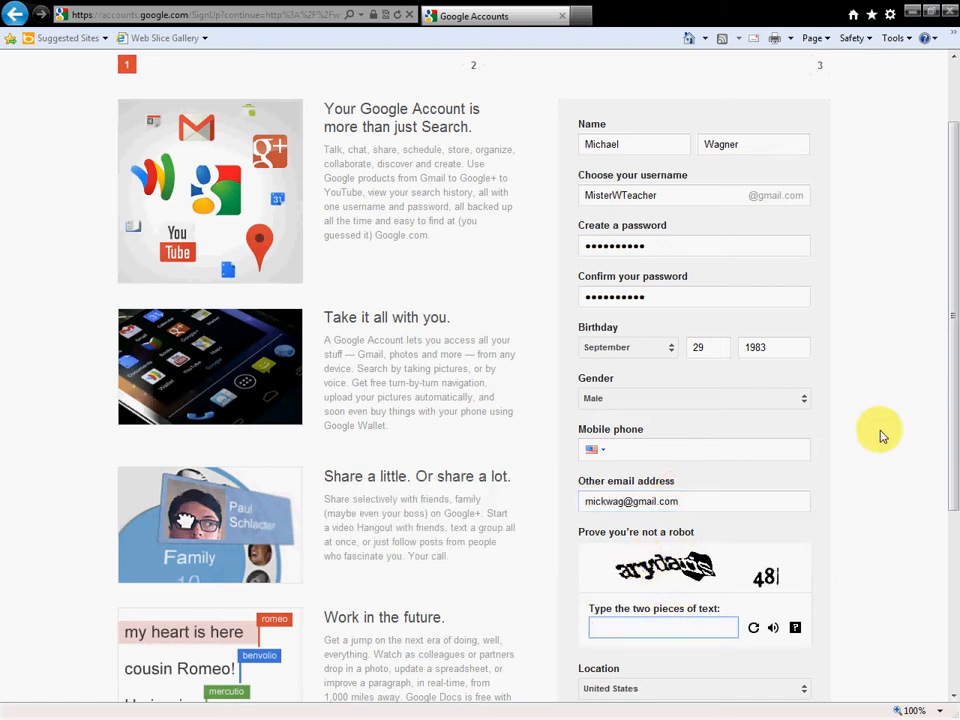
{"action": "type", "text": "arydaris"}
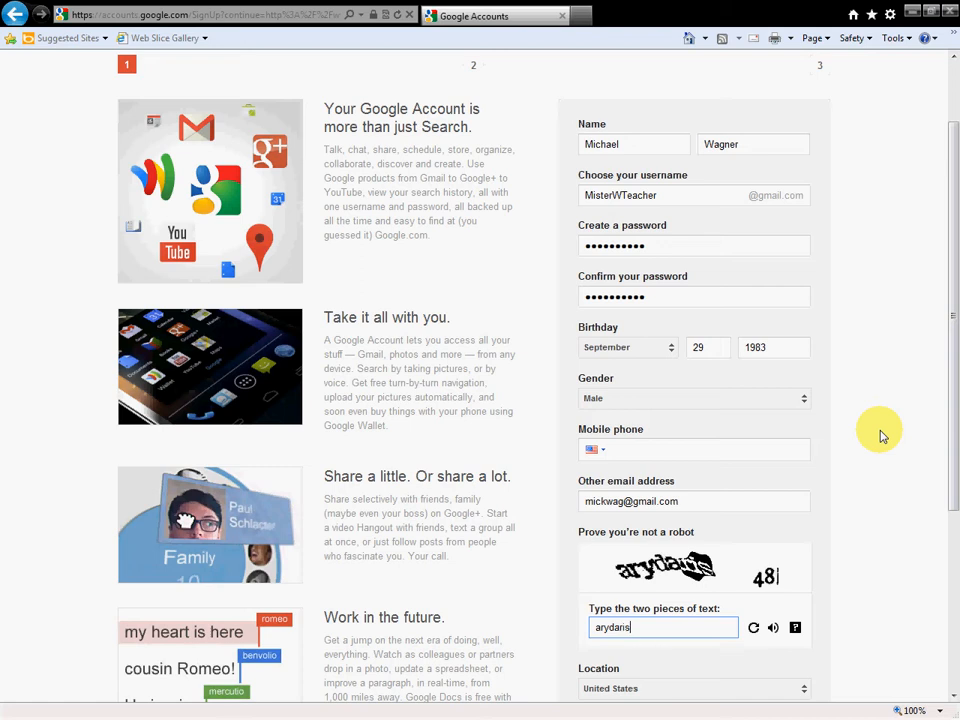
{"action": "type", "text": "48"}
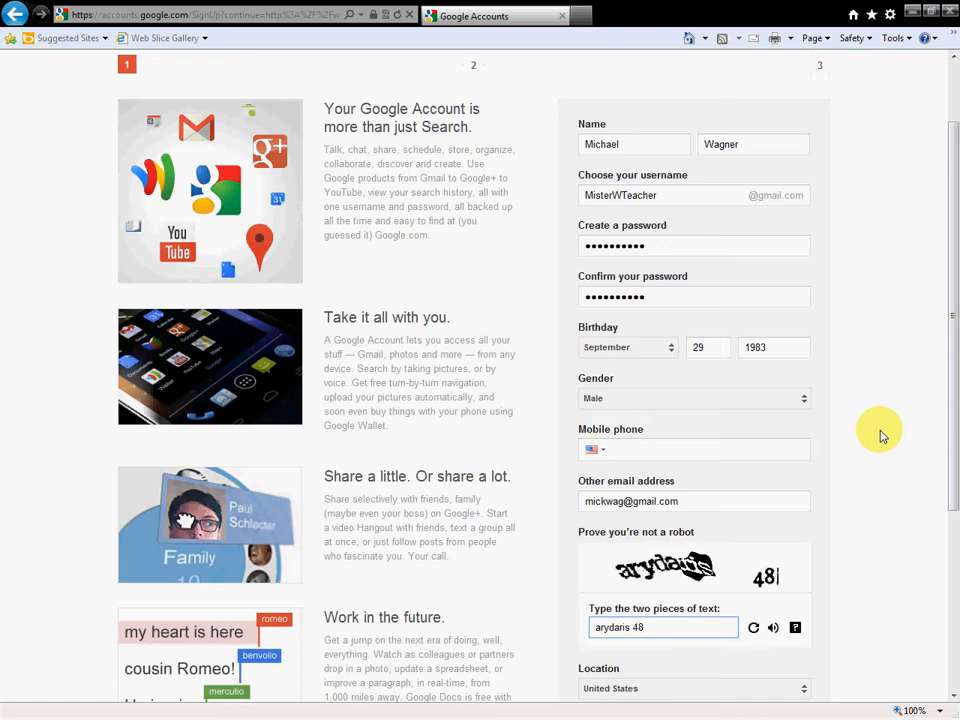
Agree to the Terms of Service, leave ad personalization unchecked, and submit with Next step.
{"action": "scroll", "scroll_direction": "down", "scroll_amount": 3}
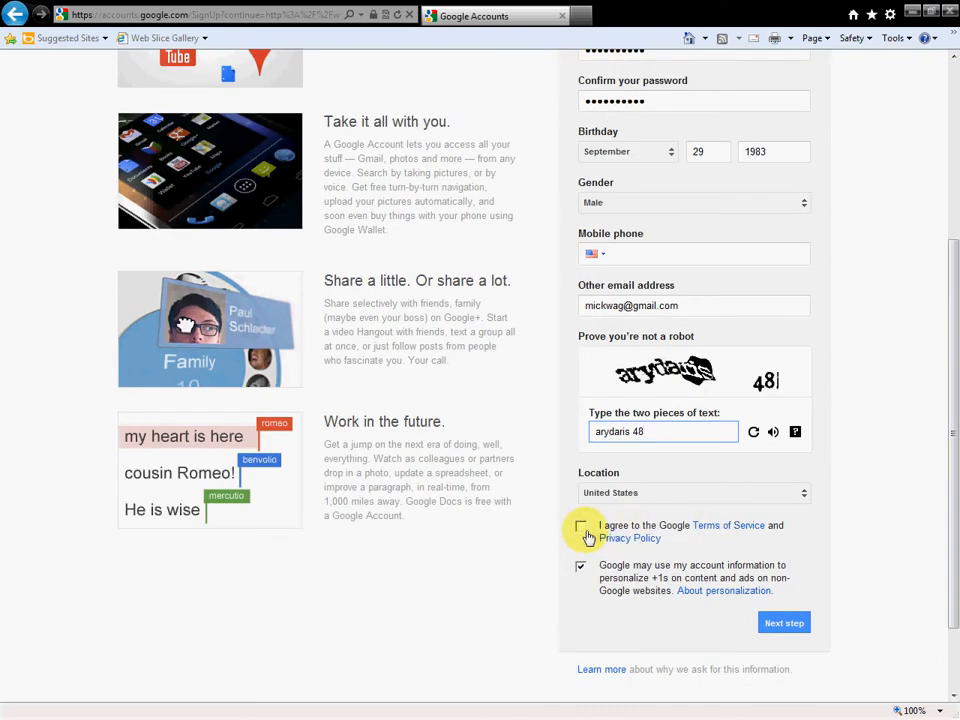
{"action": "left_click", "coordinate": [580, 524]}
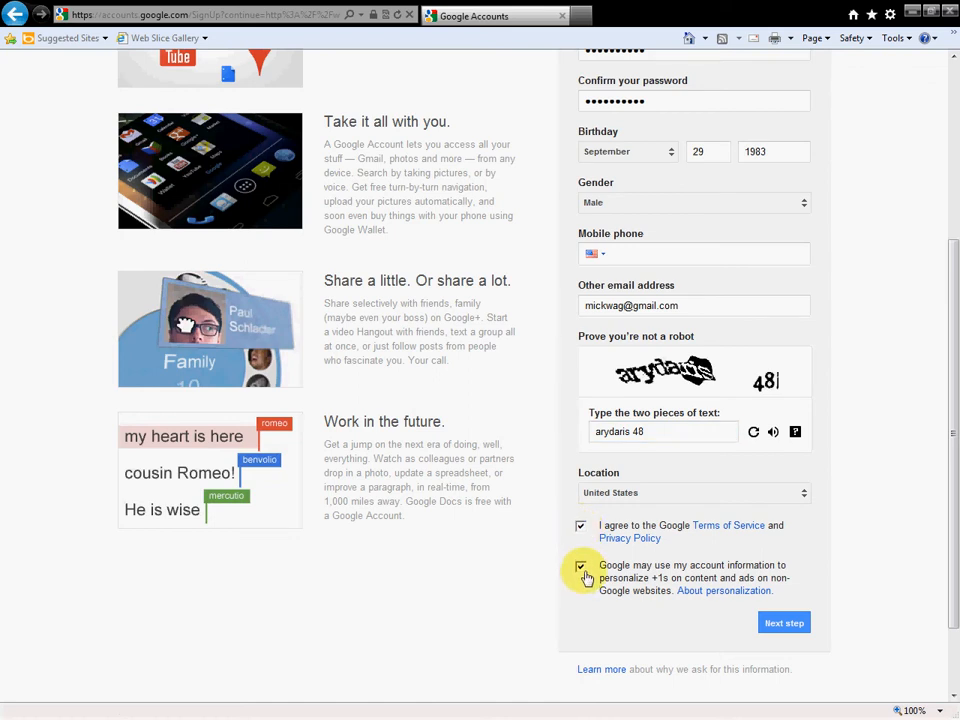
{"action": "left_click", "coordinate": [580, 568]}
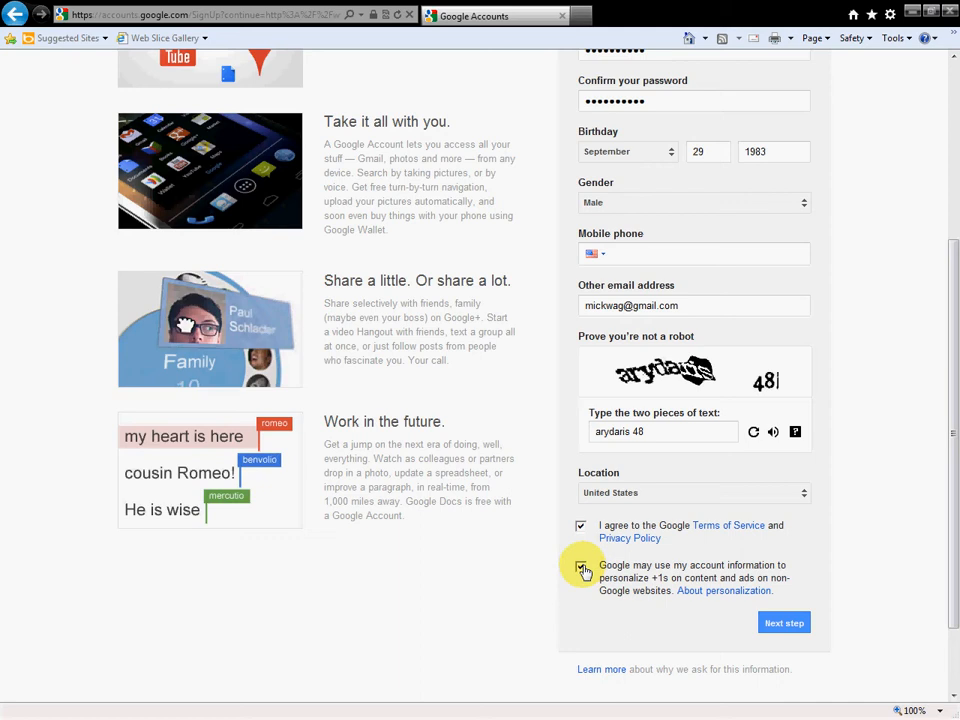
{"action": "left_click", "coordinate": [580, 566]}
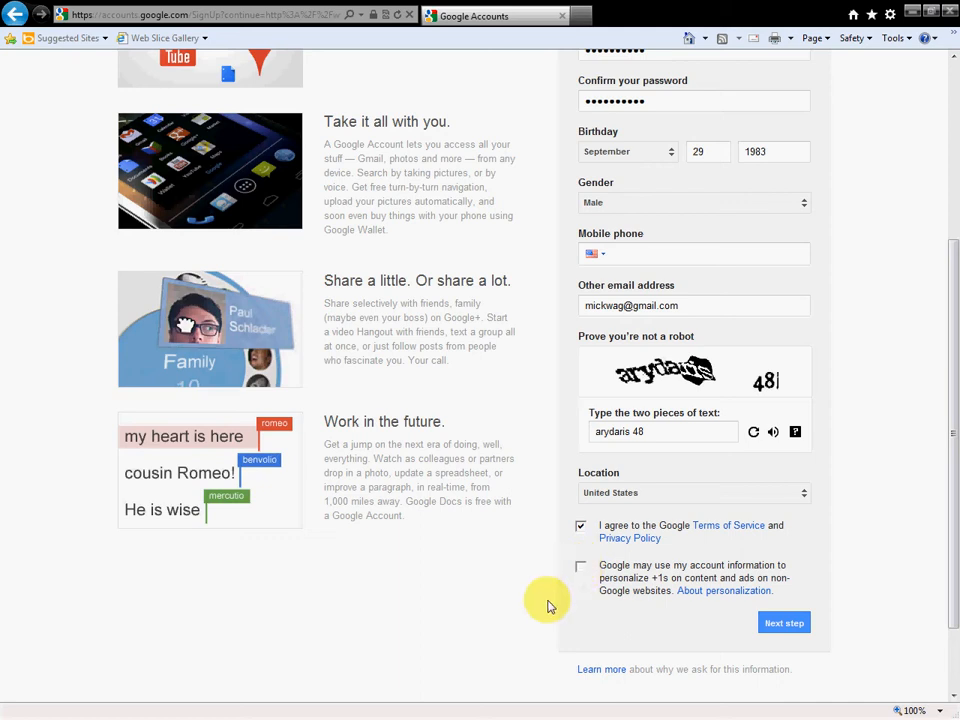
{"action": "mouse_move", "coordinate": [550, 604]}
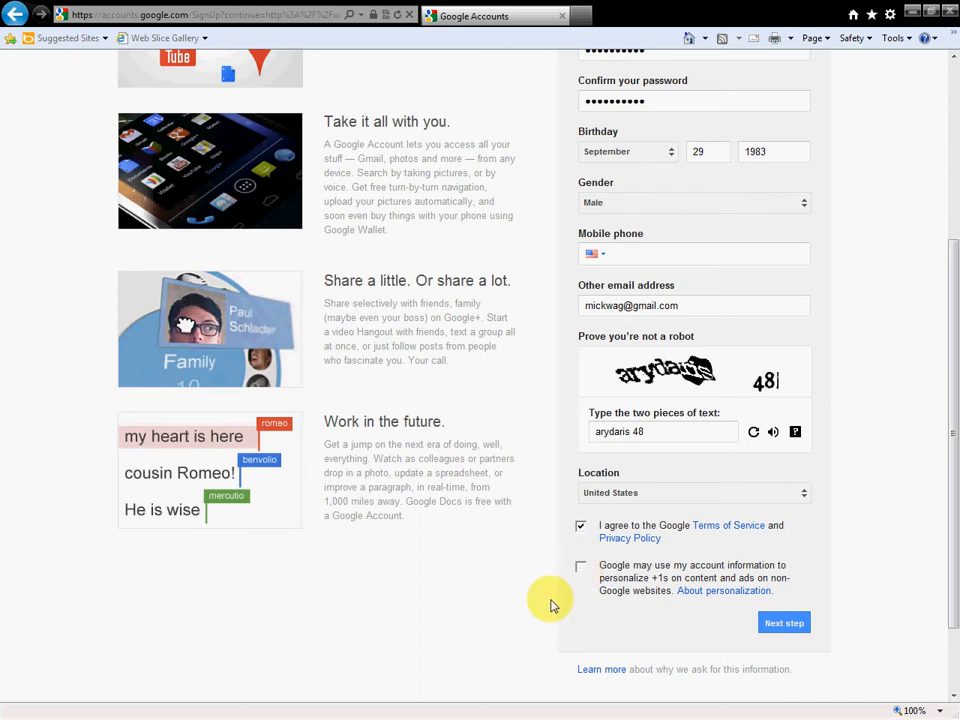
{"action": "scroll", "scroll_direction": "up", "scroll_amount": 3}
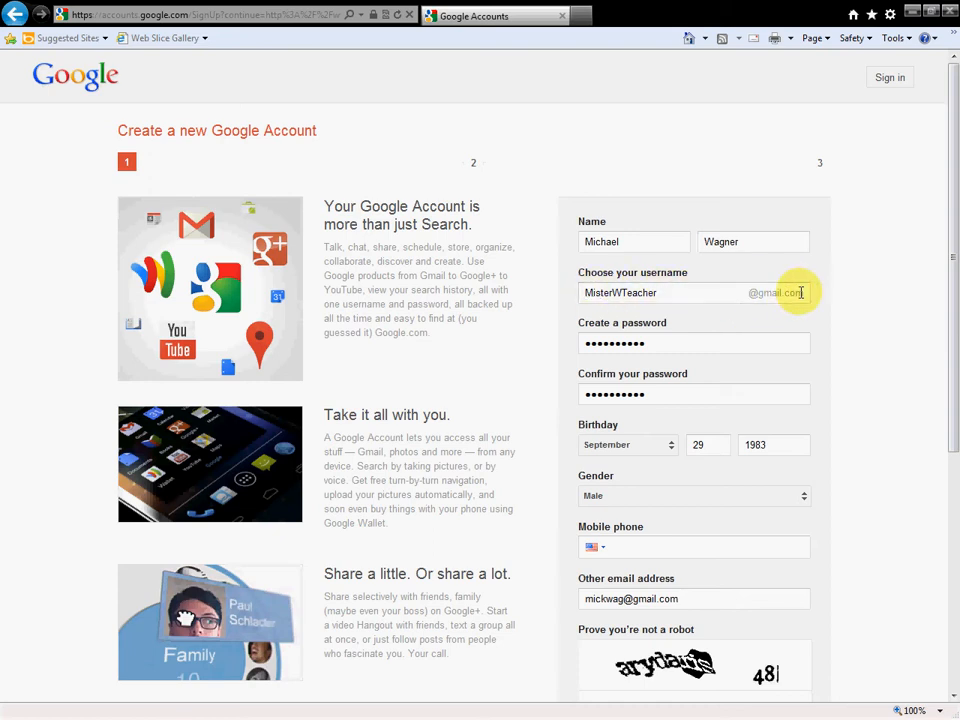
{"action": "mouse_move", "coordinate": [844, 334]}
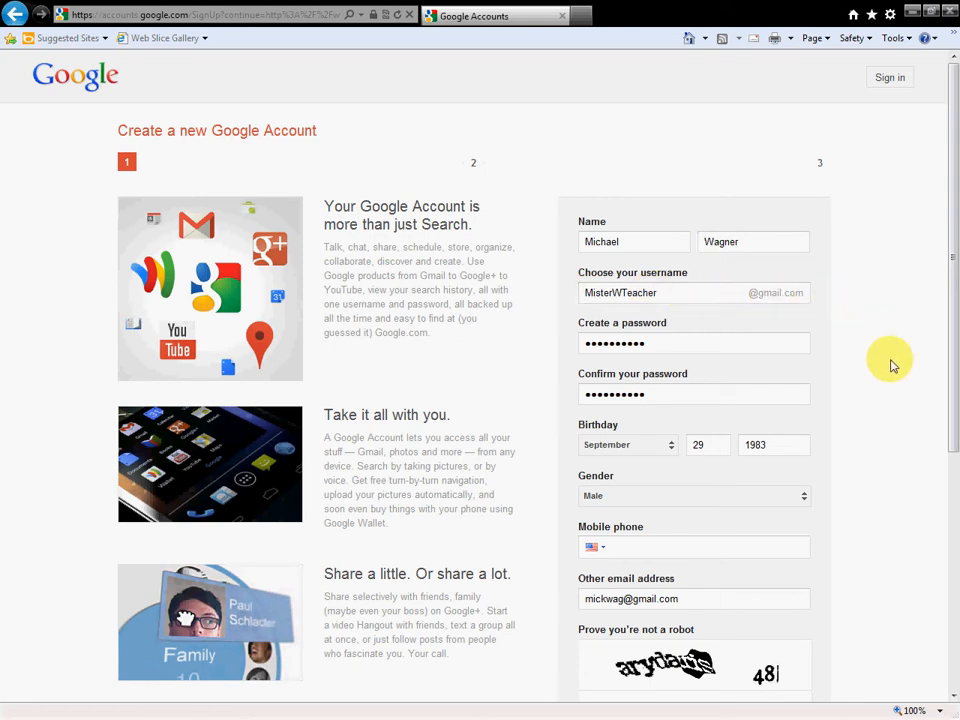
{"action": "scroll", "scroll_direction": "down", "scroll_amount": 3}
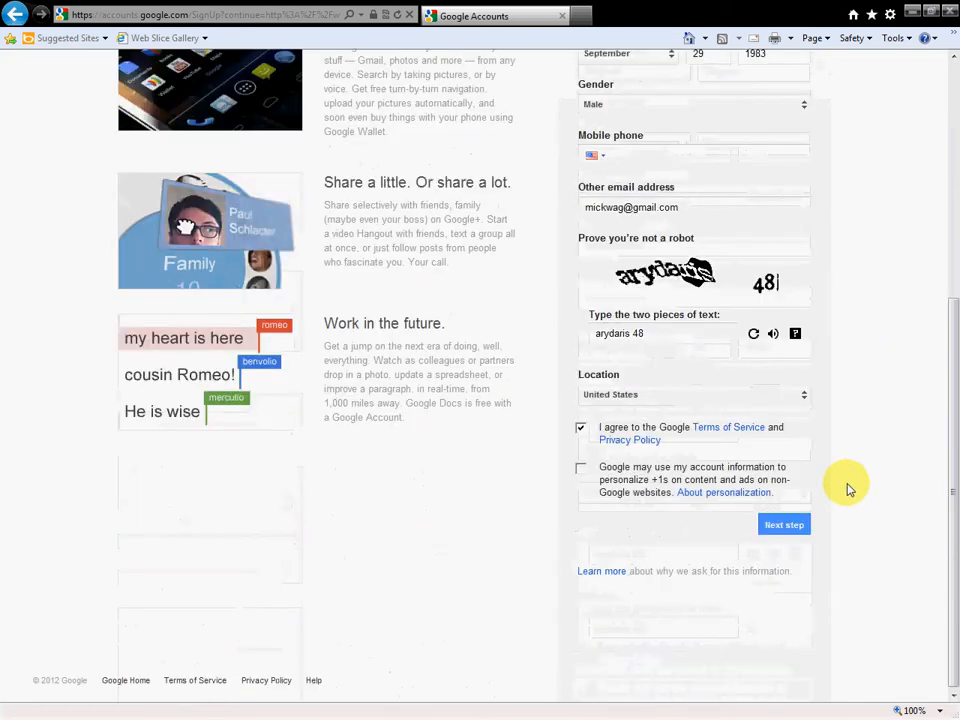
{"action": "left_click", "coordinate": [784, 524]}
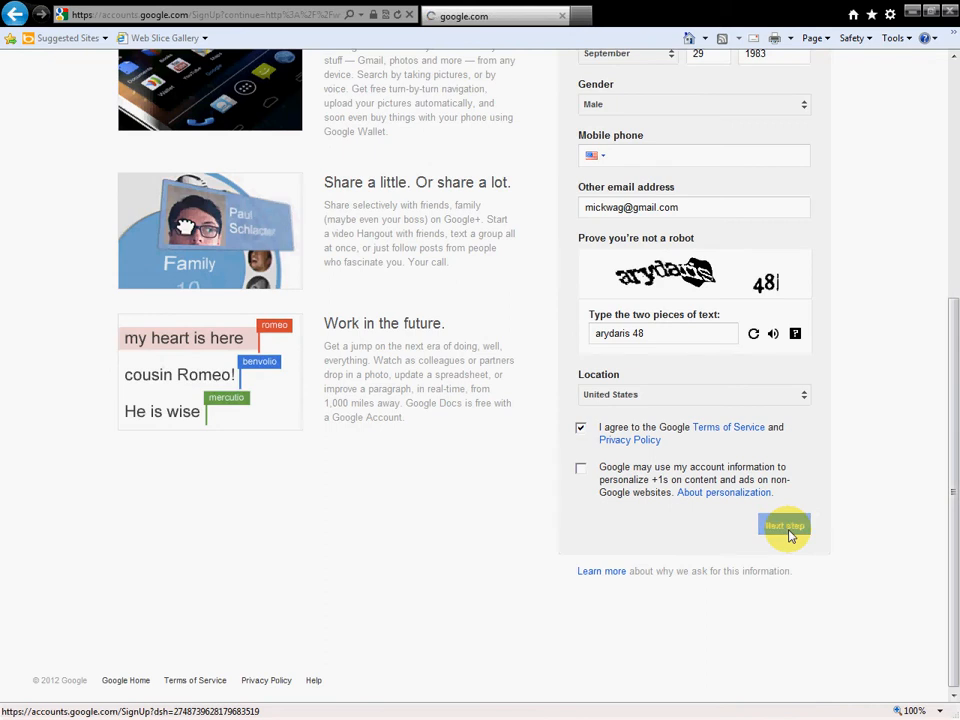
Skip the profile photo on Create your profile and finish to the 'You're all set' page.
{"action": "left_click", "coordinate": [784, 524]}
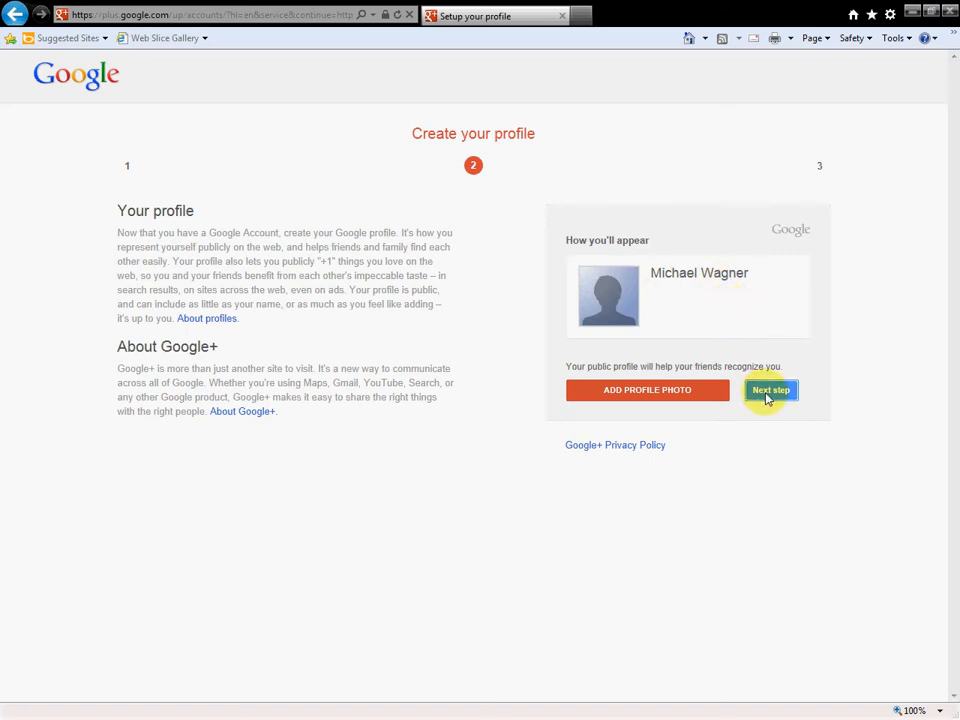
{"action": "left_click", "coordinate": [772, 390]}
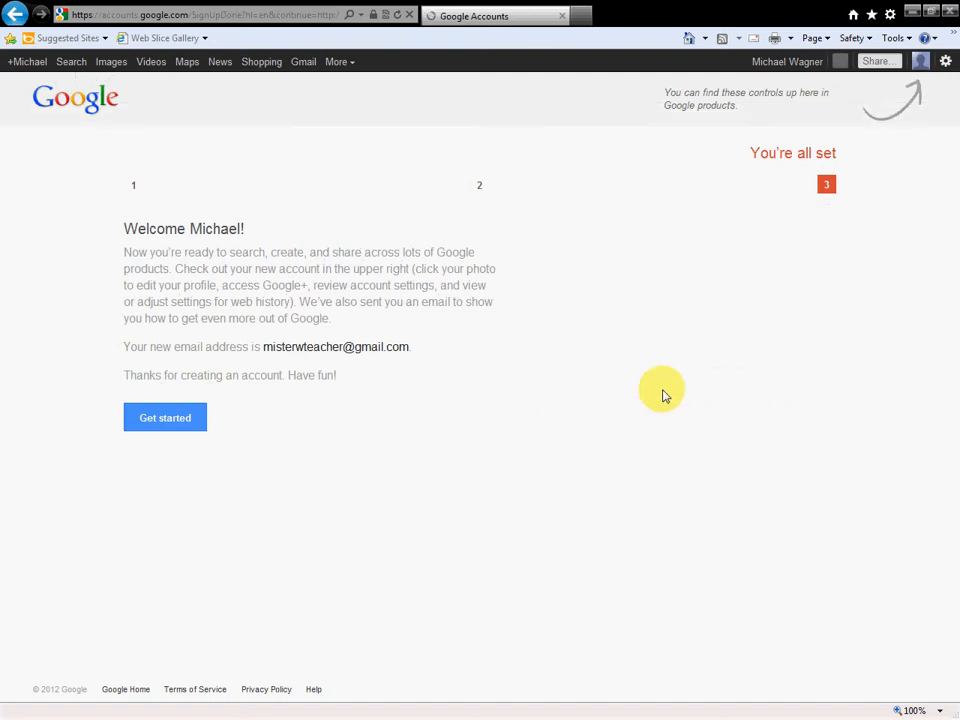
{"action": "mouse_move", "coordinate": [156, 348]}
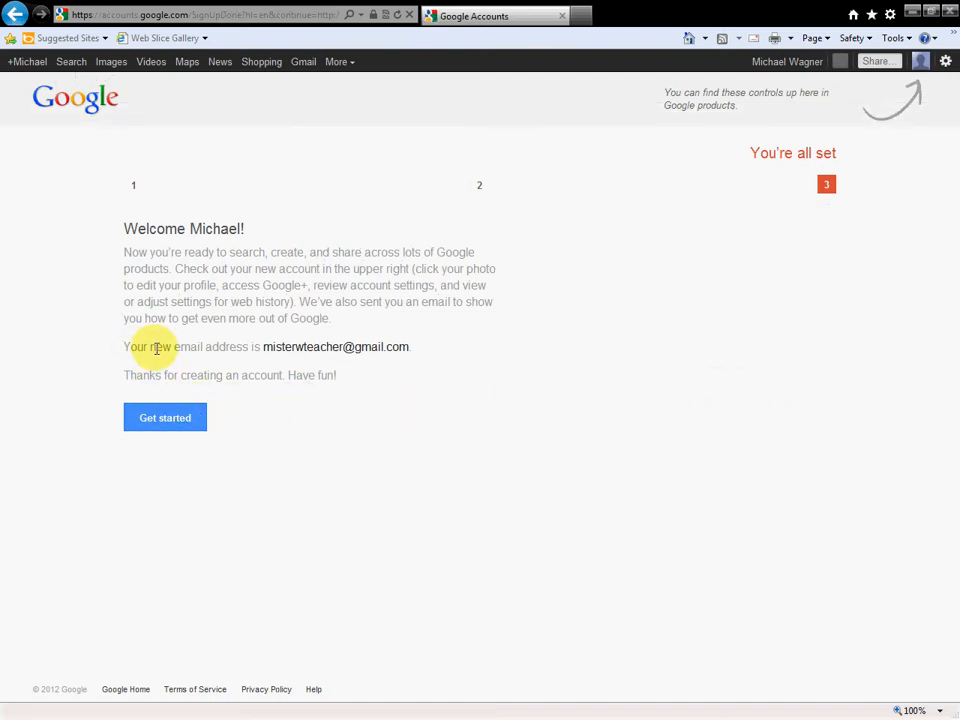
{"action": "mouse_move", "coordinate": [328, 376]}
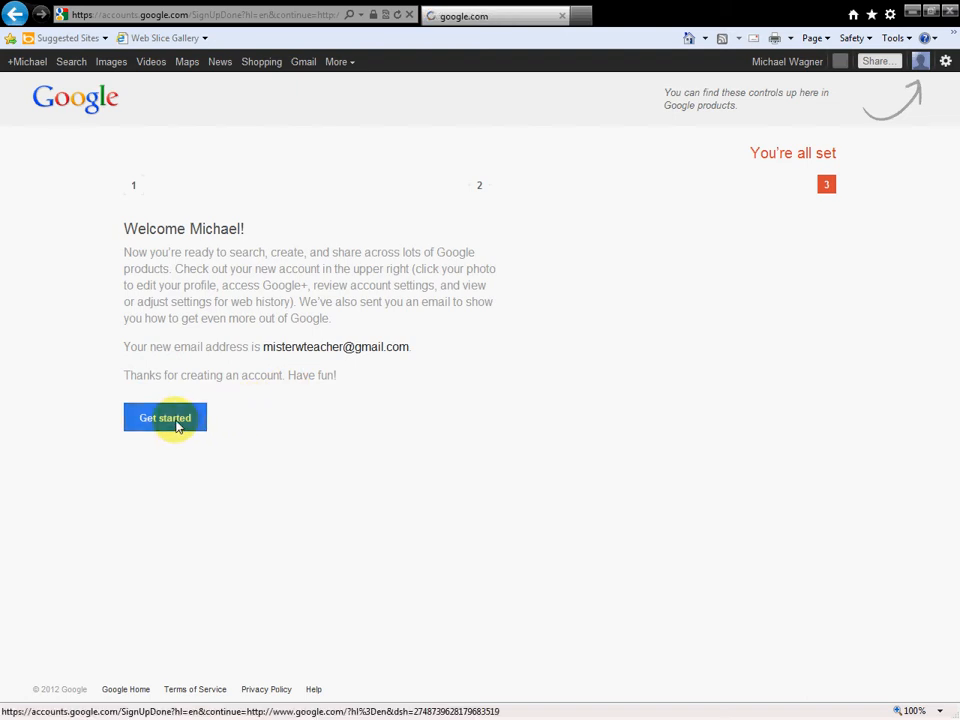
{"action": "left_click", "coordinate": [164, 418]}
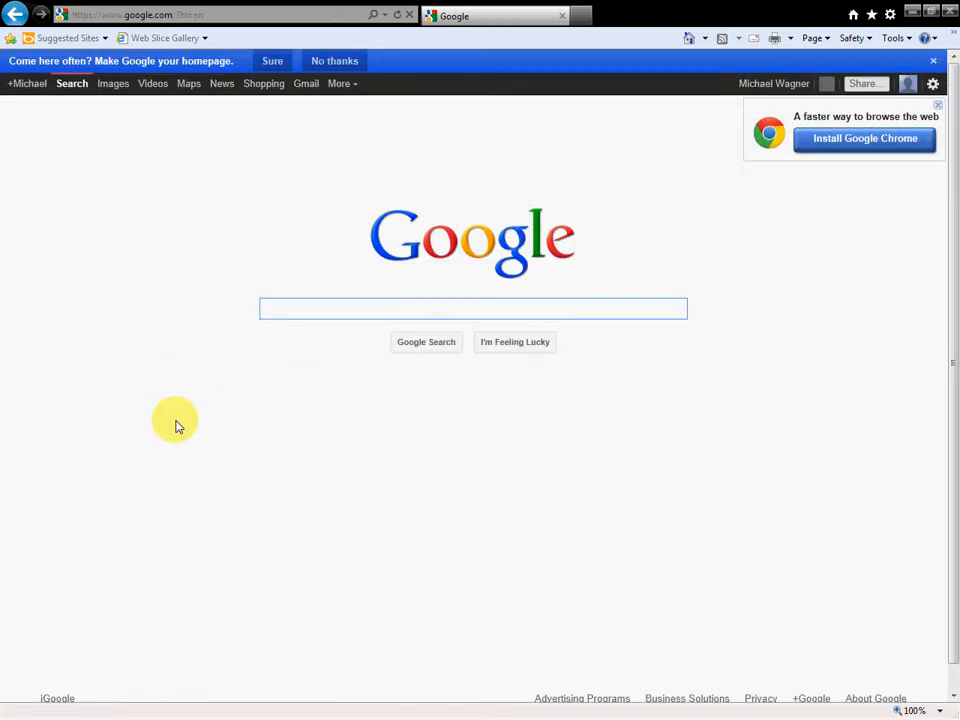
{"action": "mouse_move", "coordinate": [824, 324]}
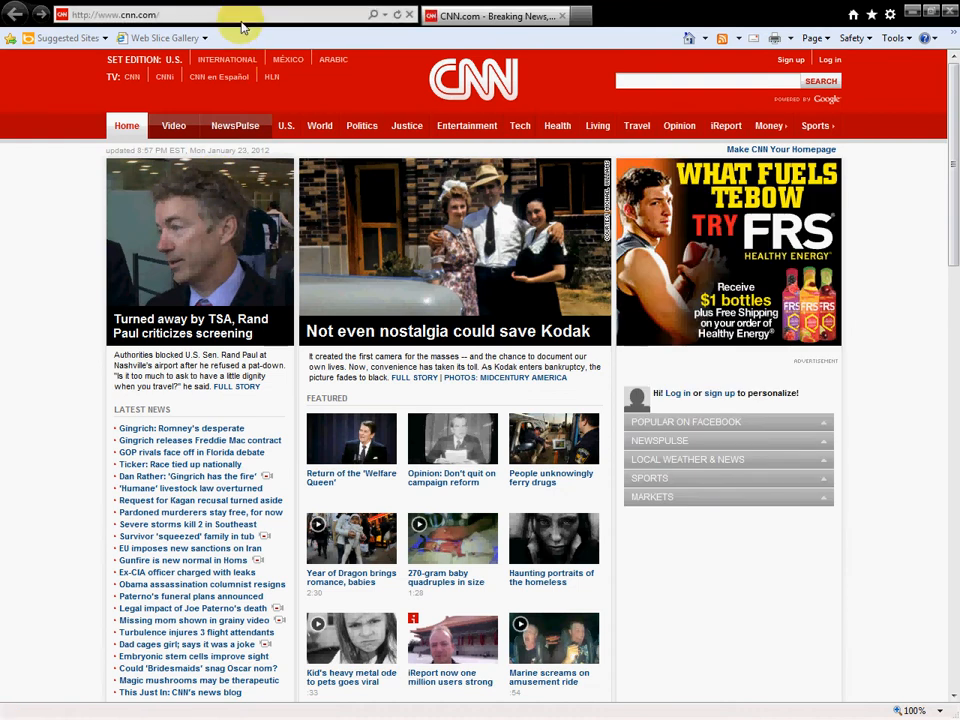
{"action": "type", "text": "www.google.com/"}
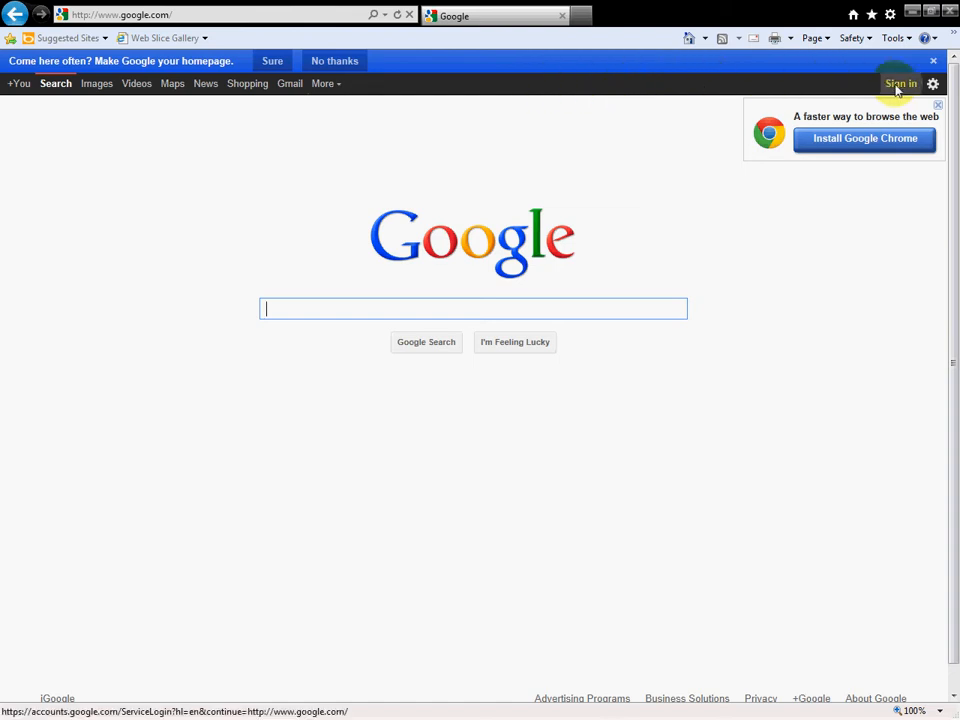
Sign in to the new account with its password and browse the More services list.
{"action": "left_click", "coordinate": [900, 84]}
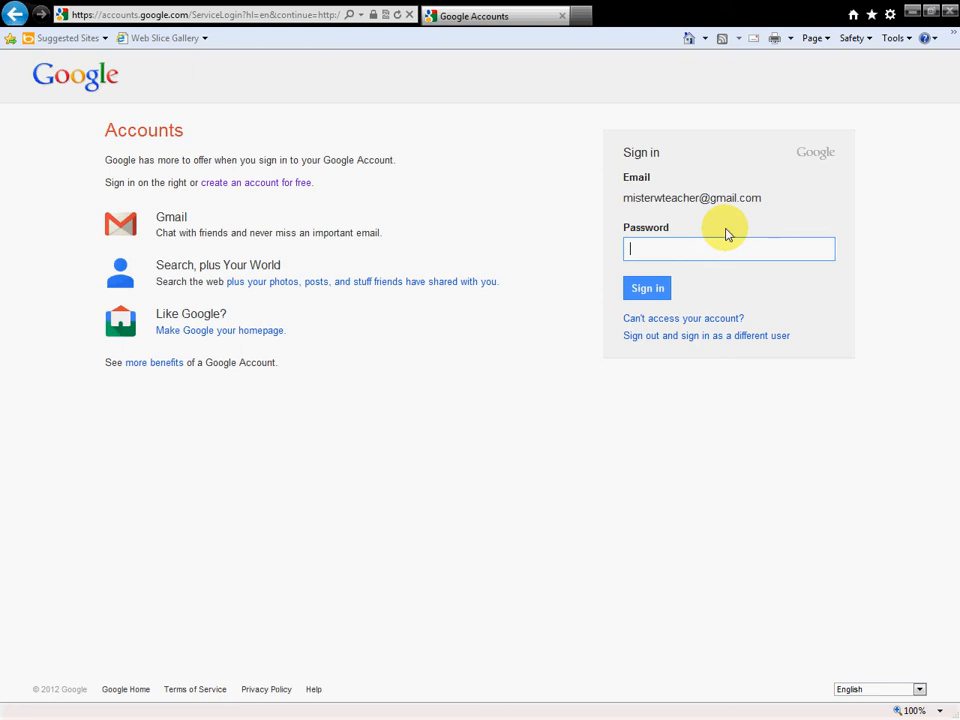
{"action": "type", "text": "password"}
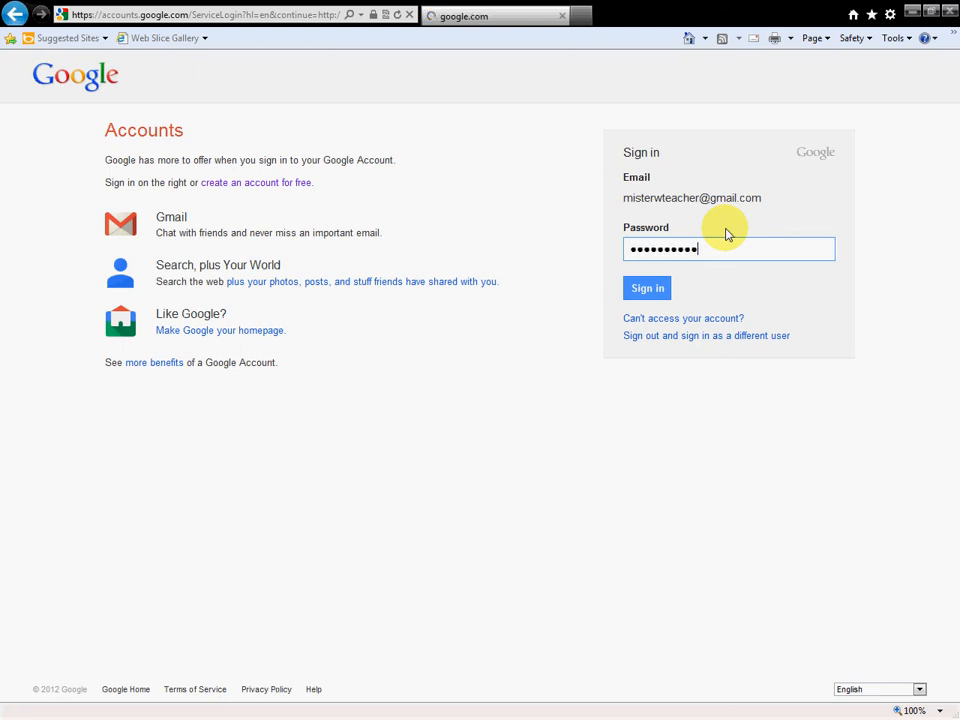
{"action": "left_click", "coordinate": [648, 288]}
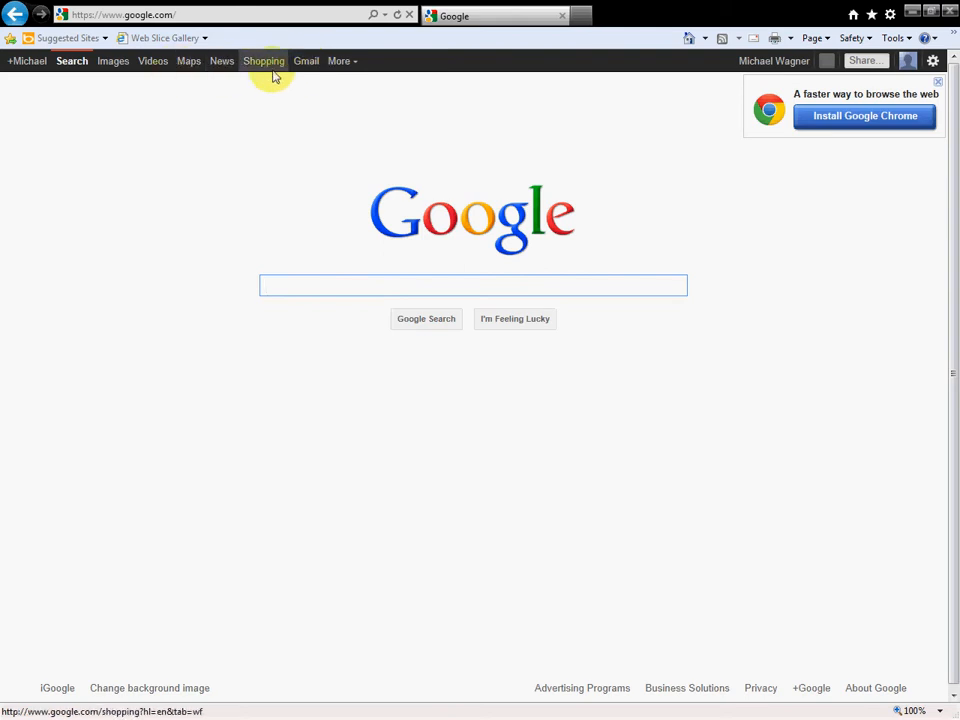
{"action": "left_click", "coordinate": [338, 60]}
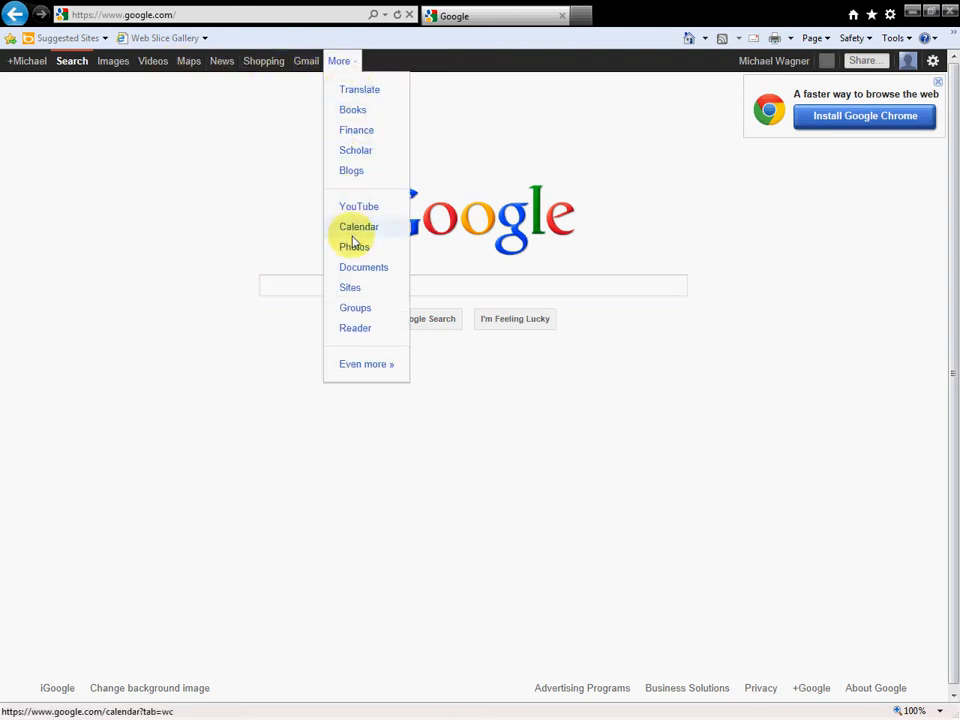
{"action": "mouse_move", "coordinate": [220, 240]}
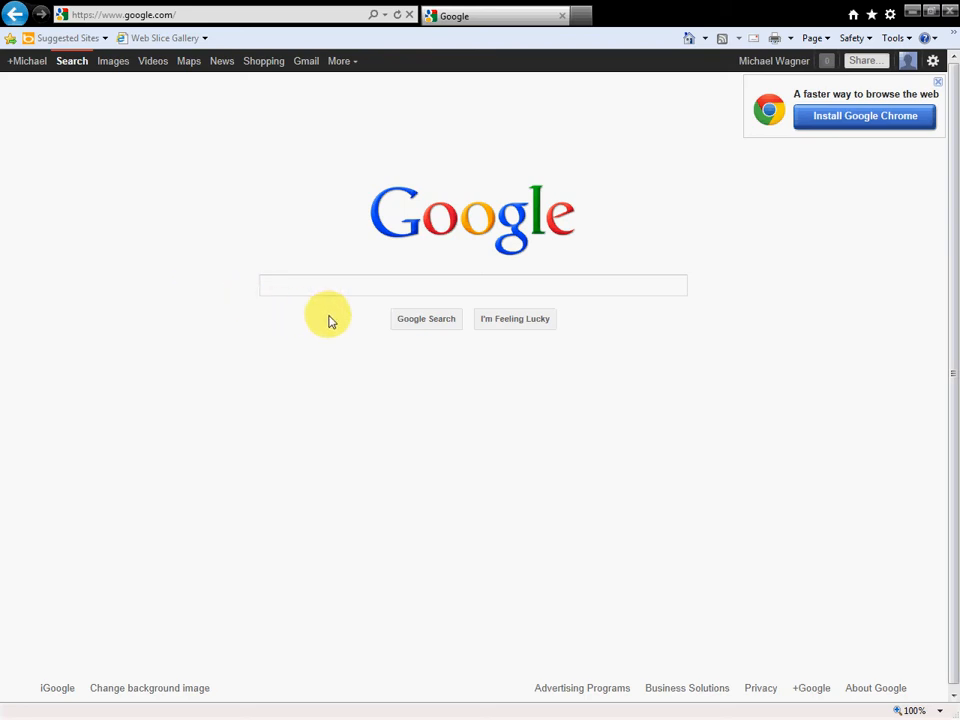
{"action": "mouse_move", "coordinate": [322, 20]}
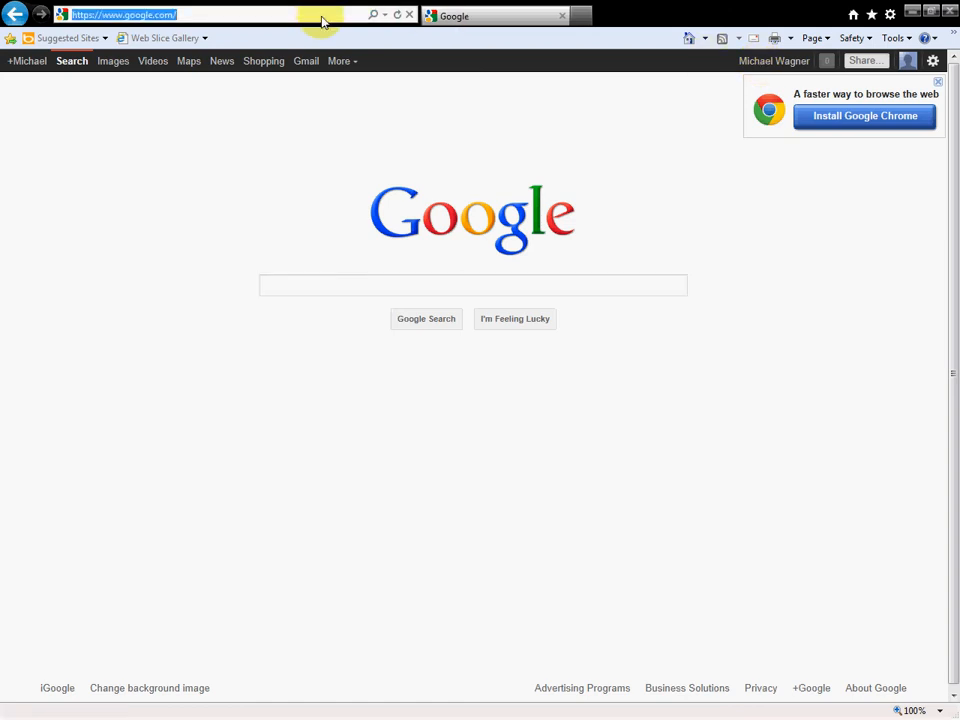
{"action": "type", "text": "www.khanacademy."}
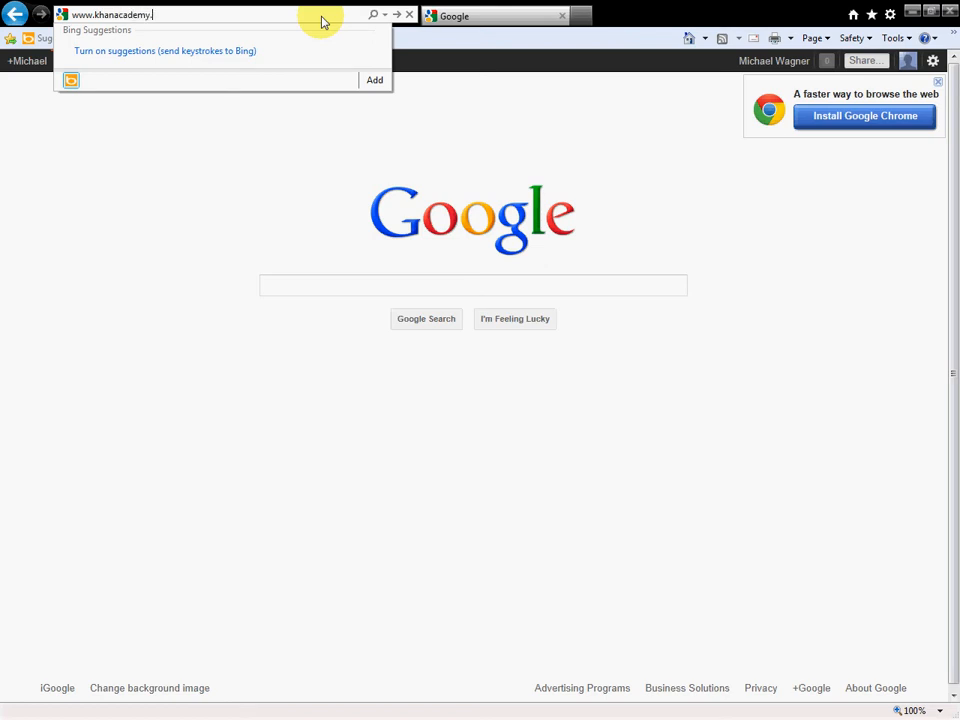
{"action": "type", "text": "org"}
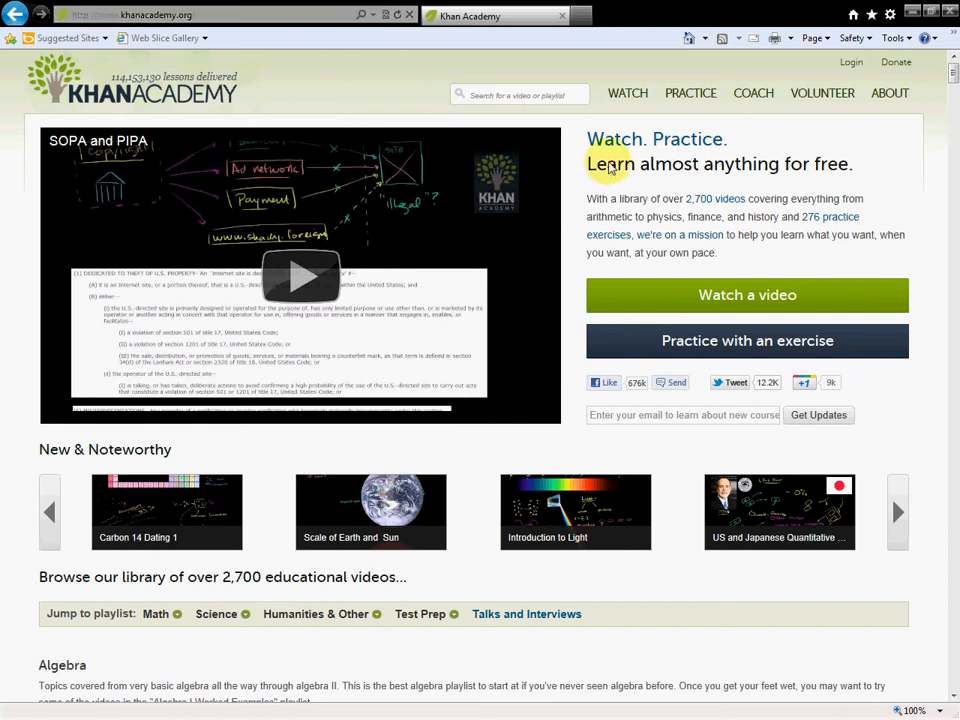
{"action": "mouse_move", "coordinate": [936, 104]}
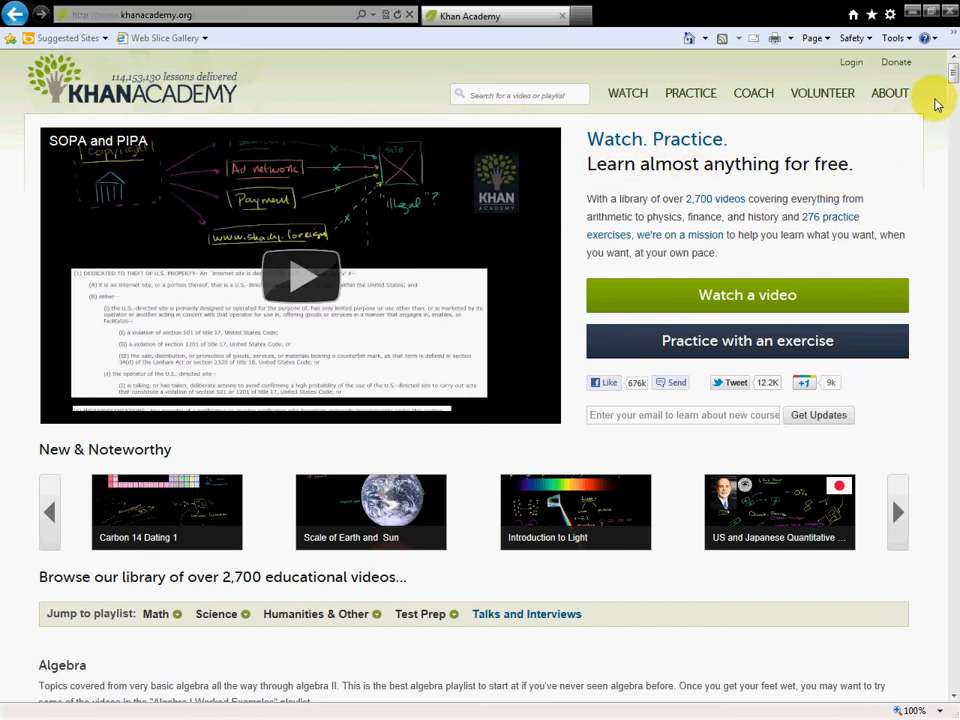
{"action": "mouse_move", "coordinate": [892, 144]}
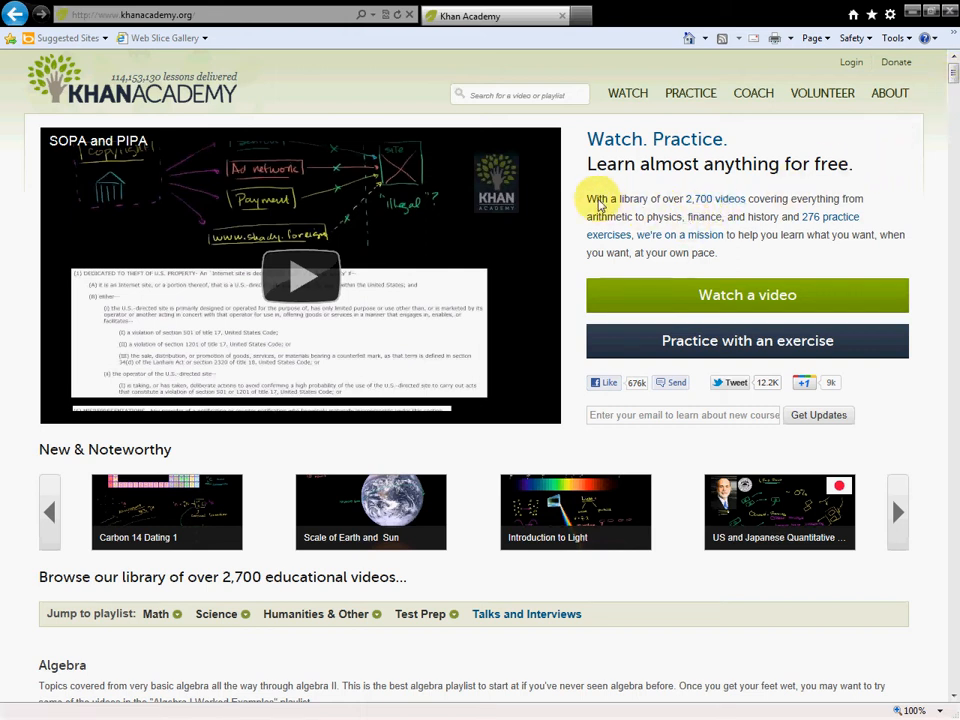
{"action": "left_click_drag", "start_coordinate": [588, 198], "coordinate": [790, 198]}
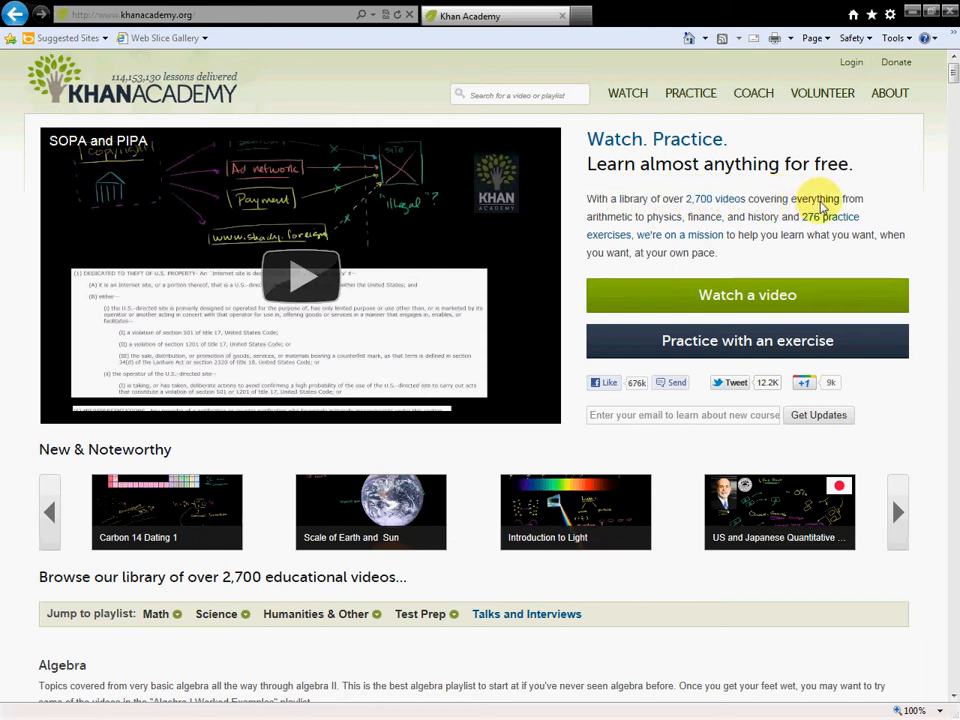
{"action": "mouse_move", "coordinate": [644, 228]}
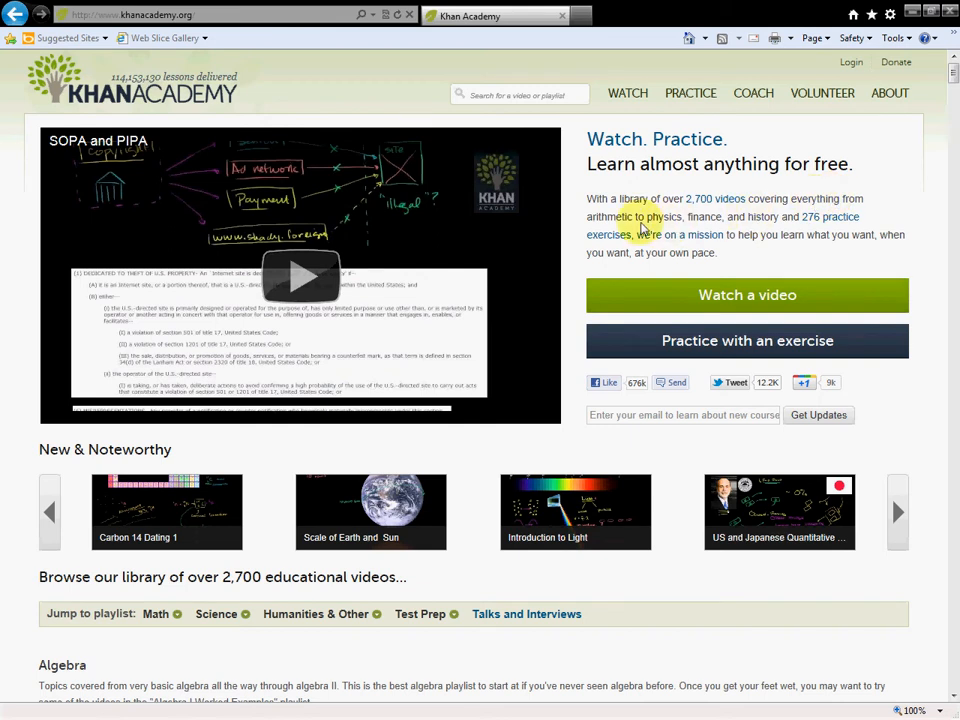
{"action": "mouse_move", "coordinate": [738, 222]}
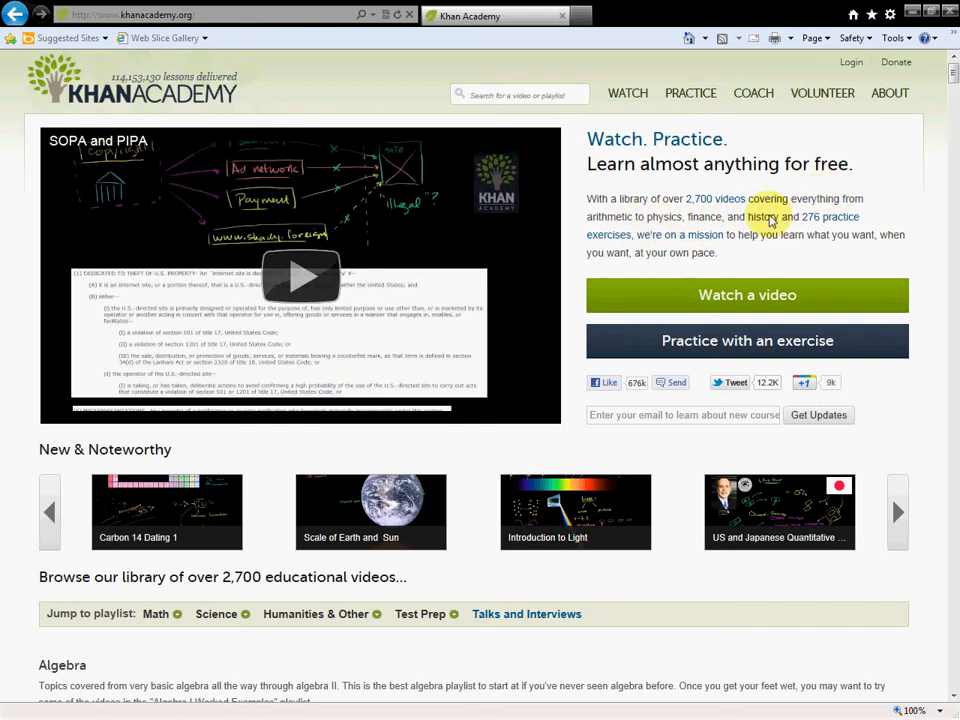
{"action": "mouse_move", "coordinate": [800, 216]}
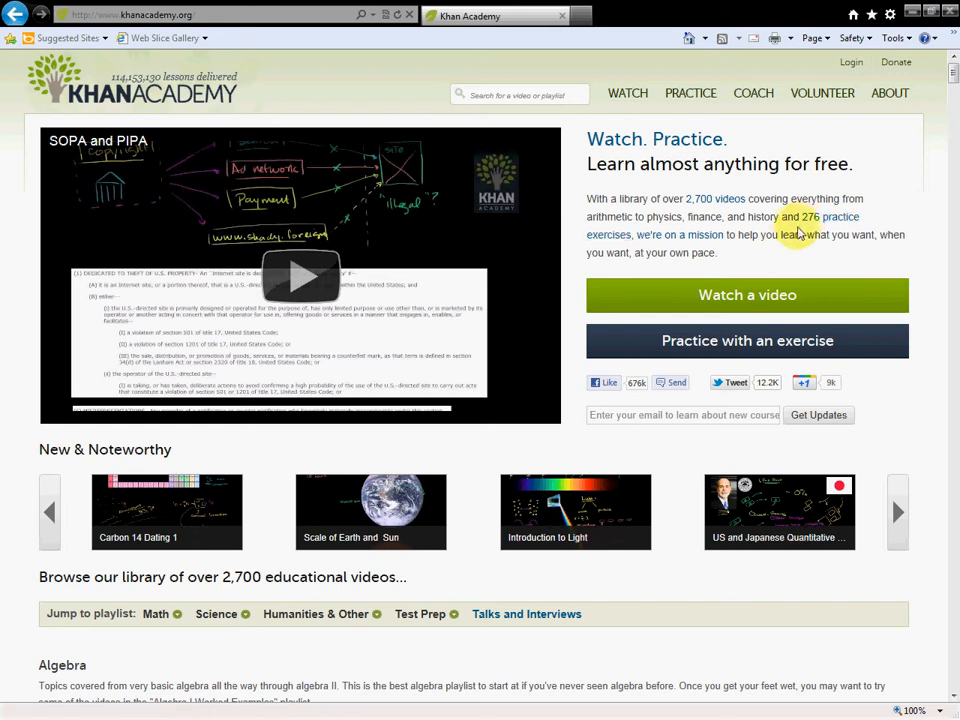
{"action": "mouse_move", "coordinate": [796, 232]}
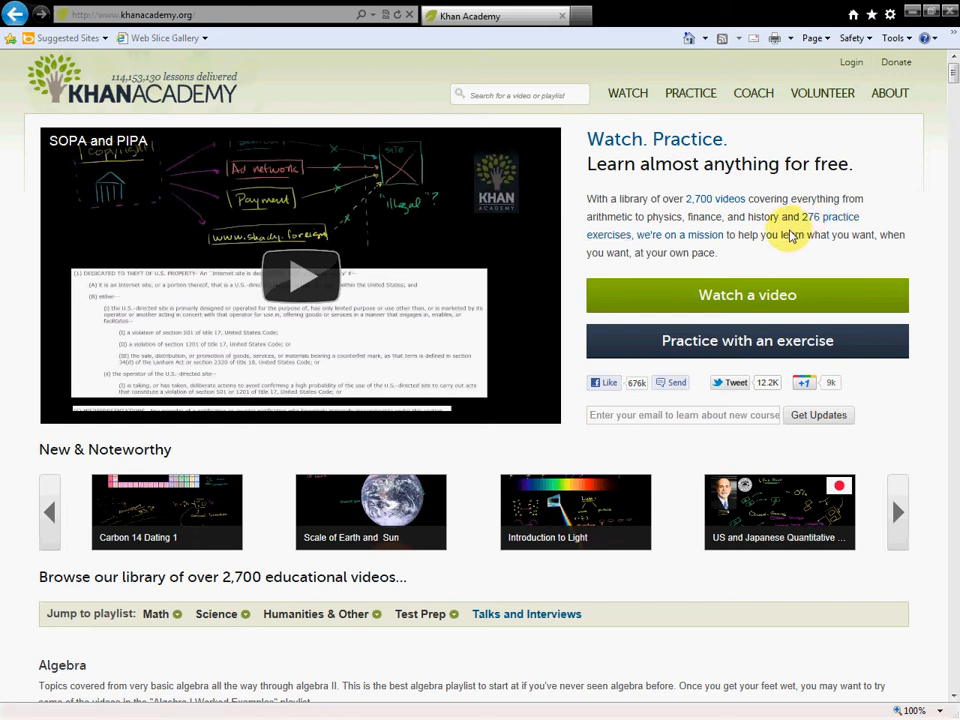
{"action": "mouse_move", "coordinate": [880, 196]}
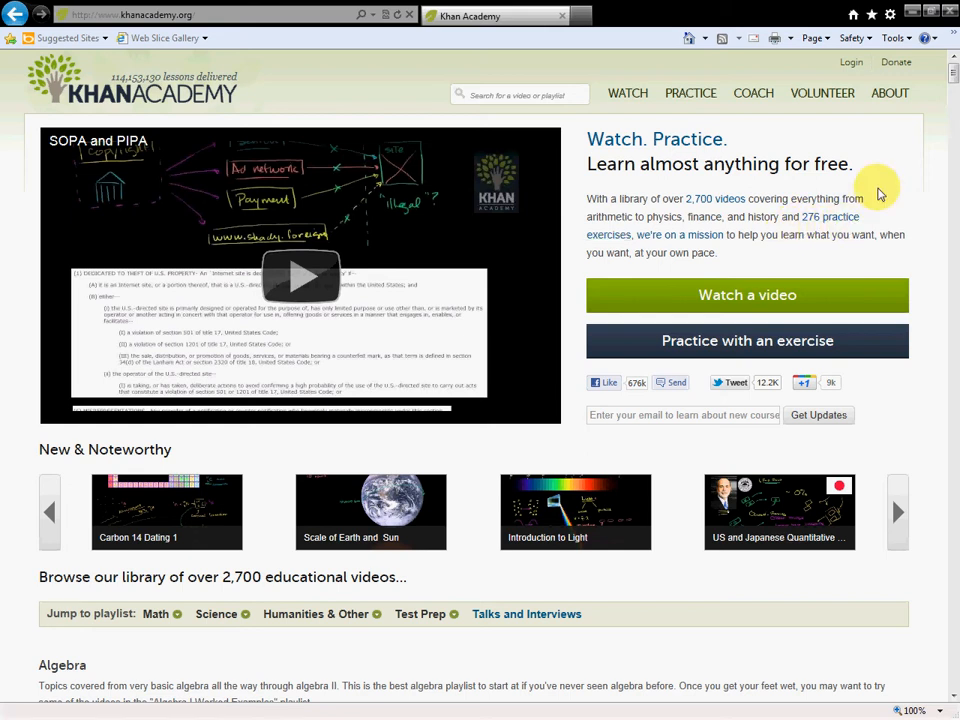
Scroll down the video library past Algebra, Calculus and Currency to Developmental Math.
{"action": "scroll", "scroll_direction": "down", "scroll_amount": 3}
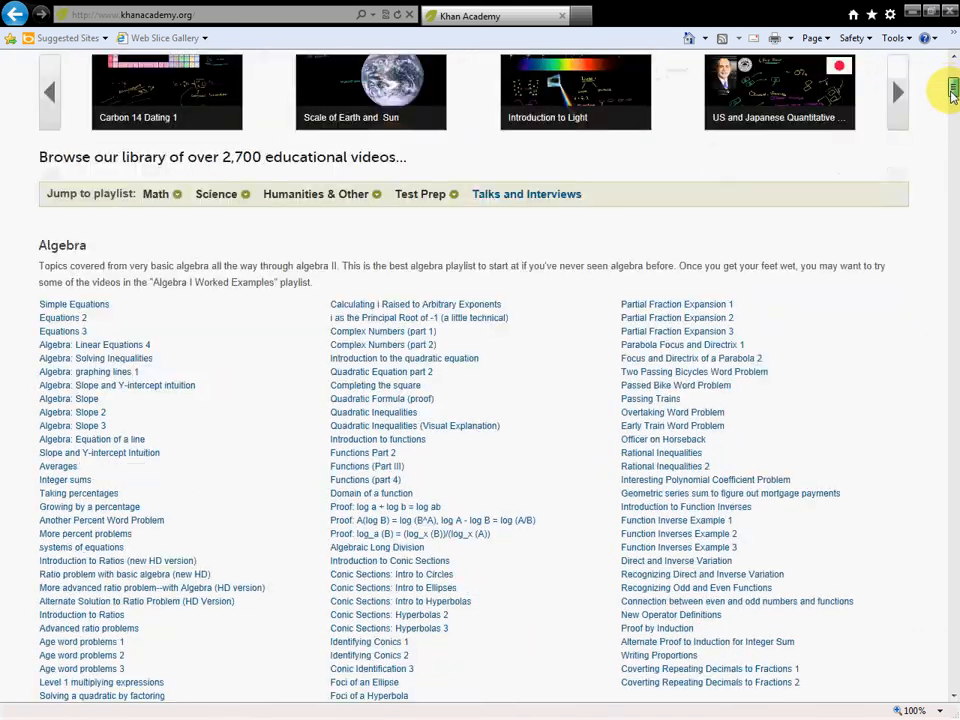
{"action": "scroll", "scroll_direction": "down", "scroll_amount": 3}
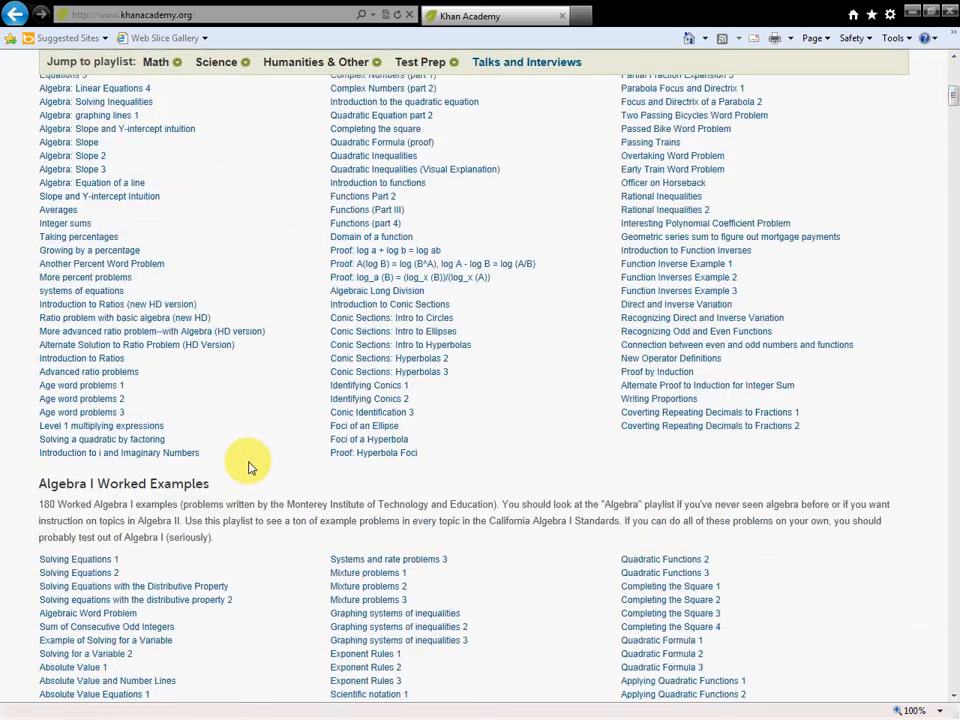
{"action": "scroll", "scroll_direction": "down", "scroll_amount": 3}
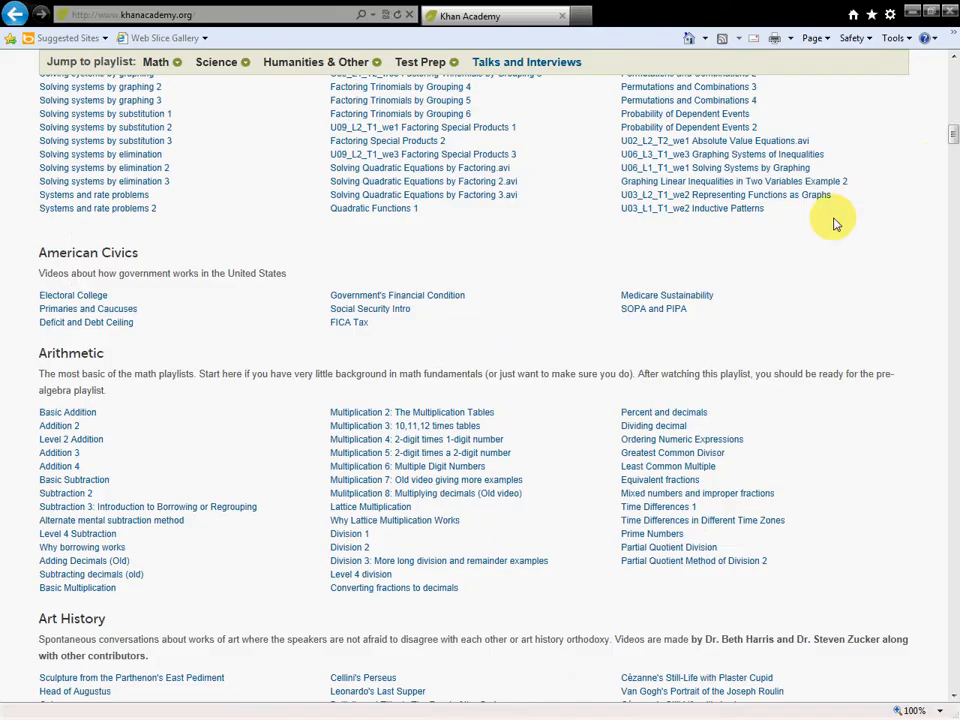
{"action": "scroll", "scroll_direction": "down", "scroll_amount": 3}
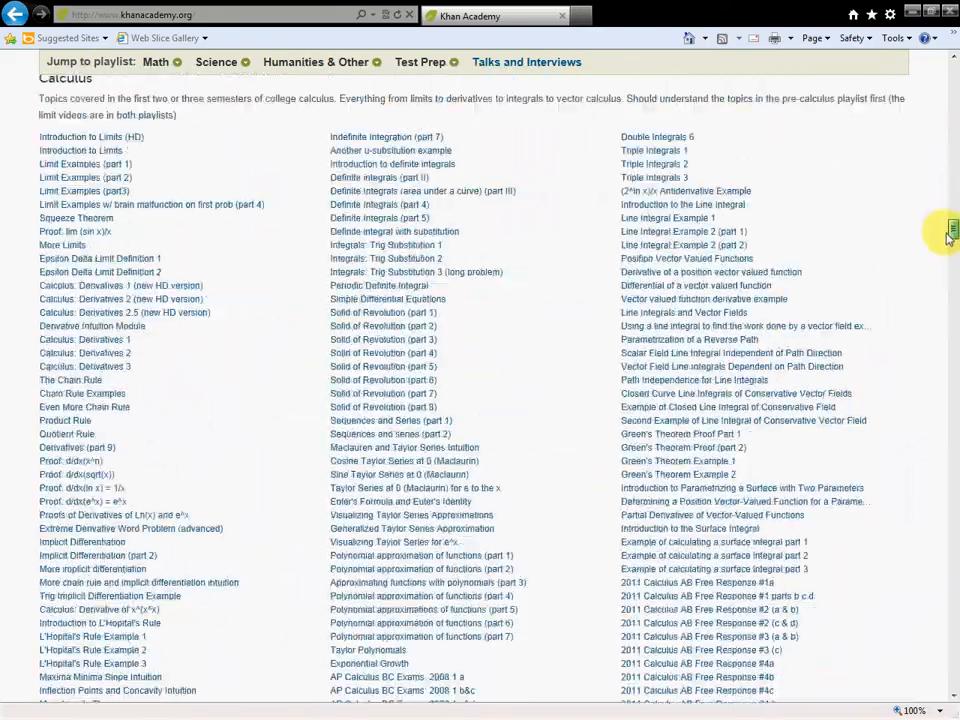
{"action": "scroll", "scroll_direction": "down", "scroll_amount": 3}
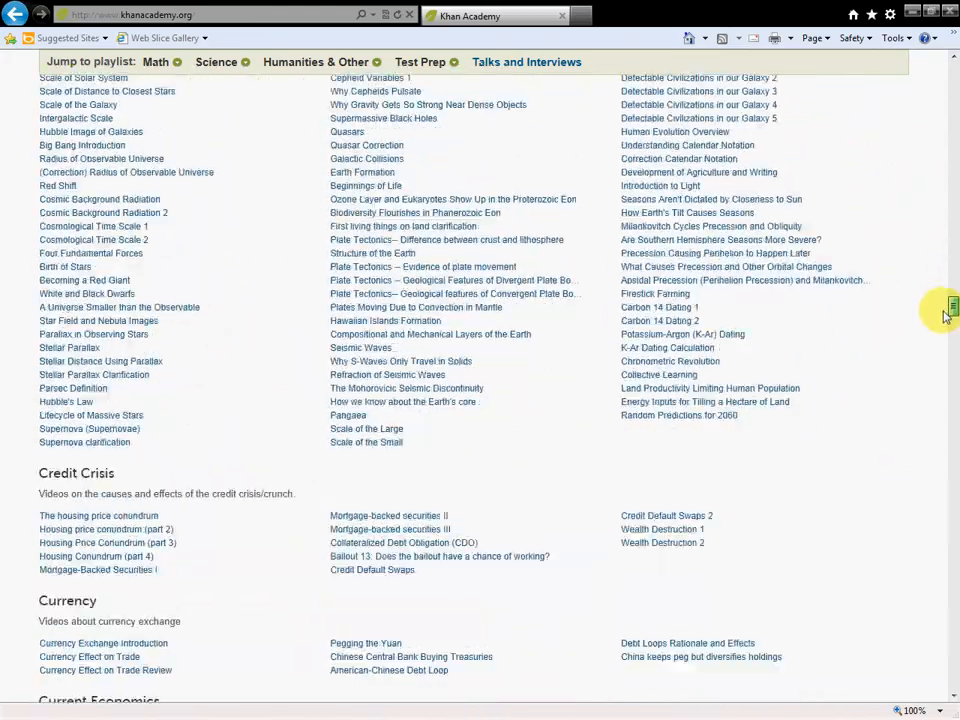
{"action": "scroll", "scroll_direction": "down", "scroll_amount": 3}
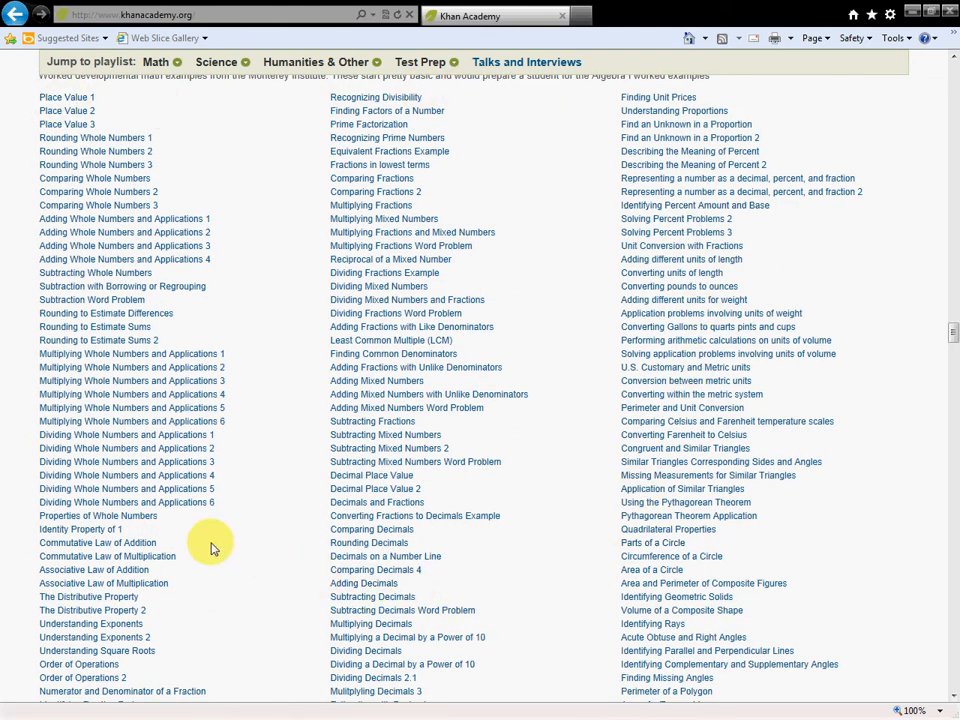
{"action": "mouse_move", "coordinate": [96, 272]}
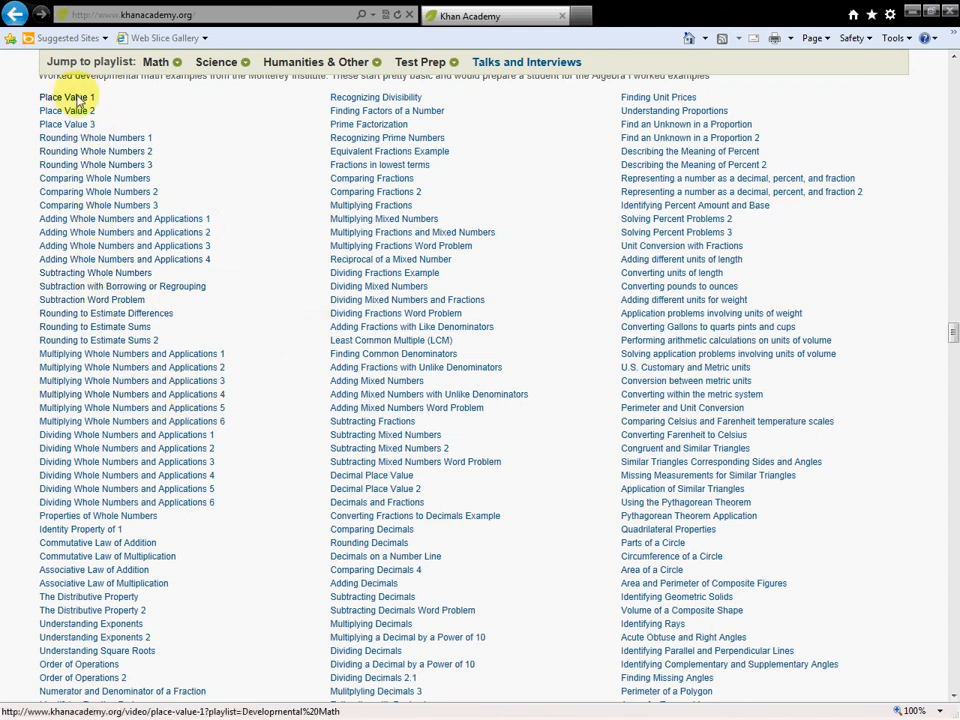
{"action": "left_click", "coordinate": [68, 96]}
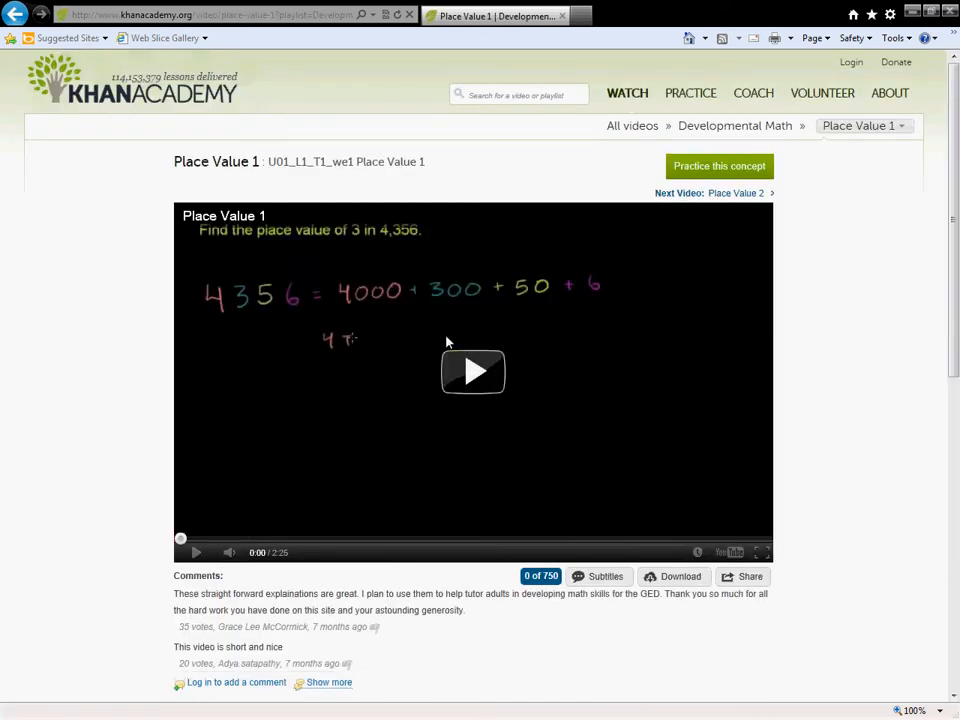
{"action": "mouse_move", "coordinate": [732, 552]}
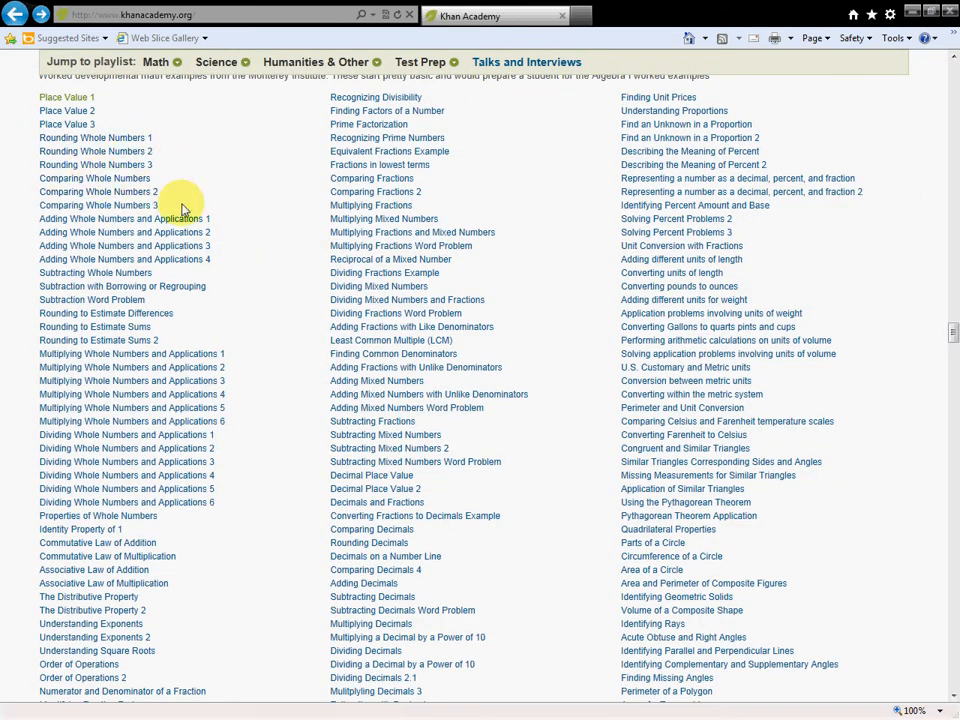
{"action": "mouse_move", "coordinate": [280, 276]}
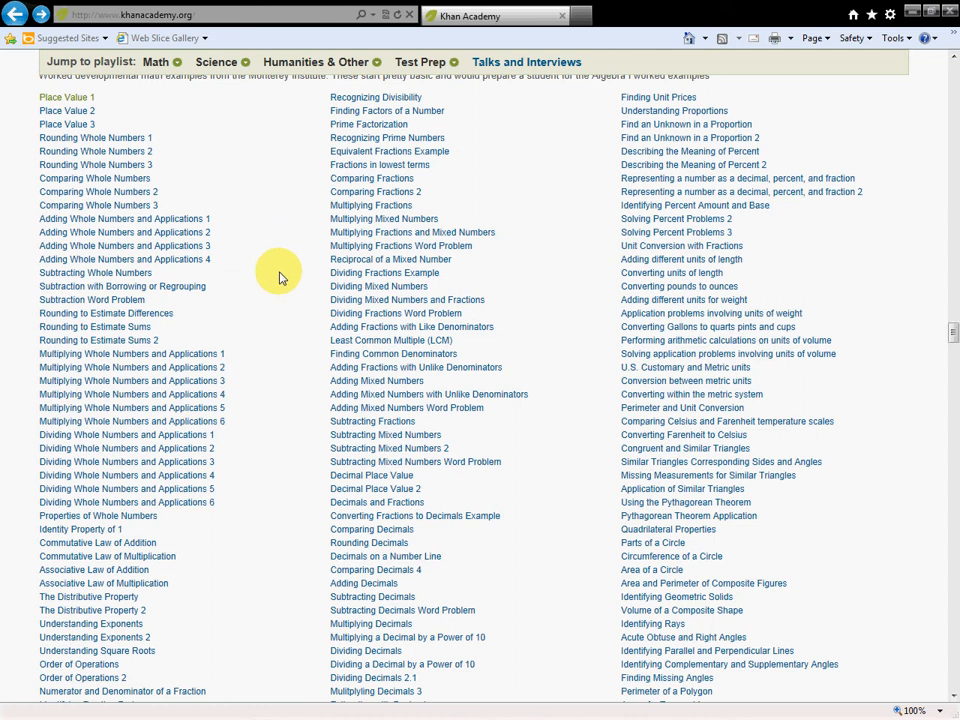
{"action": "mouse_move", "coordinate": [124, 260]}
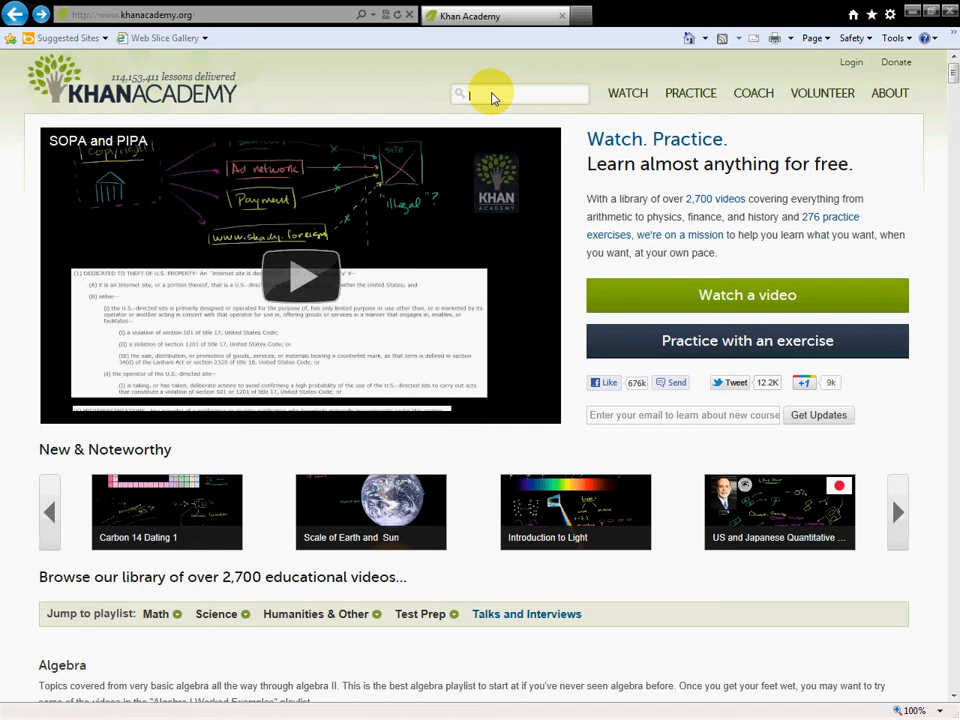
{"action": "type", "text": "adding frac"}
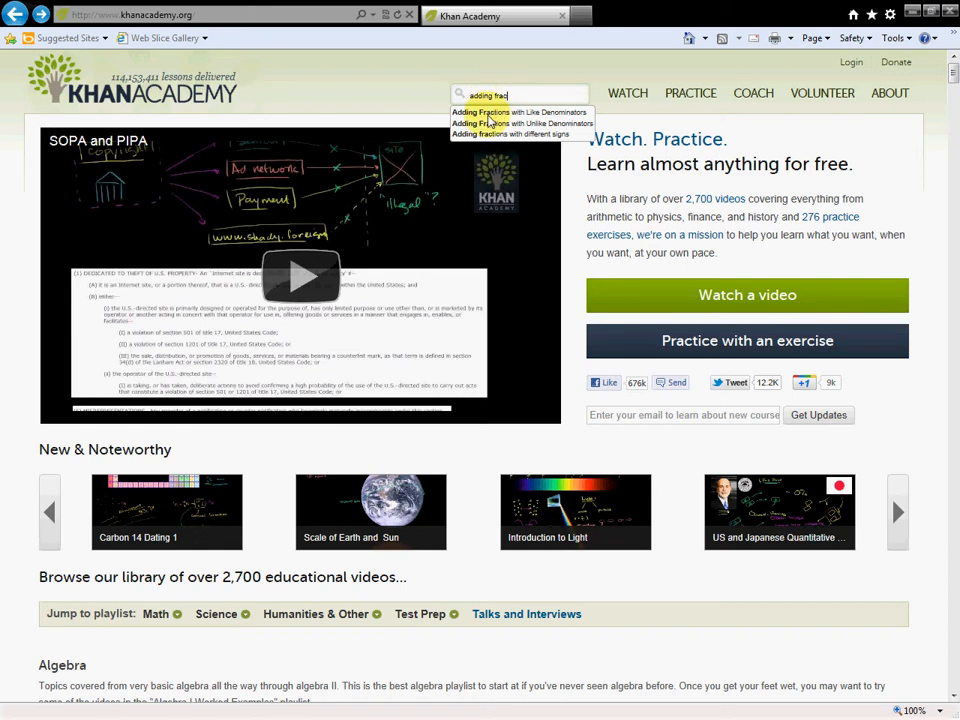
{"action": "mouse_move", "coordinate": [490, 124]}
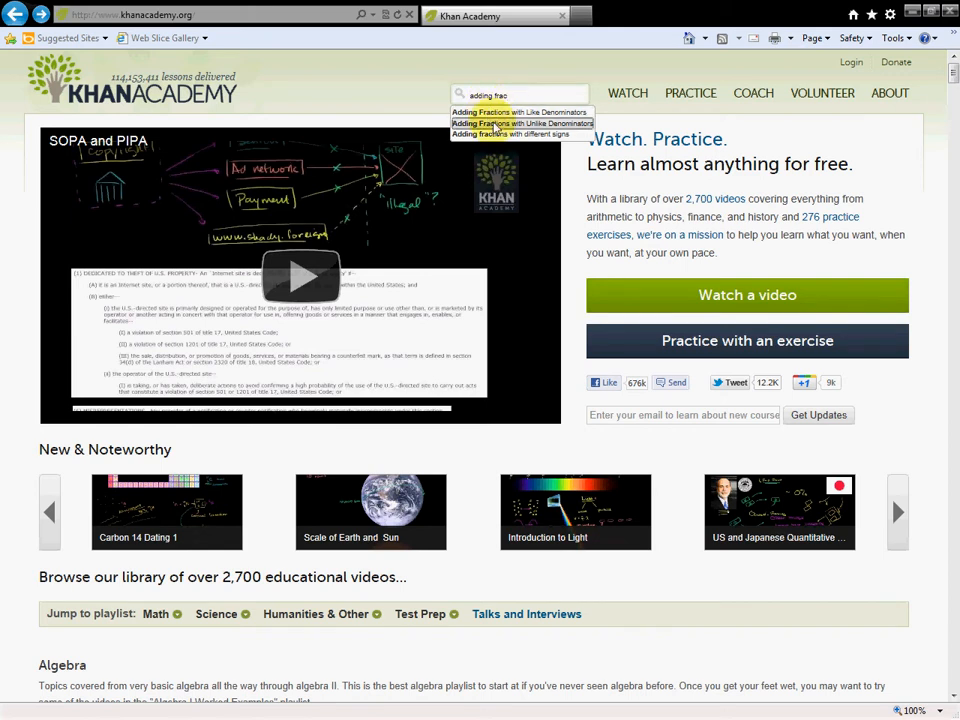
{"action": "left_click", "coordinate": [520, 124]}
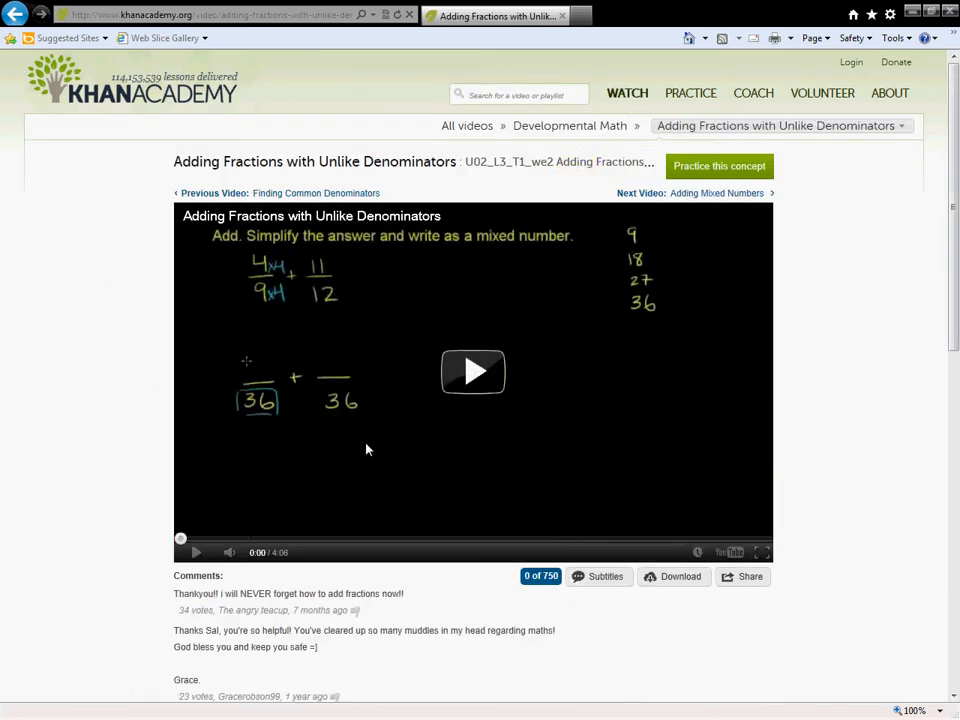
{"action": "mouse_move", "coordinate": [308, 192]}
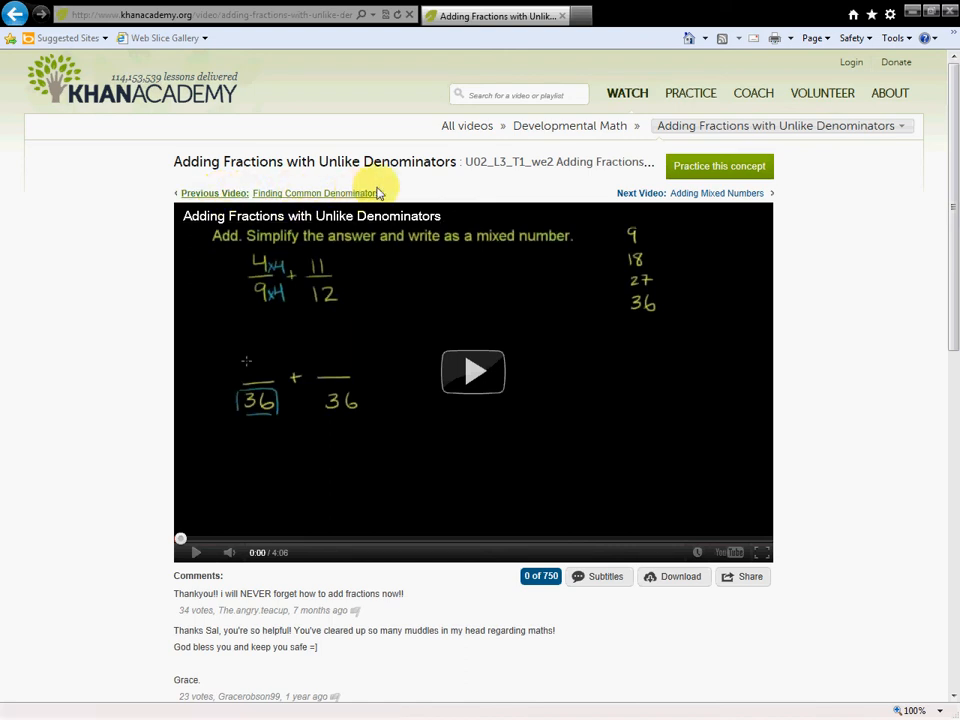
{"action": "mouse_move", "coordinate": [284, 108]}
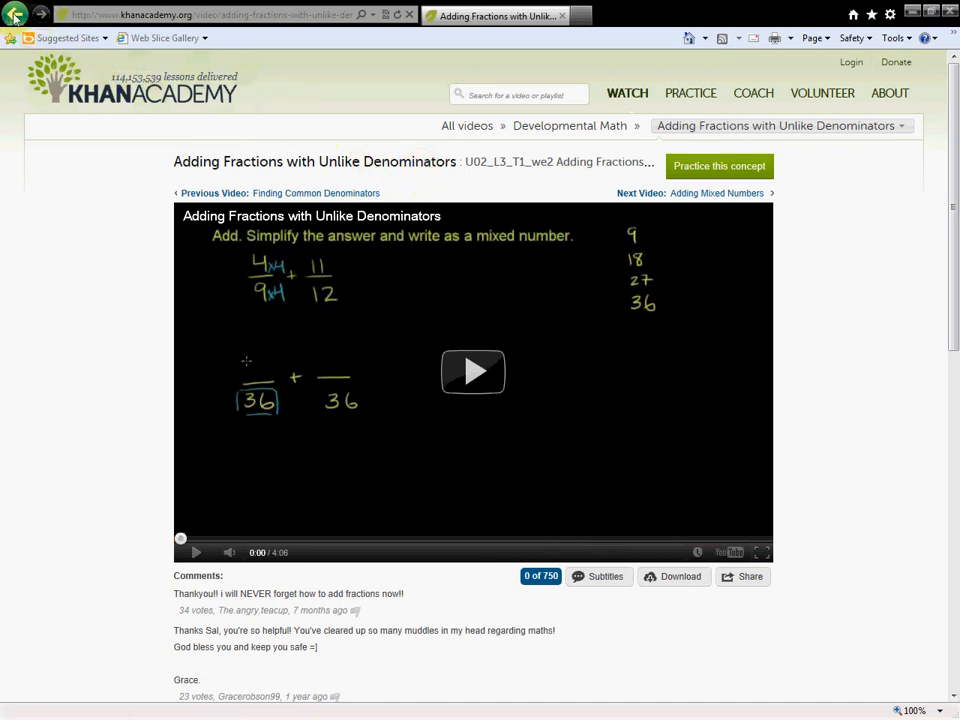
{"action": "mouse_move", "coordinate": [16, 12]}
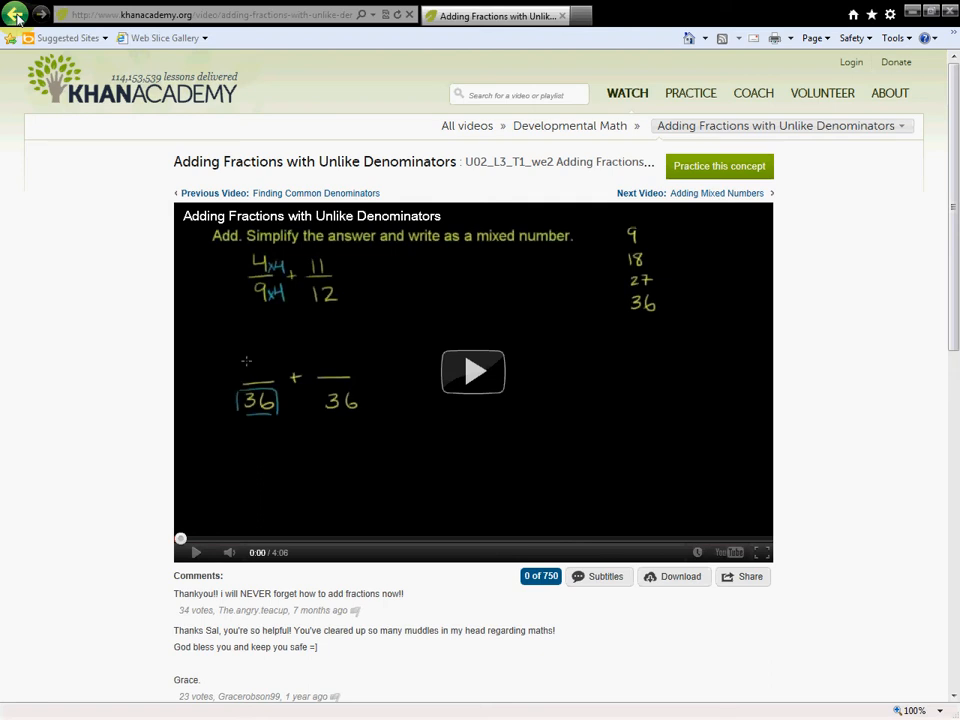
{"action": "left_click", "coordinate": [16, 14]}
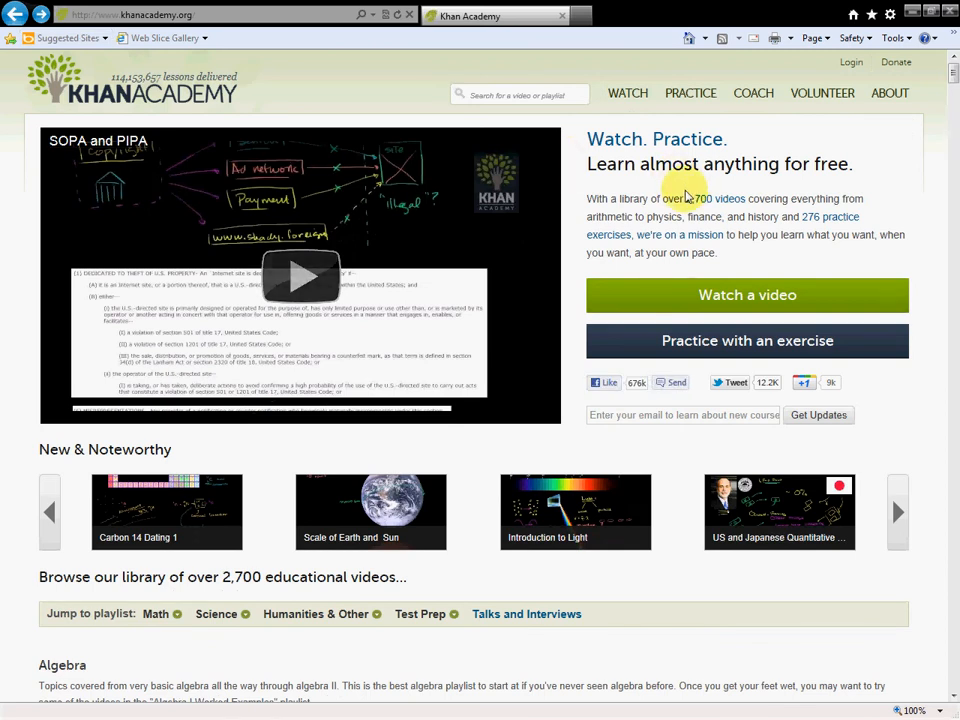
{"action": "mouse_move", "coordinate": [780, 188]}
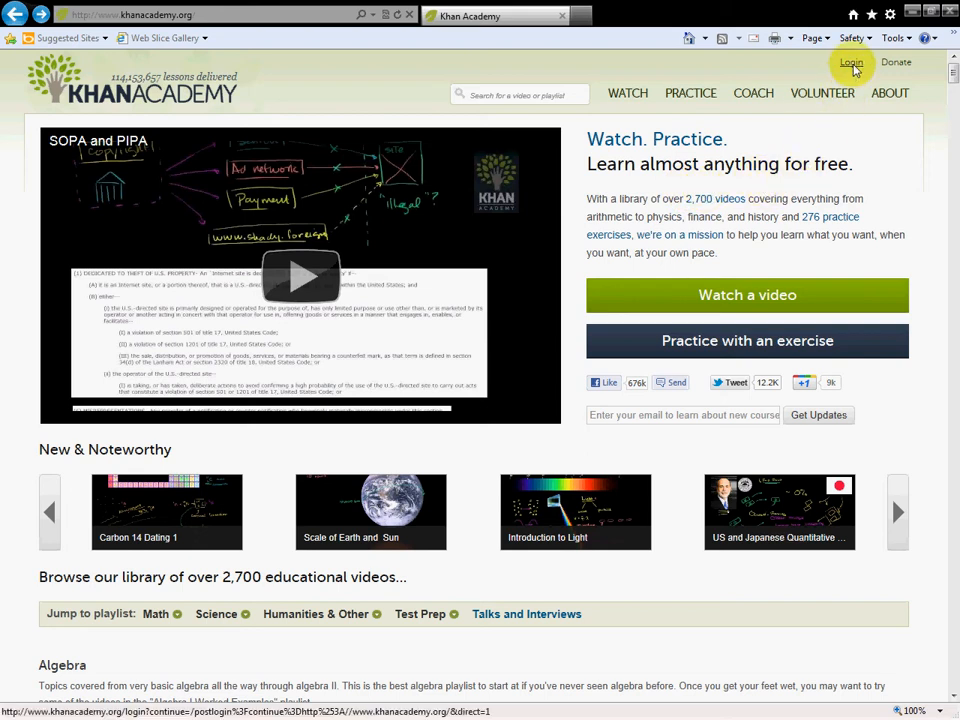
Use Khan Academy's Login and choose Login with Google to reach the Google sign-in page.
{"action": "left_click", "coordinate": [852, 62]}
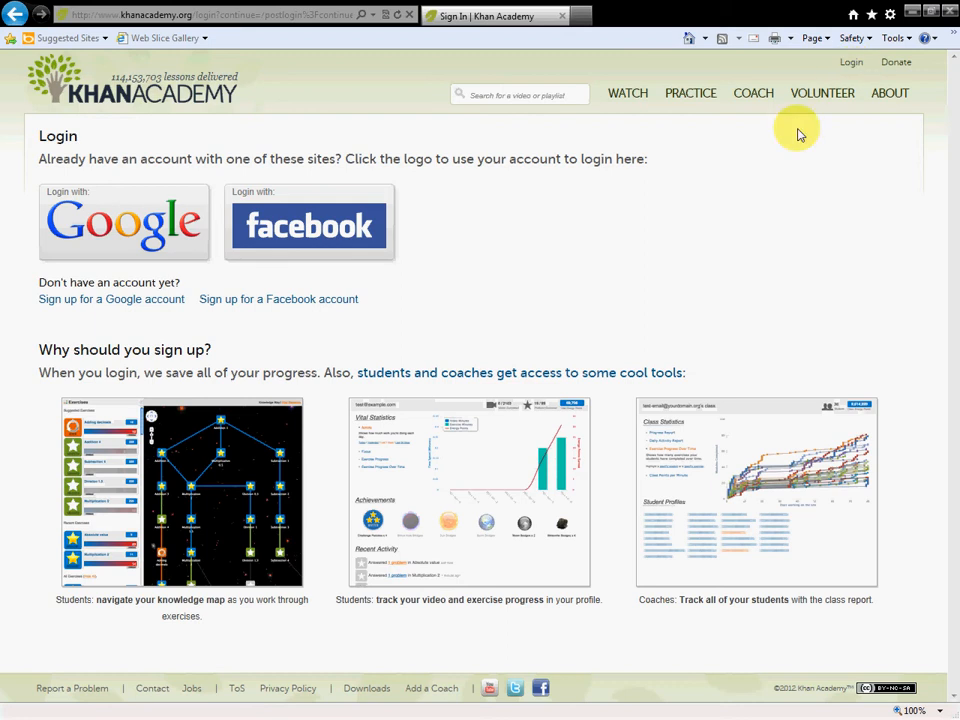
{"action": "mouse_move", "coordinate": [308, 230]}
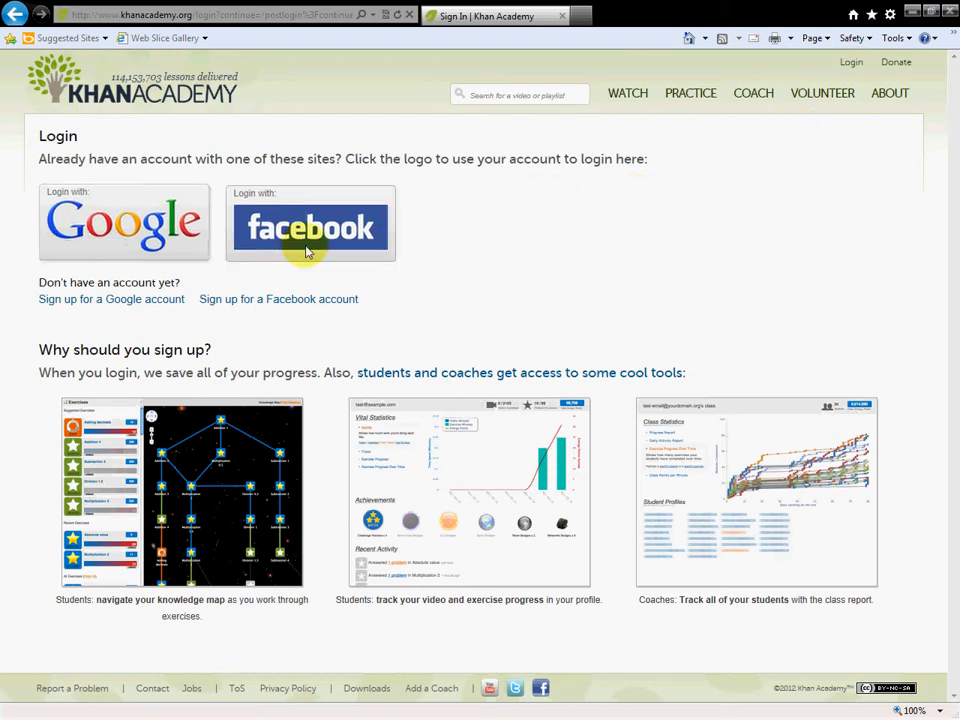
{"action": "mouse_move", "coordinate": [352, 248]}
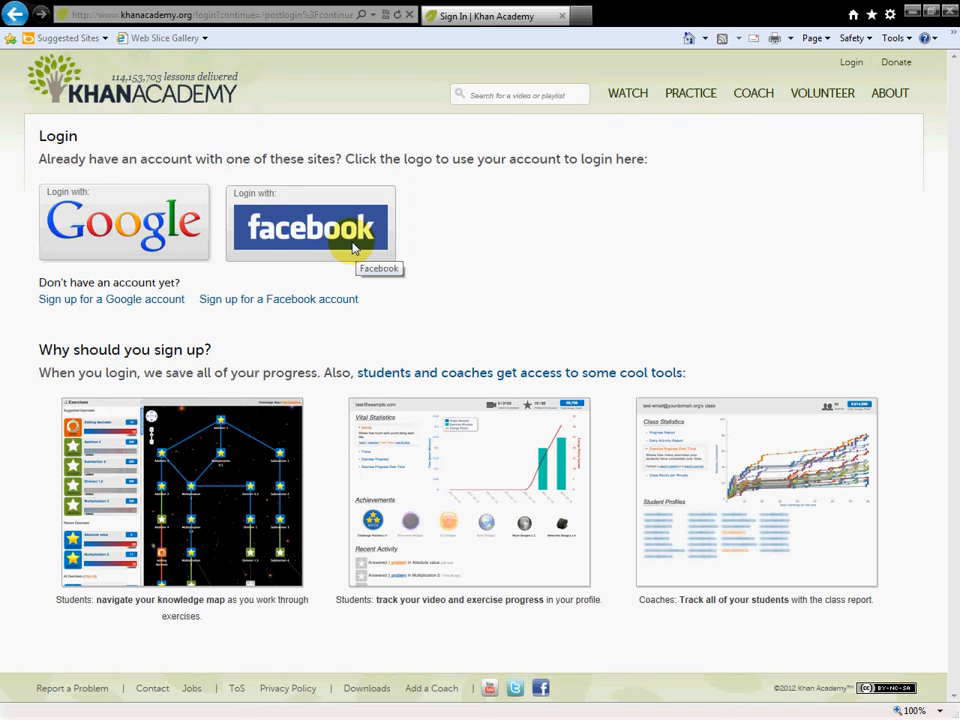
{"action": "mouse_move", "coordinate": [124, 222]}
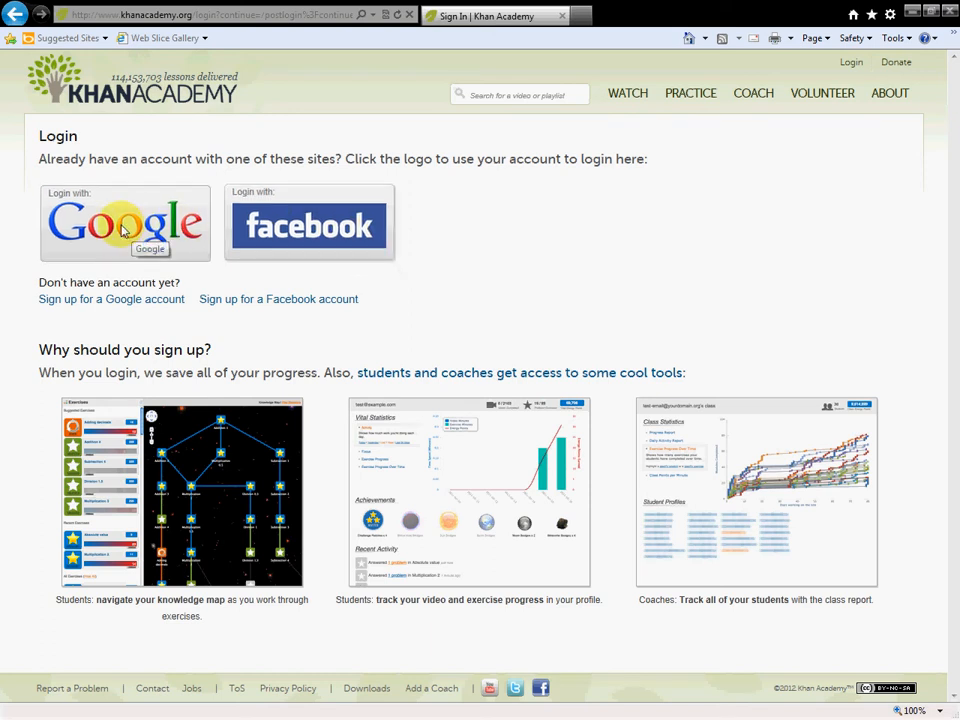
{"action": "left_click", "coordinate": [126, 224]}
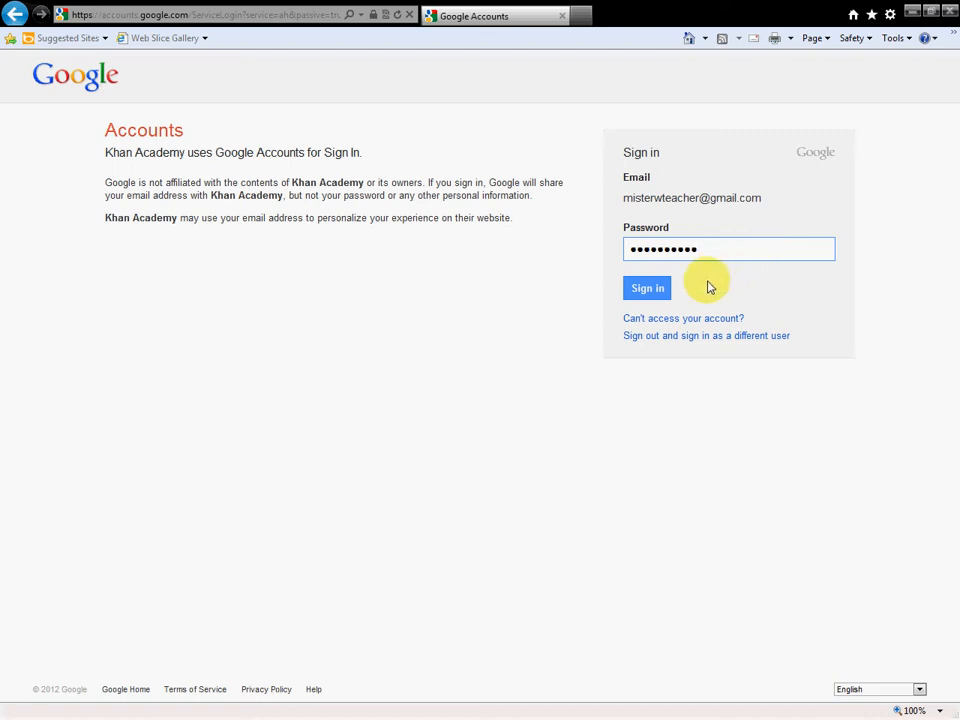
Submit the Google sign-in with the entered password.
{"action": "left_click", "coordinate": [648, 288]}
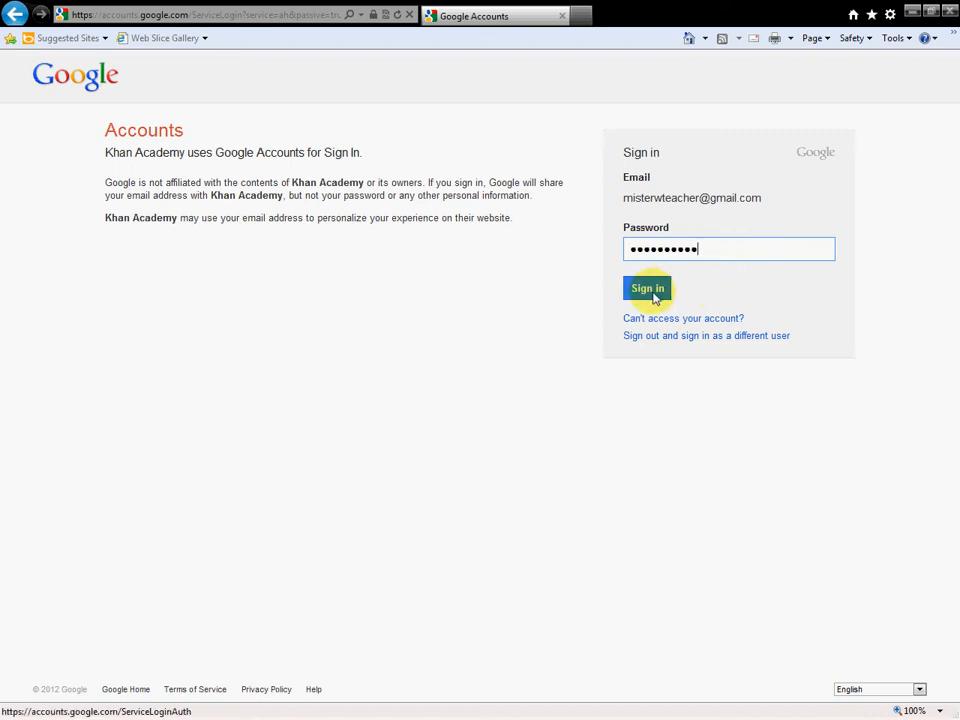
{"action": "left_click", "coordinate": [648, 288]}
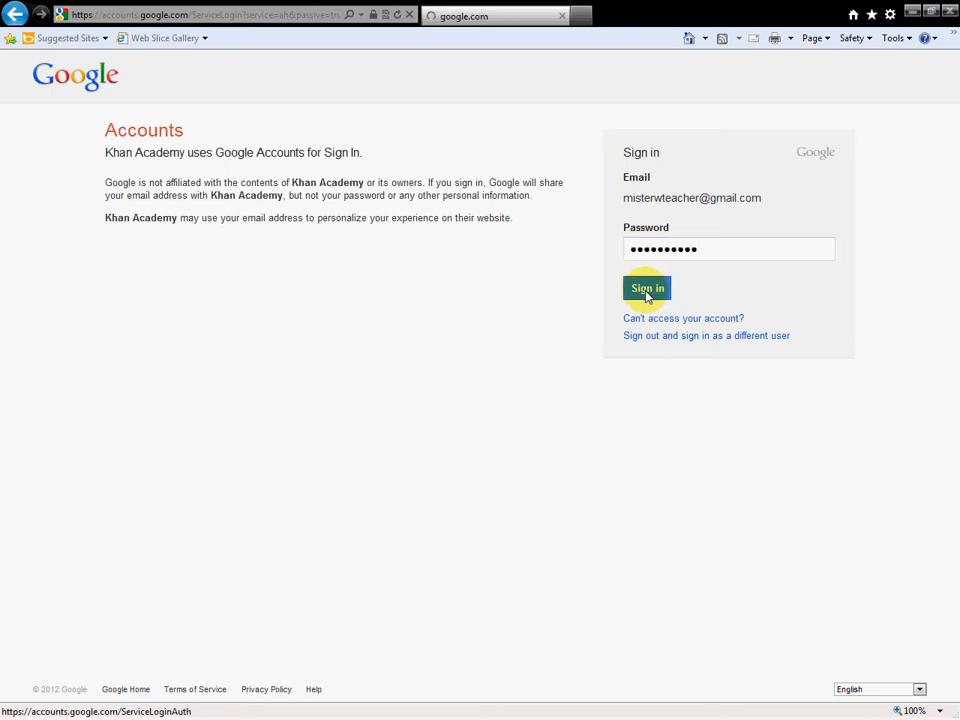
{"action": "left_click", "coordinate": [648, 288]}
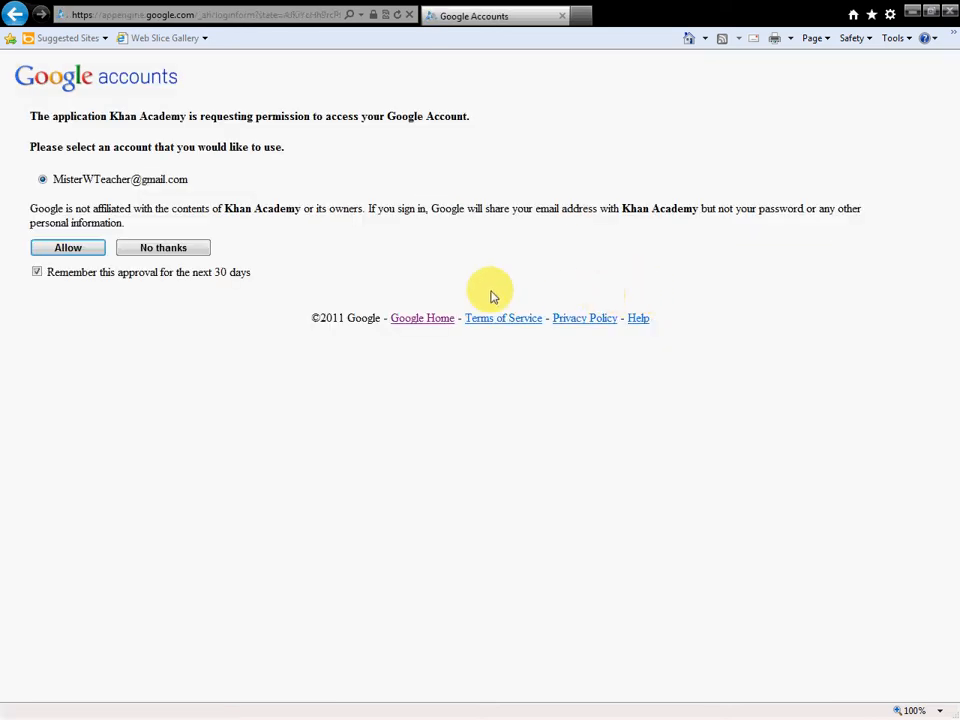
{"action": "mouse_move", "coordinate": [112, 128]}
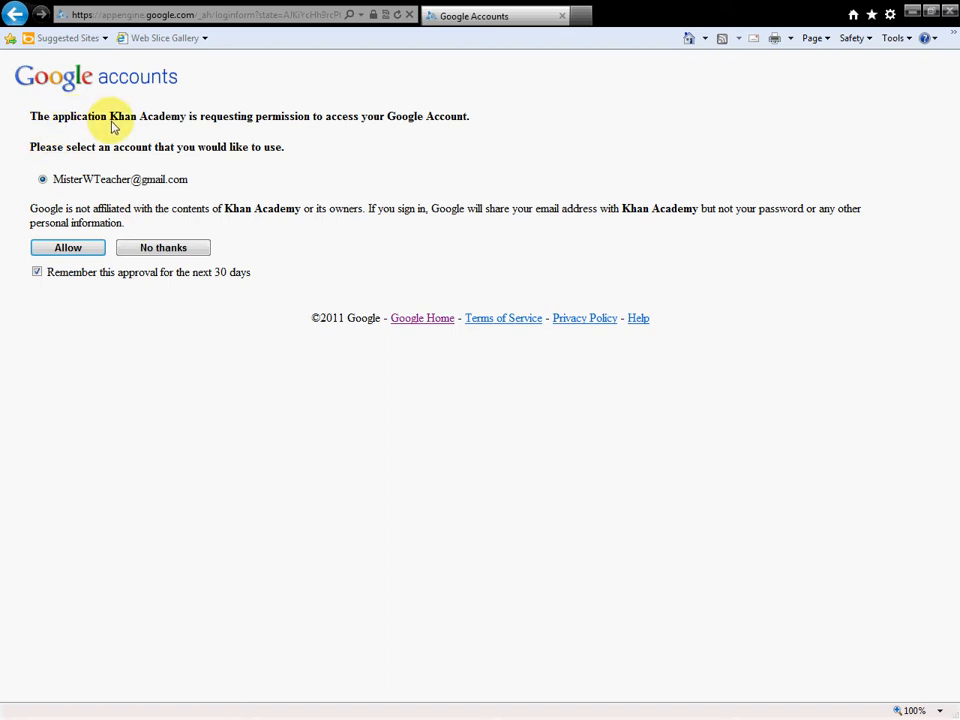
{"action": "mouse_move", "coordinate": [252, 128]}
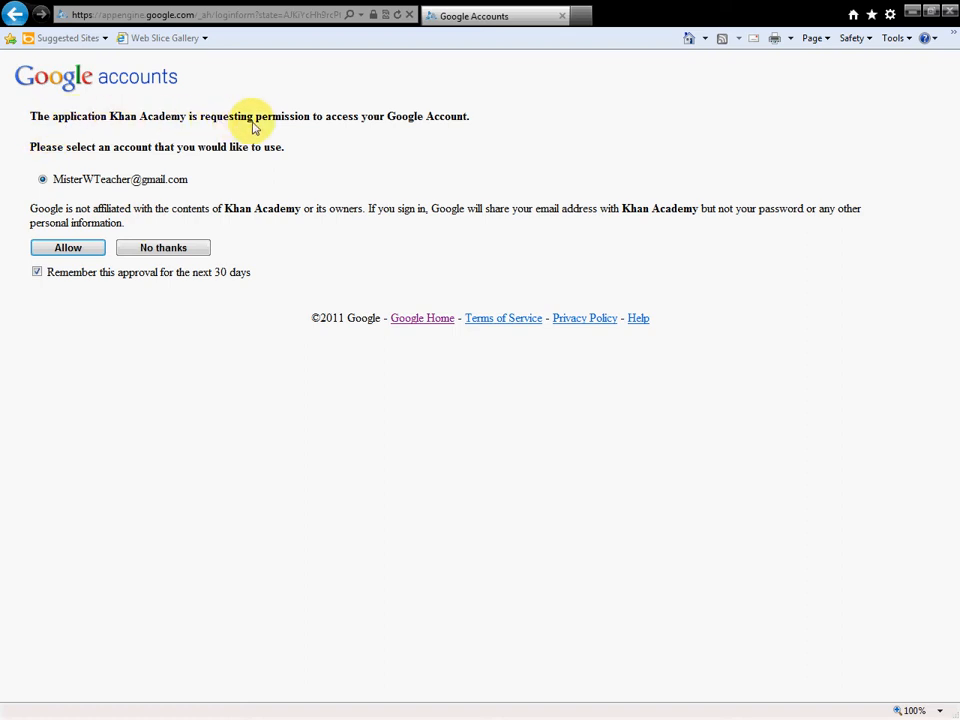
{"action": "mouse_move", "coordinate": [212, 192]}
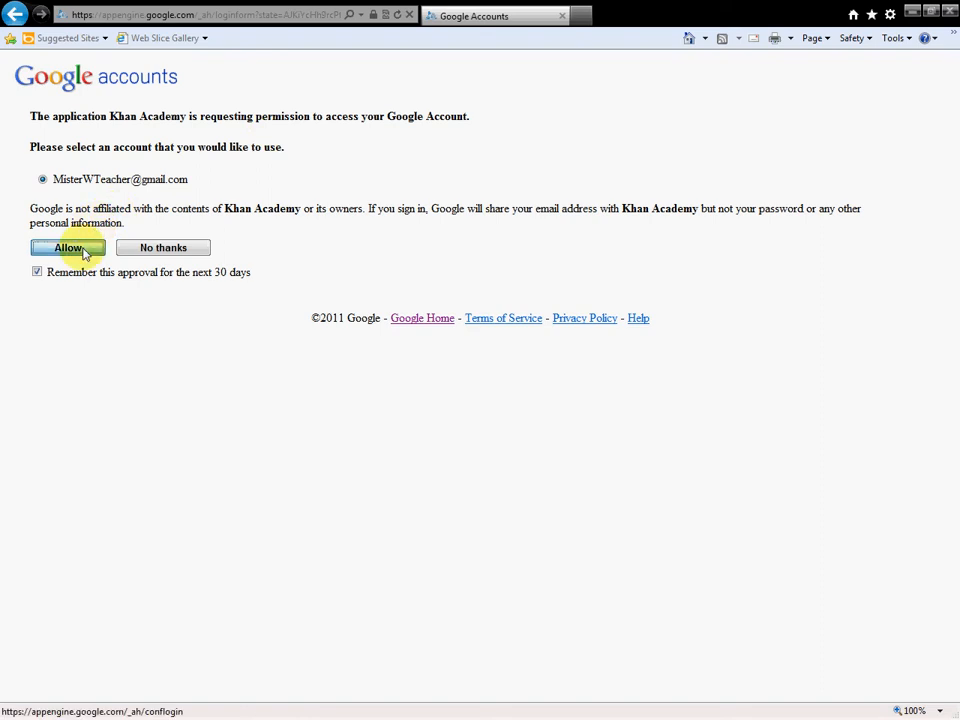
Allow Khan Academy access to the Google account, returning to the Khan Academy home page.
{"action": "left_click", "coordinate": [68, 248]}
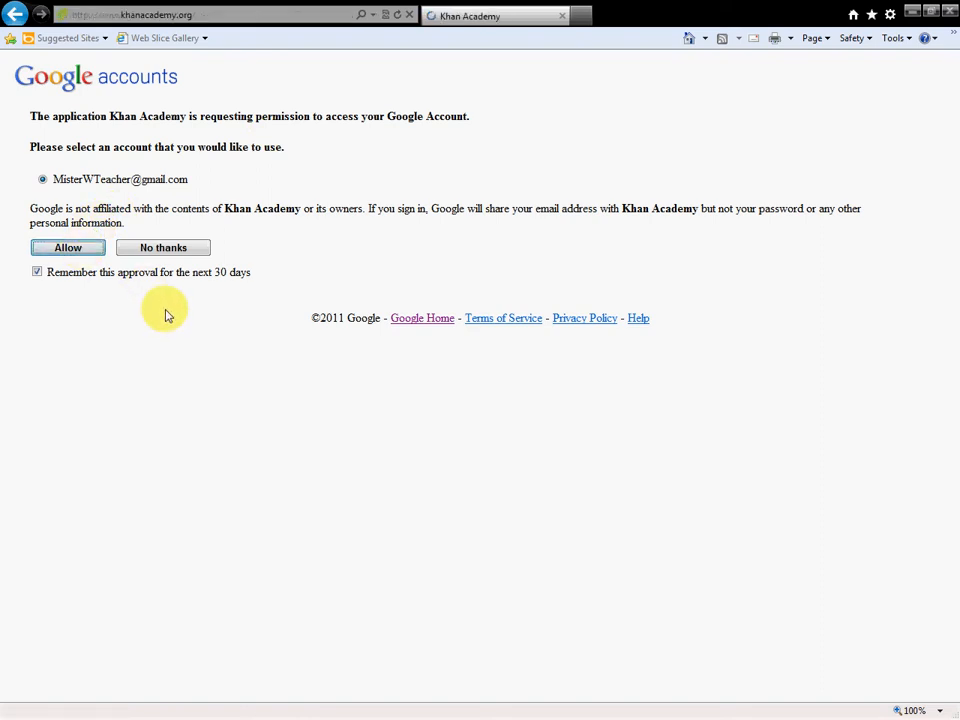
{"action": "left_click", "coordinate": [68, 248]}
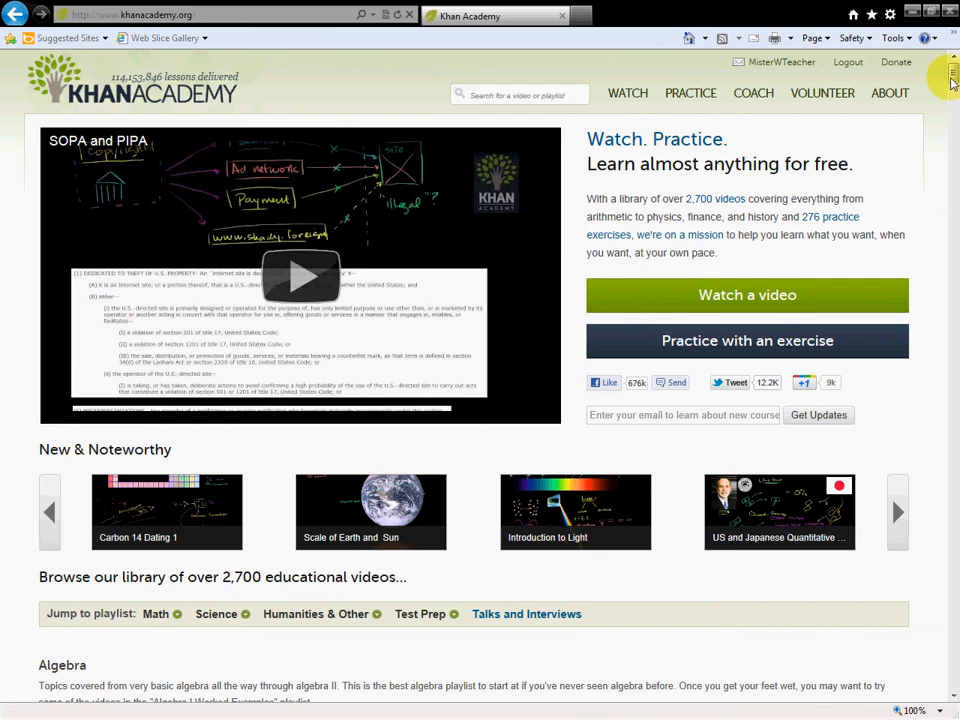
Scroll the home page down to the Algebra 1 Examples playlist and footer links.
{"action": "scroll", "scroll_direction": "down", "scroll_amount": 3}
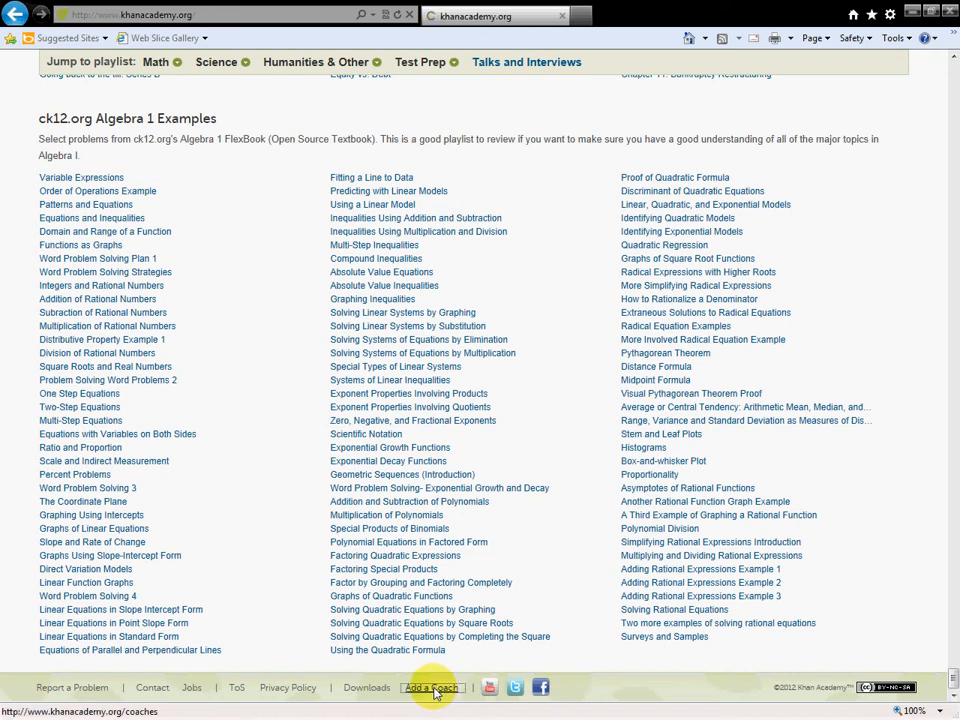
On the Add a Coach page, enter the coach id 'misterwteacher' / 'MisterWT' and submit it.
{"action": "left_click", "coordinate": [432, 688]}
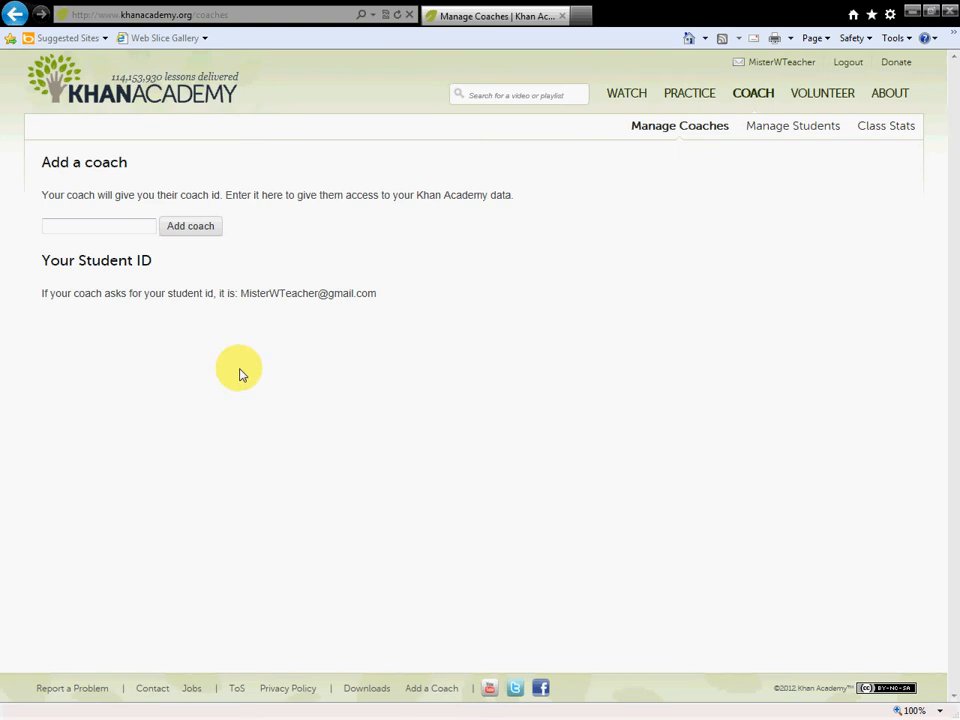
{"action": "left_click", "coordinate": [98, 224]}
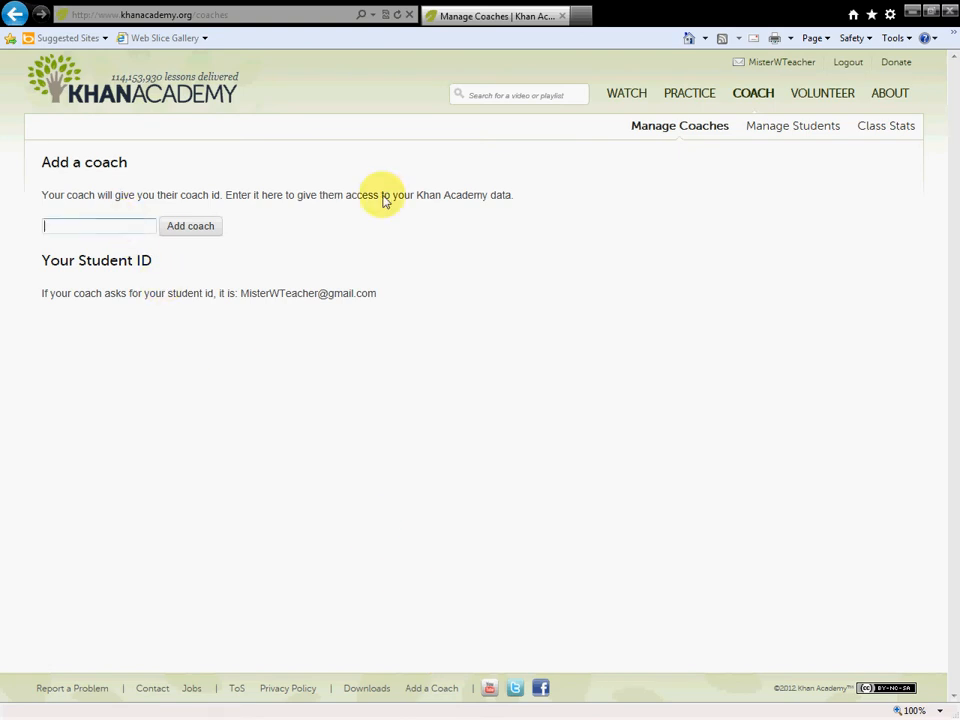
{"action": "type", "text": "m"}
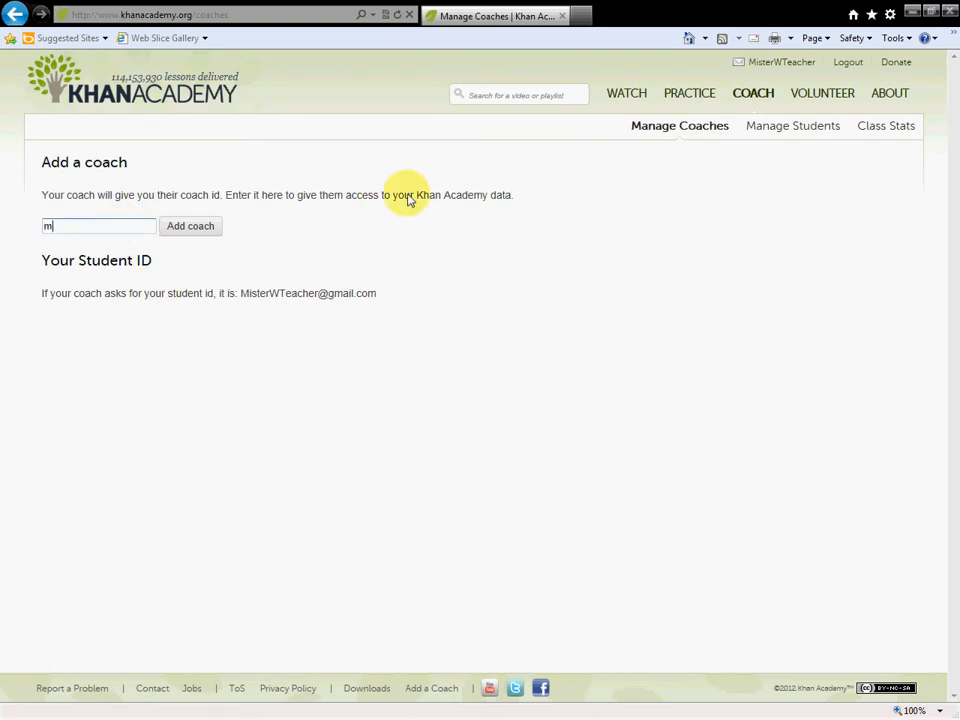
{"action": "type", "text": "isterwteacher"}
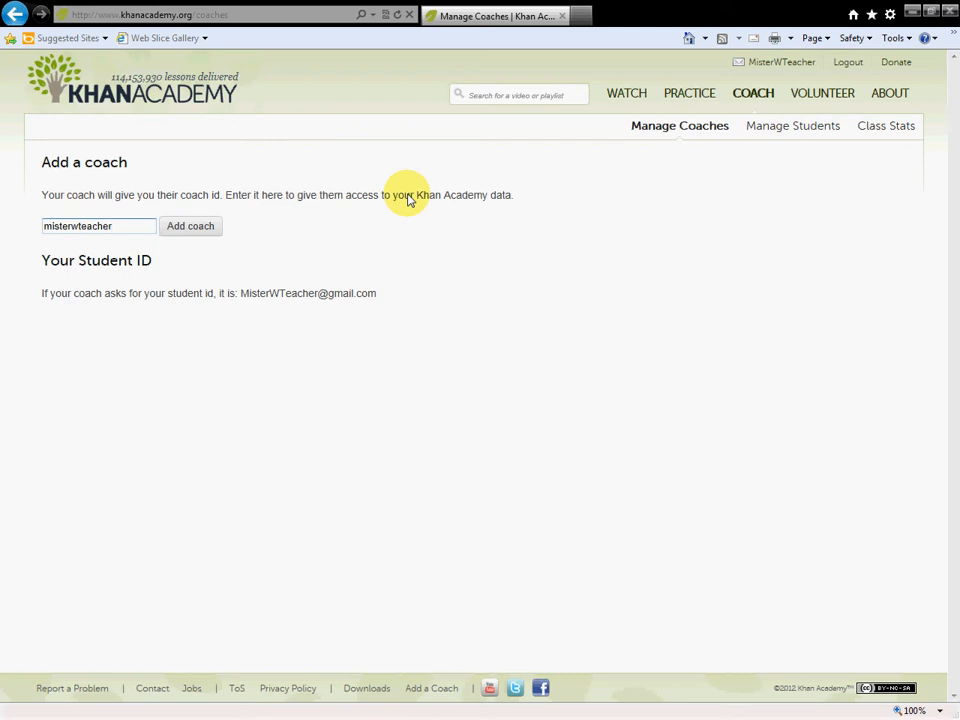
{"action": "left_click", "coordinate": [98, 224]}
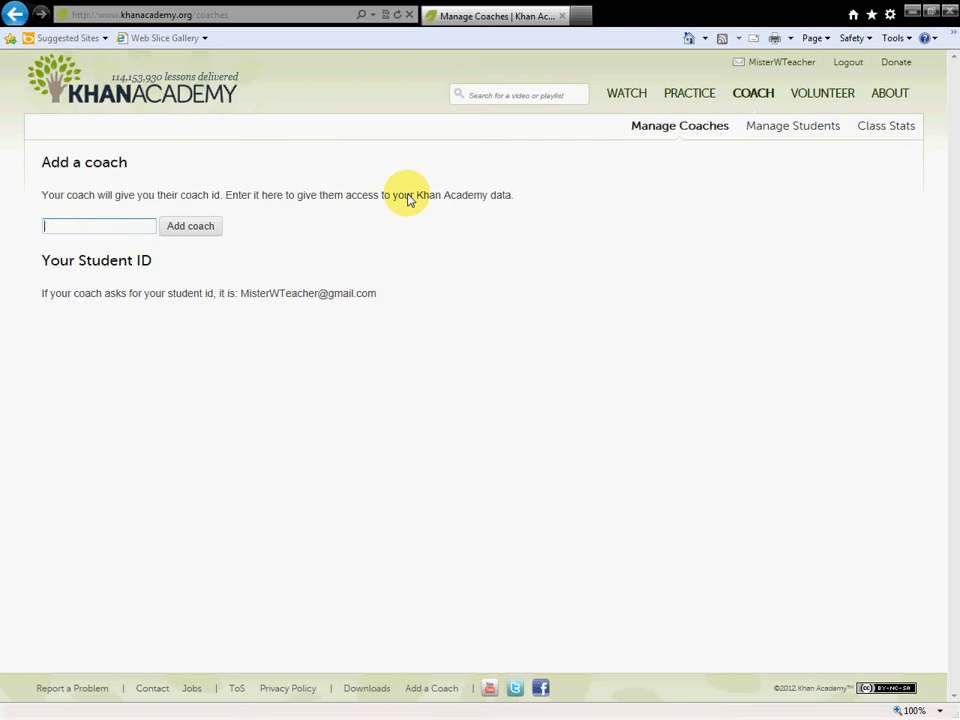
{"action": "type", "text": "MisterWTeacher"}
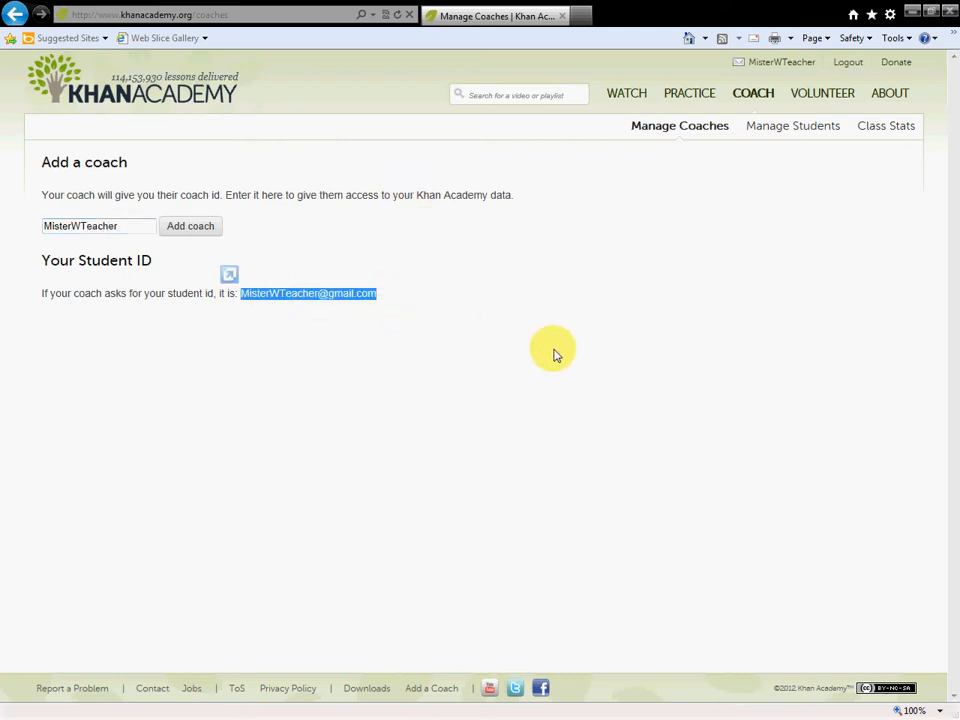
{"action": "mouse_move", "coordinate": [672, 358]}
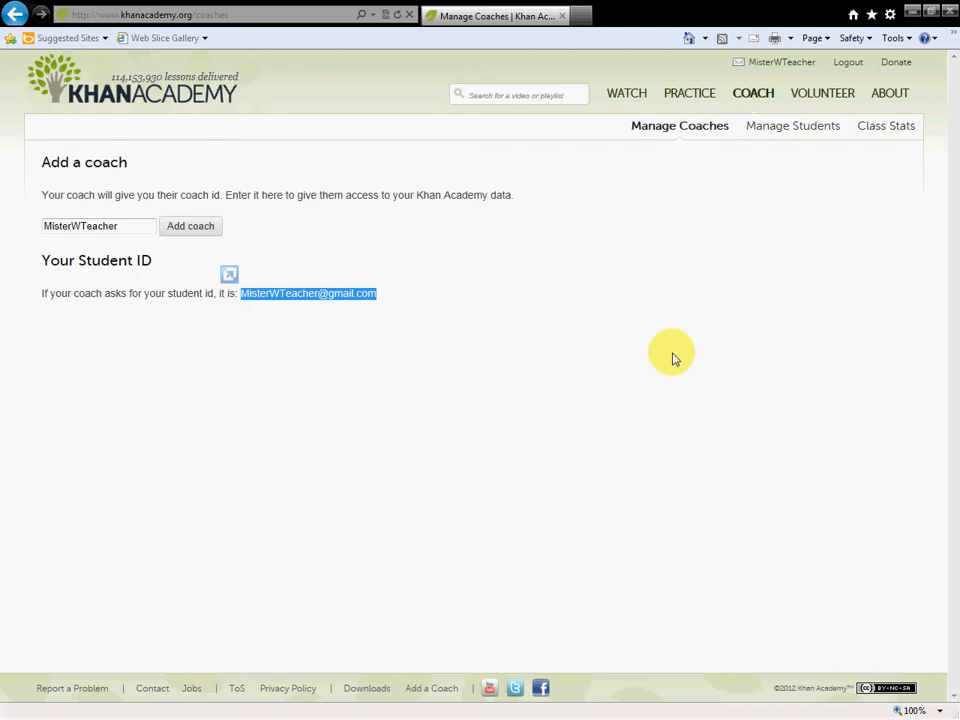
{"action": "mouse_move", "coordinate": [704, 276]}
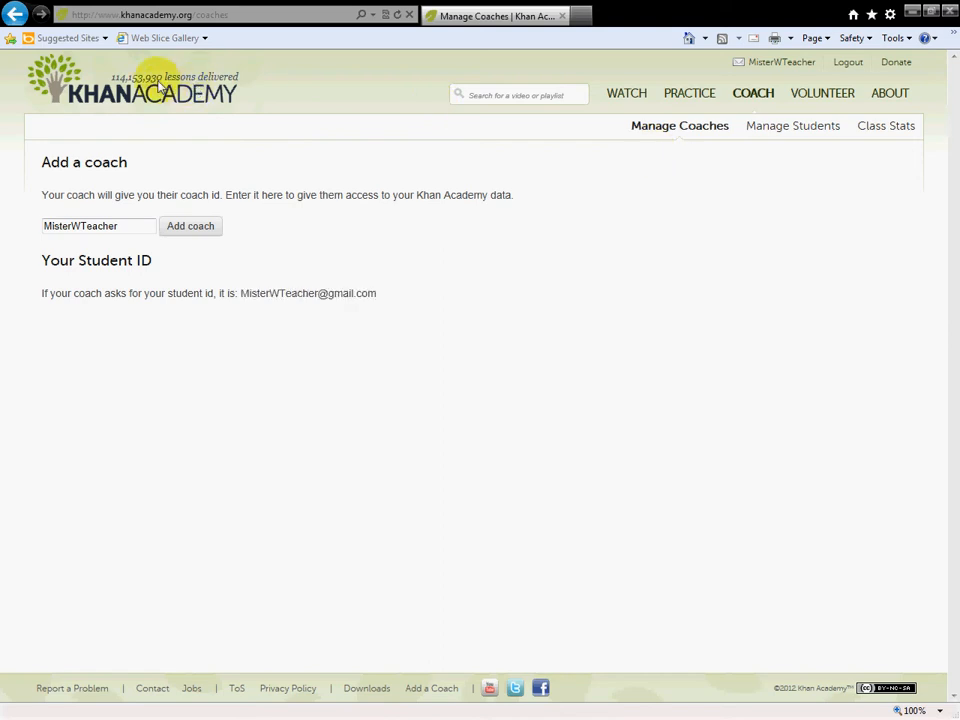
Return to the Khan Academy home page via the logo.
{"action": "left_click", "coordinate": [130, 84]}
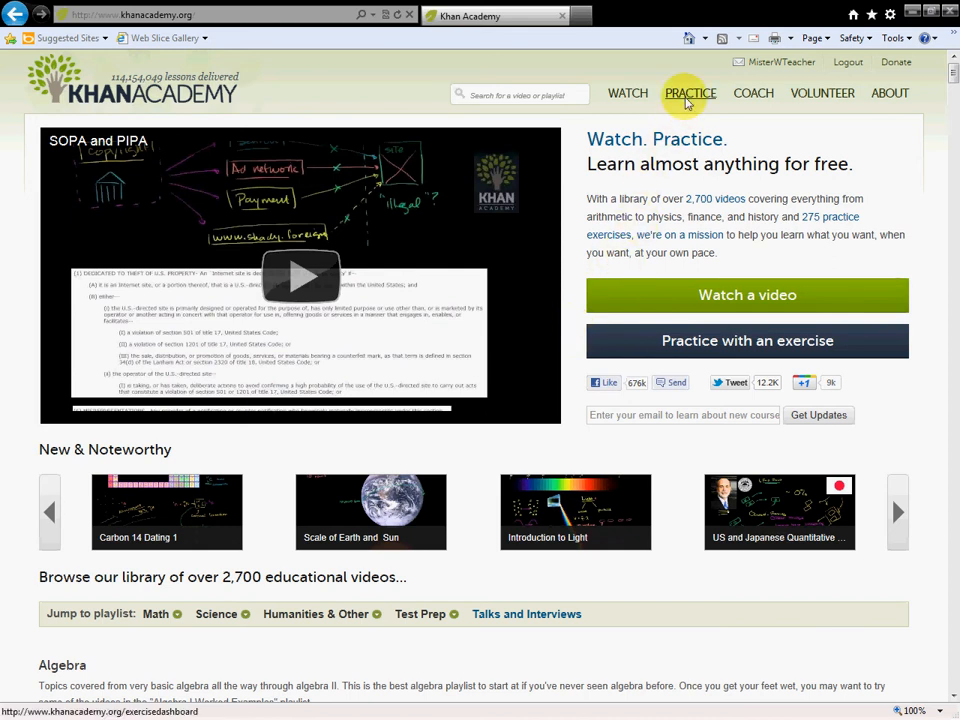
Go to the Practice exercise dashboard and zoom out the knowledge map.
{"action": "left_click", "coordinate": [688, 94]}
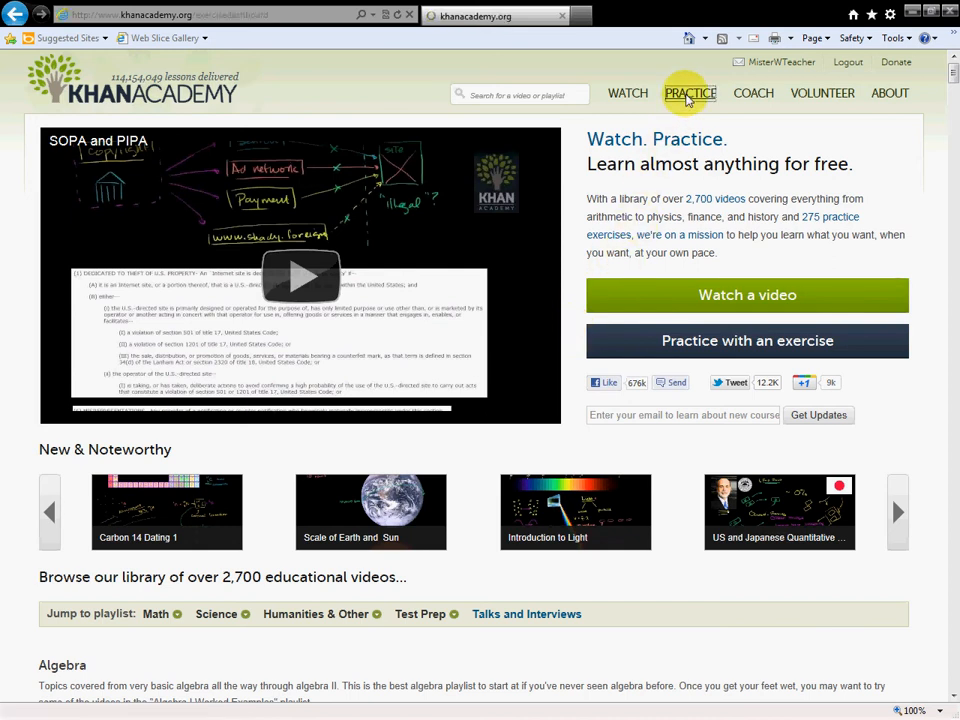
{"action": "left_click", "coordinate": [688, 94]}
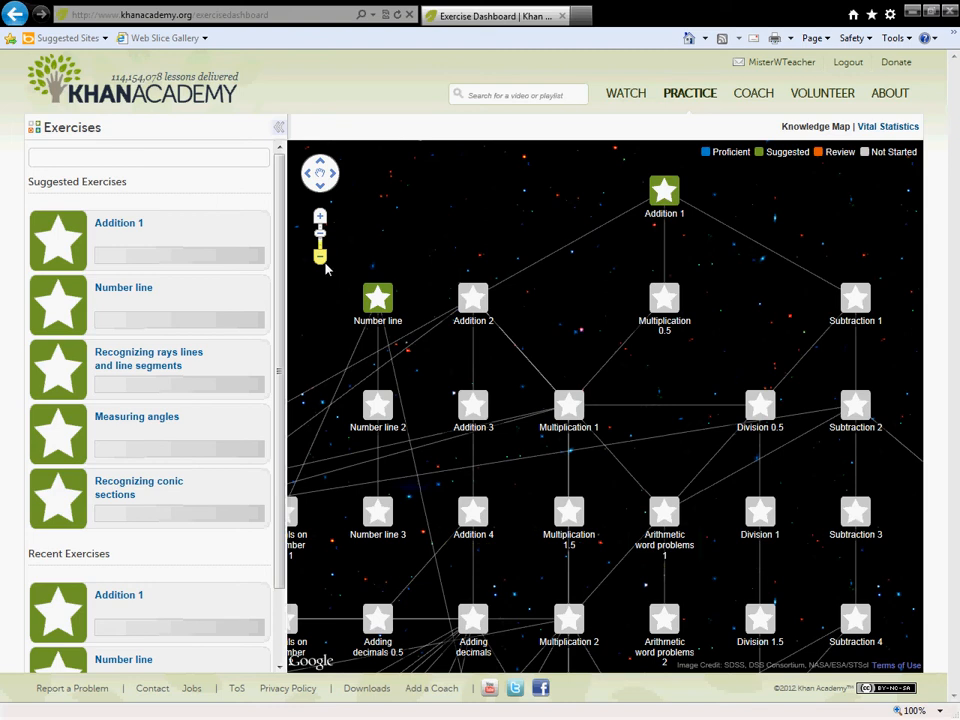
{"action": "left_click", "coordinate": [320, 246]}
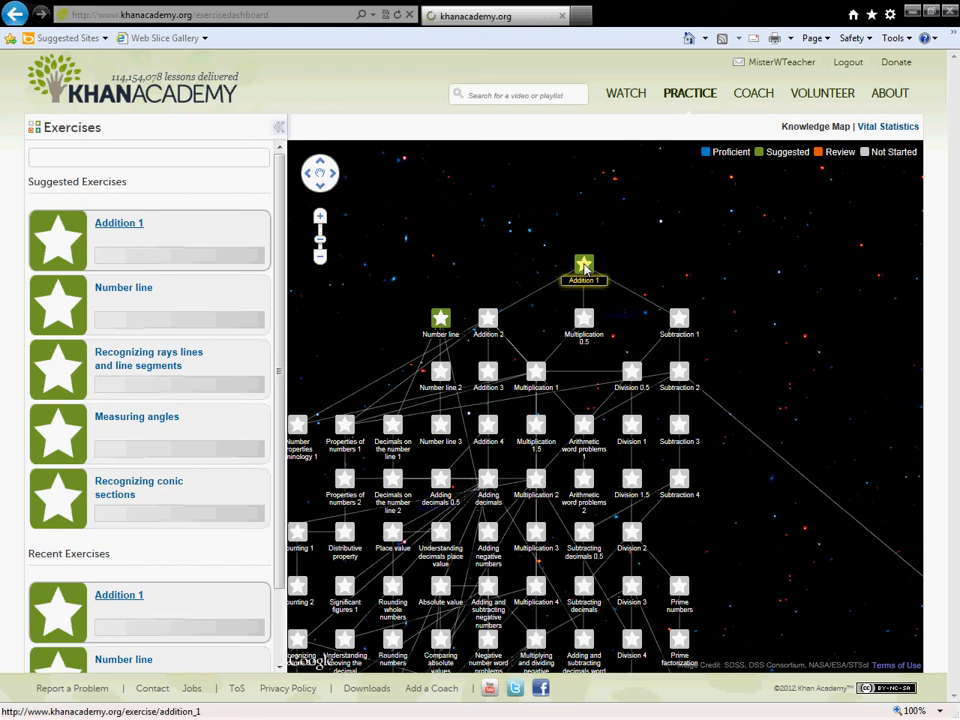
Start Addition 1 and answer 1+10 and 5+7 (12) correctly, advancing each time.
{"action": "left_click", "coordinate": [584, 268]}
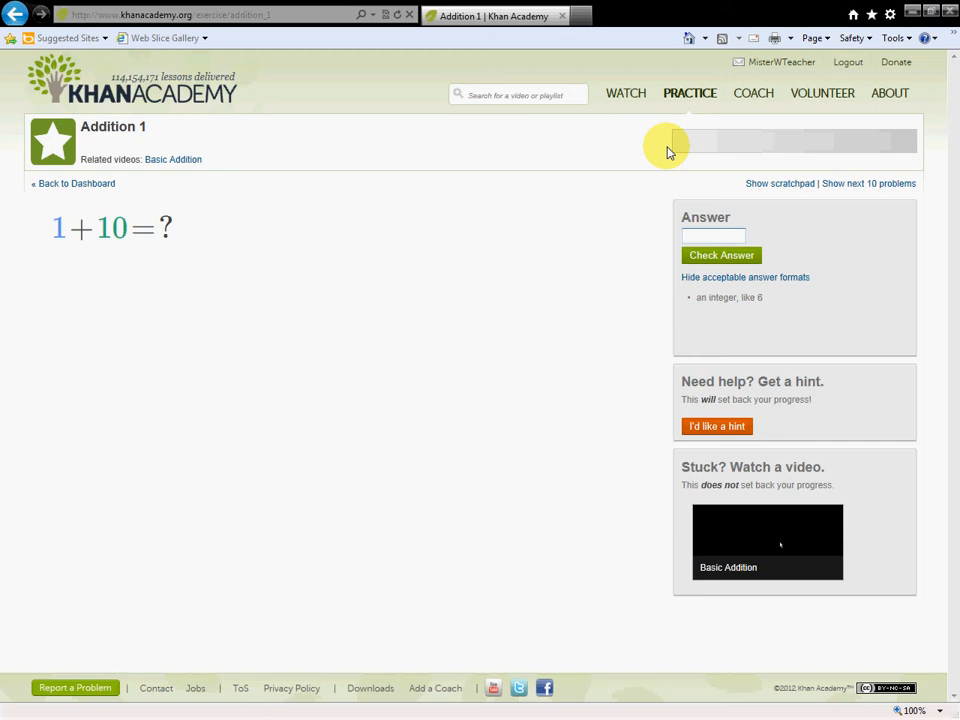
{"action": "left_click", "coordinate": [720, 254]}
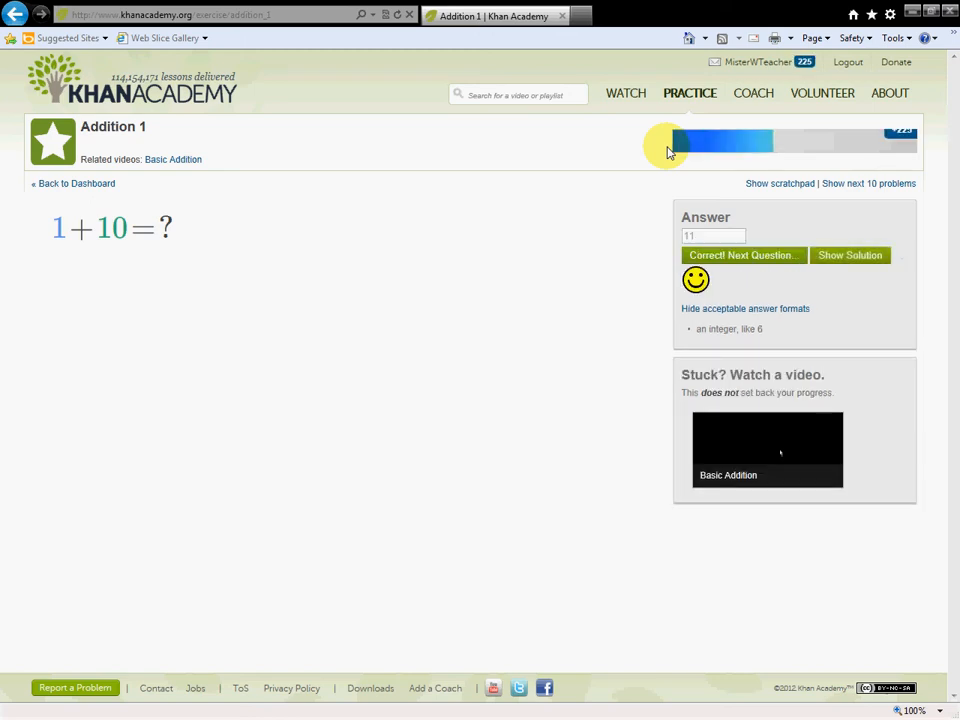
{"action": "left_click", "coordinate": [742, 256]}
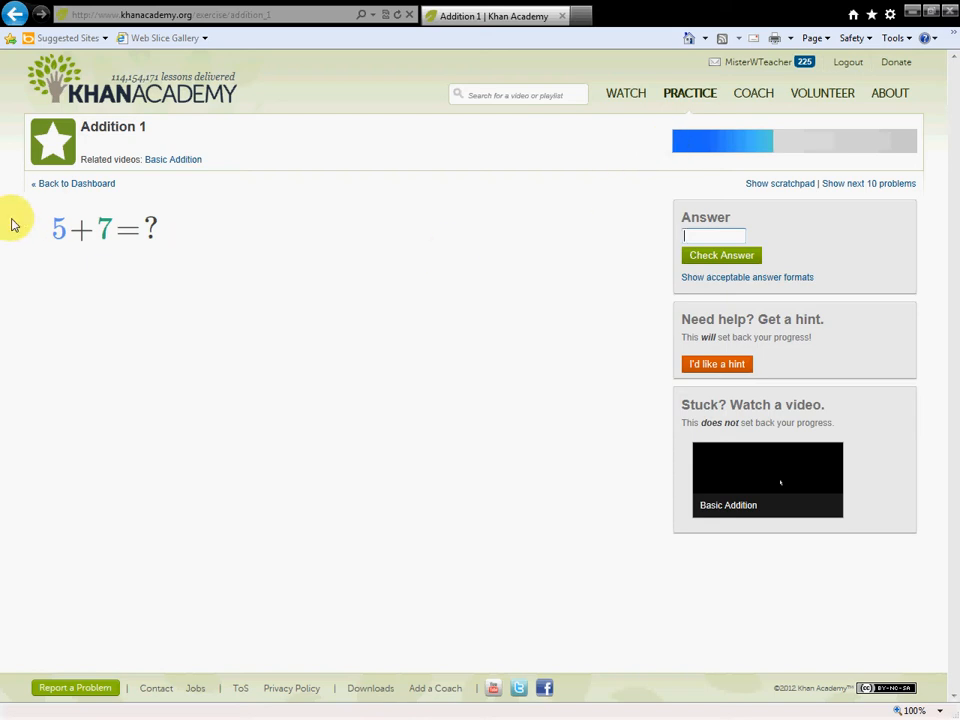
{"action": "type", "text": "12"}
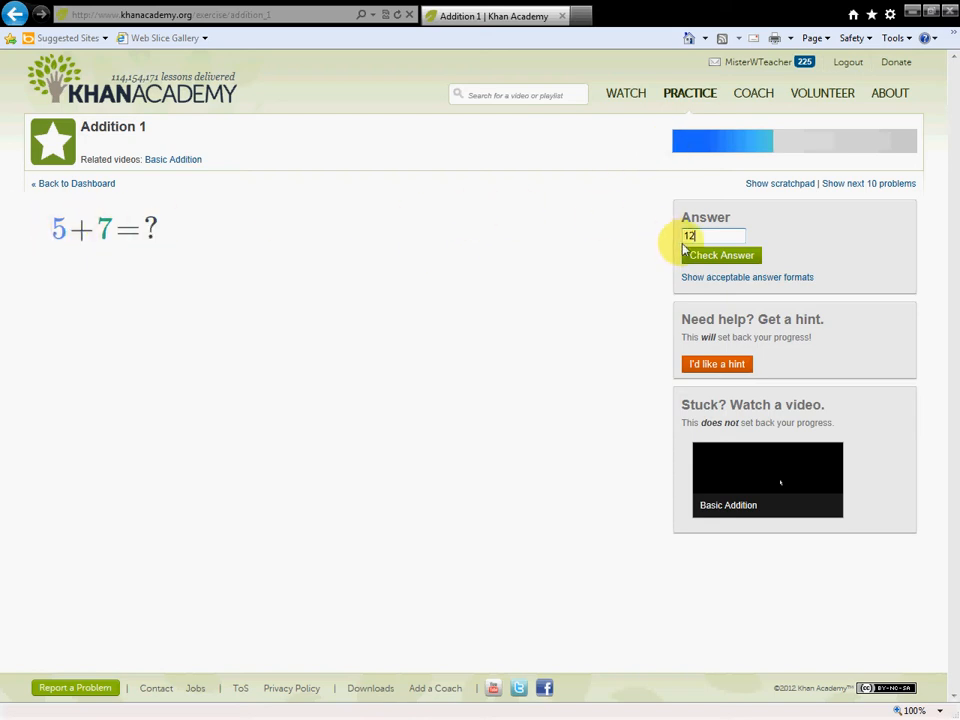
{"action": "left_click", "coordinate": [718, 256]}
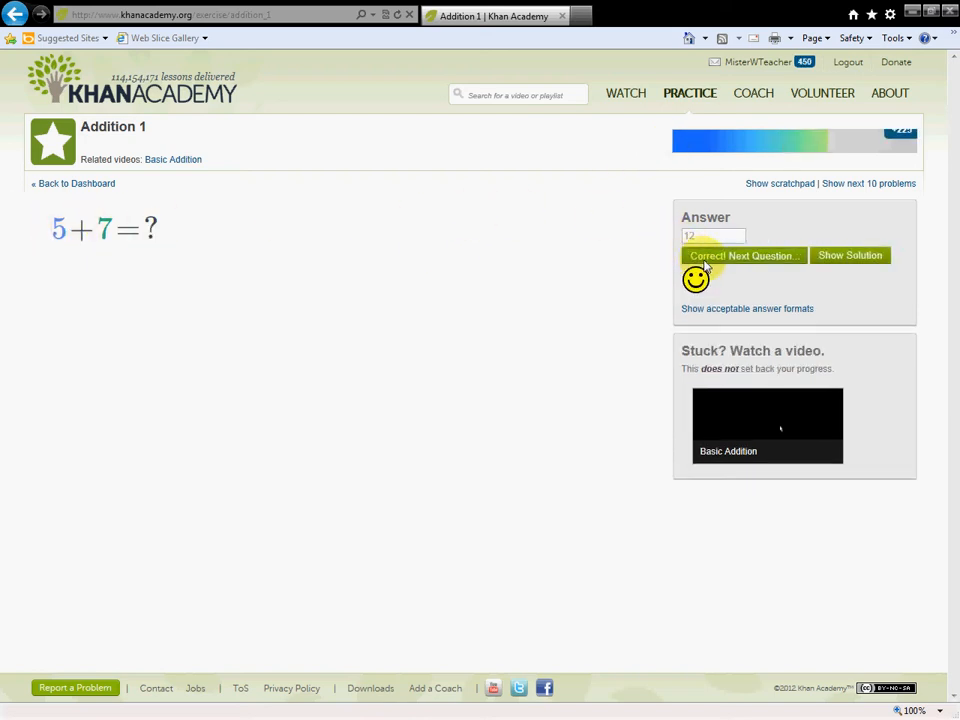
{"action": "left_click", "coordinate": [742, 256]}
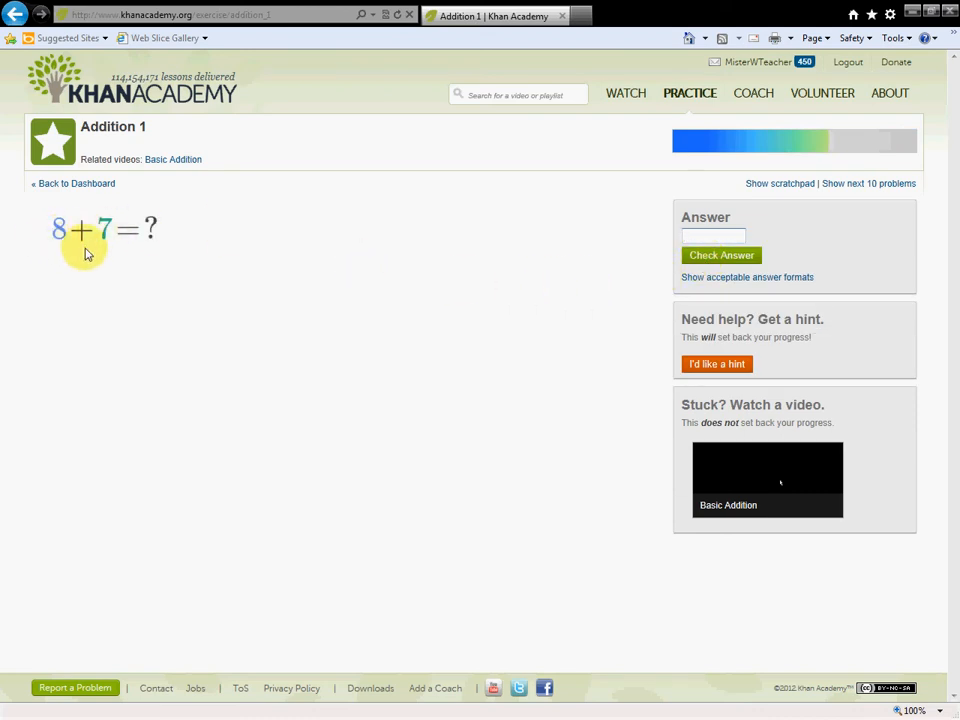
Answer 8+7 (15), 10+9 and 6+5 correctly until the proficiency message appears.
{"action": "type", "text": "15"}
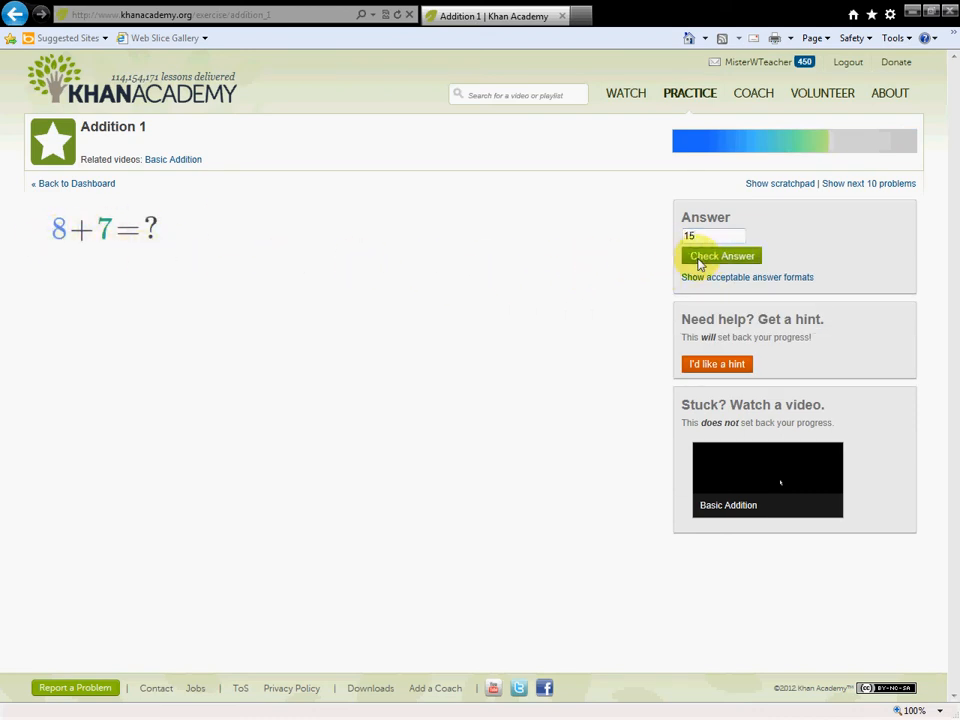
{"action": "left_click", "coordinate": [720, 256]}
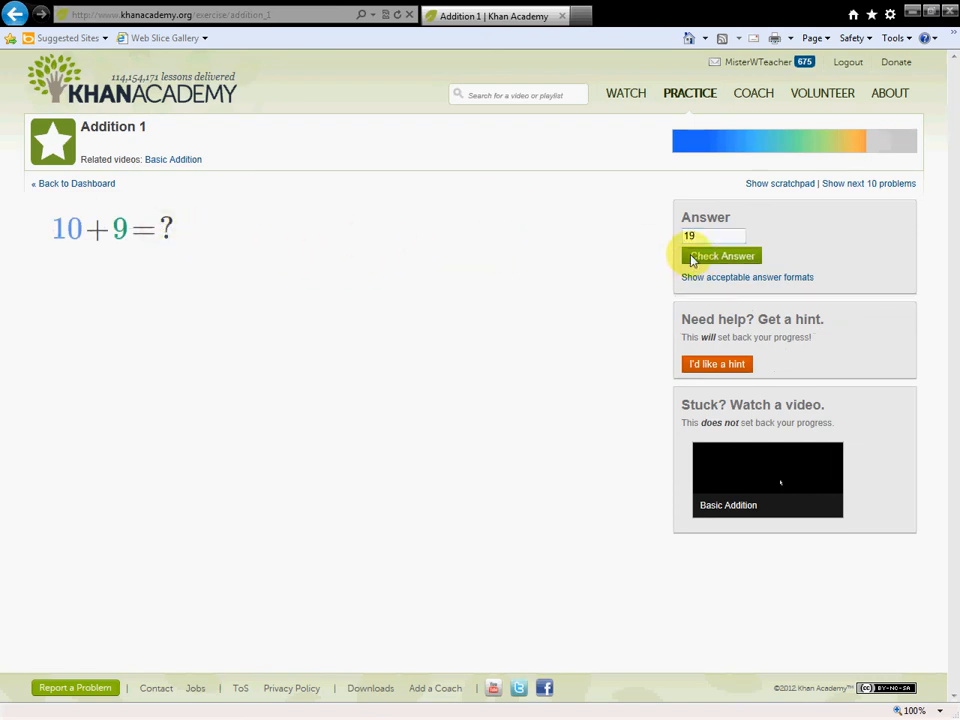
{"action": "left_click", "coordinate": [720, 256]}
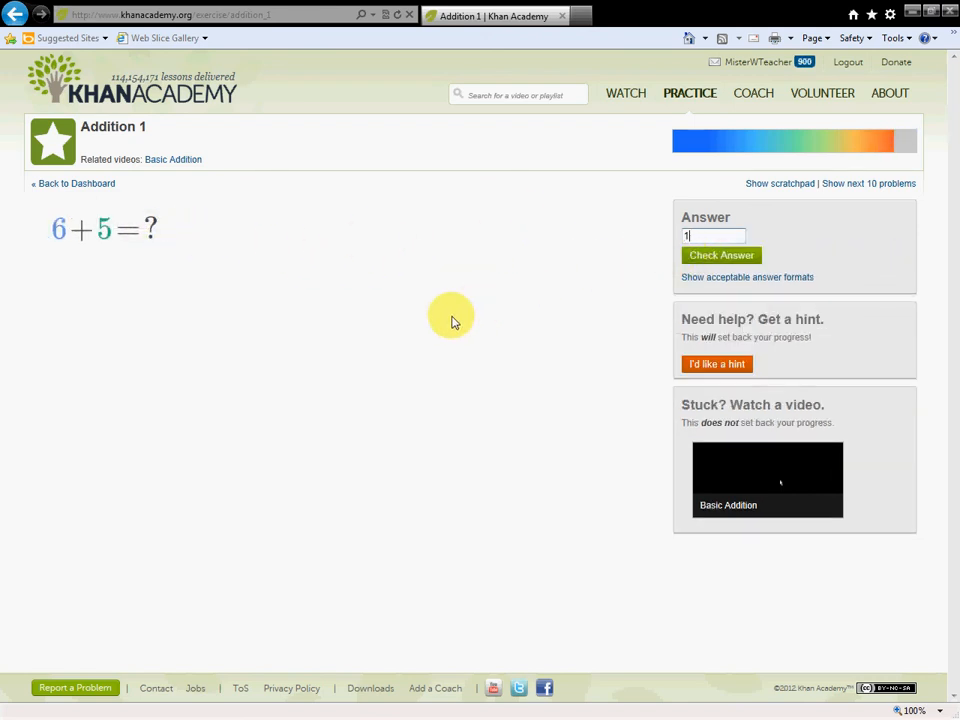
{"action": "left_click", "coordinate": [720, 256]}
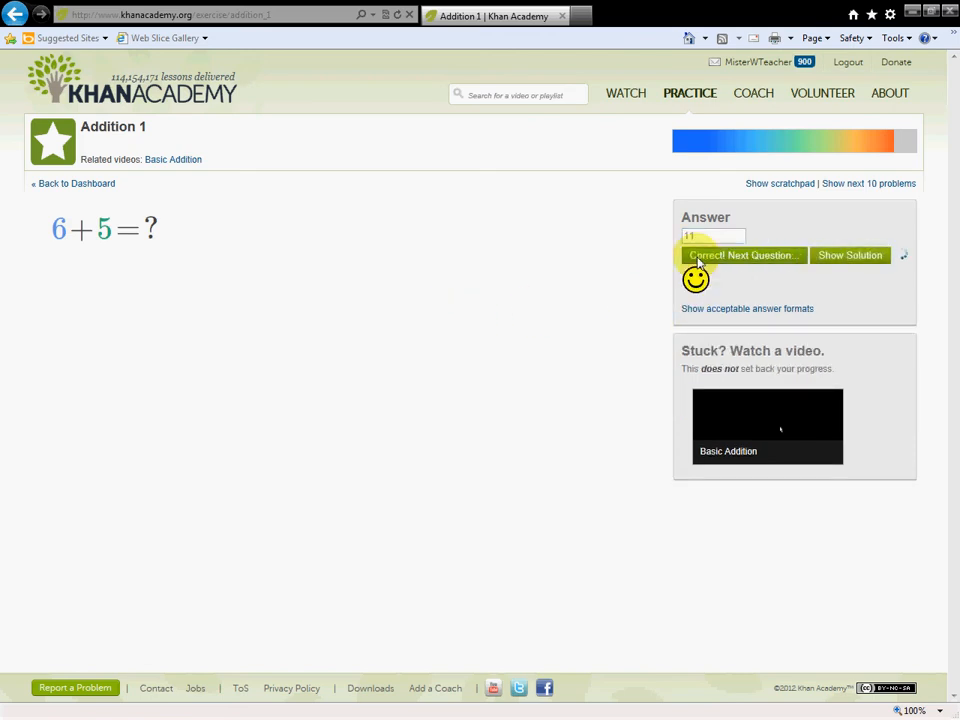
{"action": "left_click", "coordinate": [742, 256]}
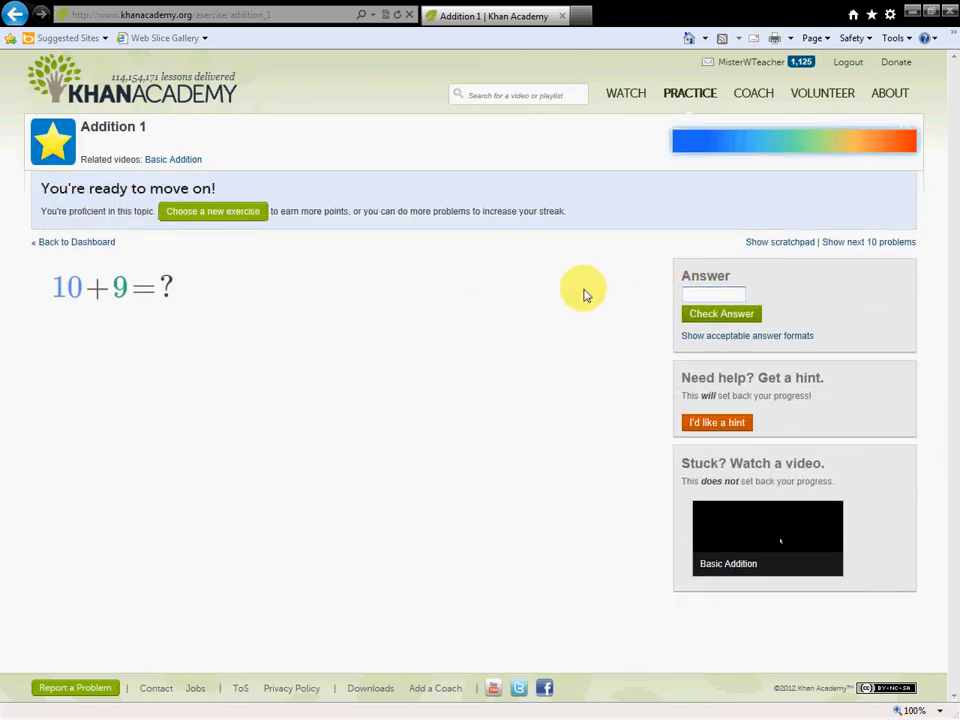
{"action": "mouse_move", "coordinate": [212, 212]}
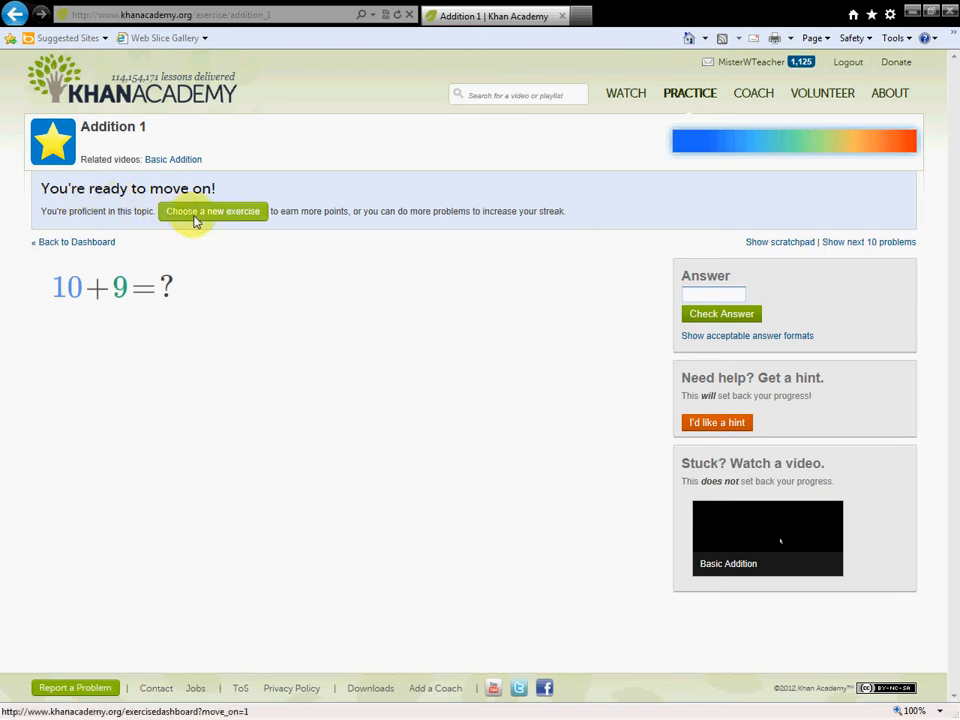
{"action": "mouse_move", "coordinate": [170, 232]}
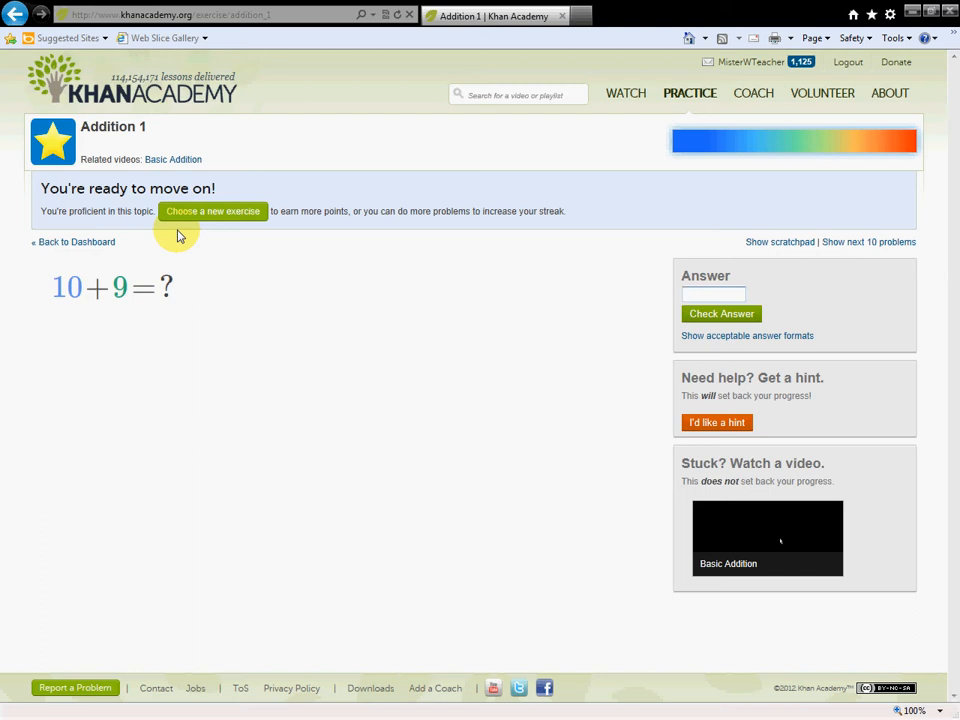
Choose a new exercise from the 'You're ready to move on!' banner, returning to the dashboard.
{"action": "left_click", "coordinate": [212, 212]}
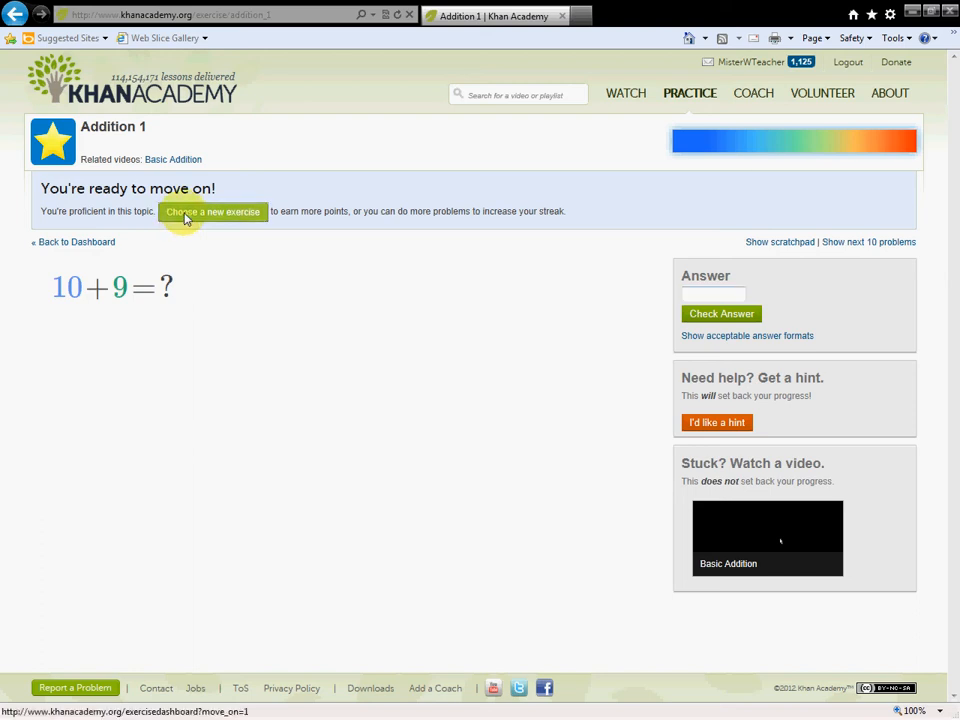
{"action": "left_click", "coordinate": [212, 212]}
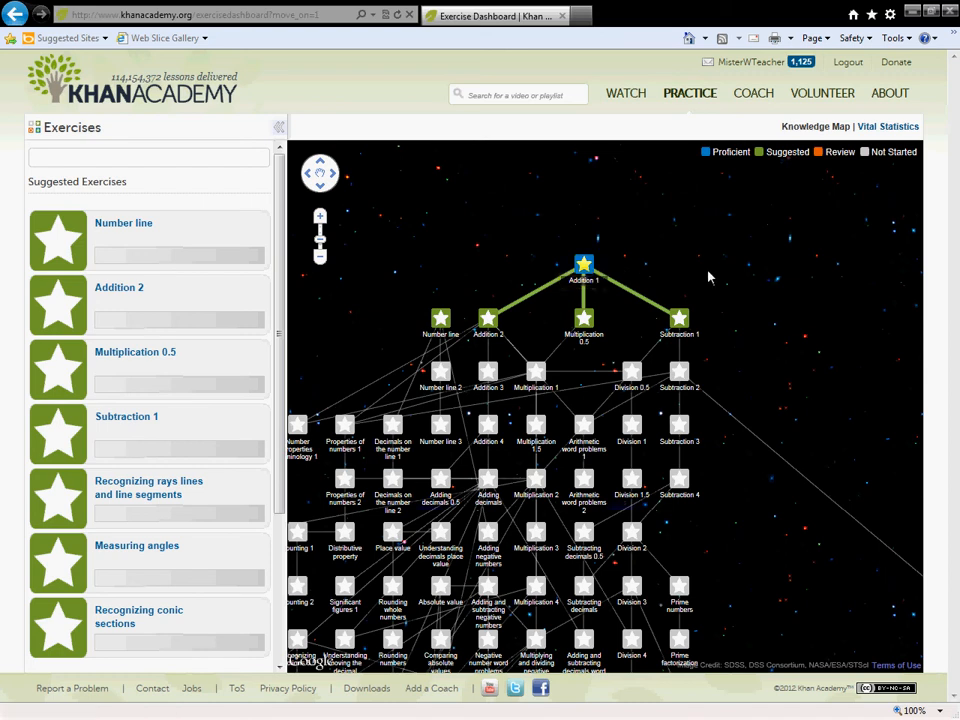
{"action": "mouse_move", "coordinate": [700, 264]}
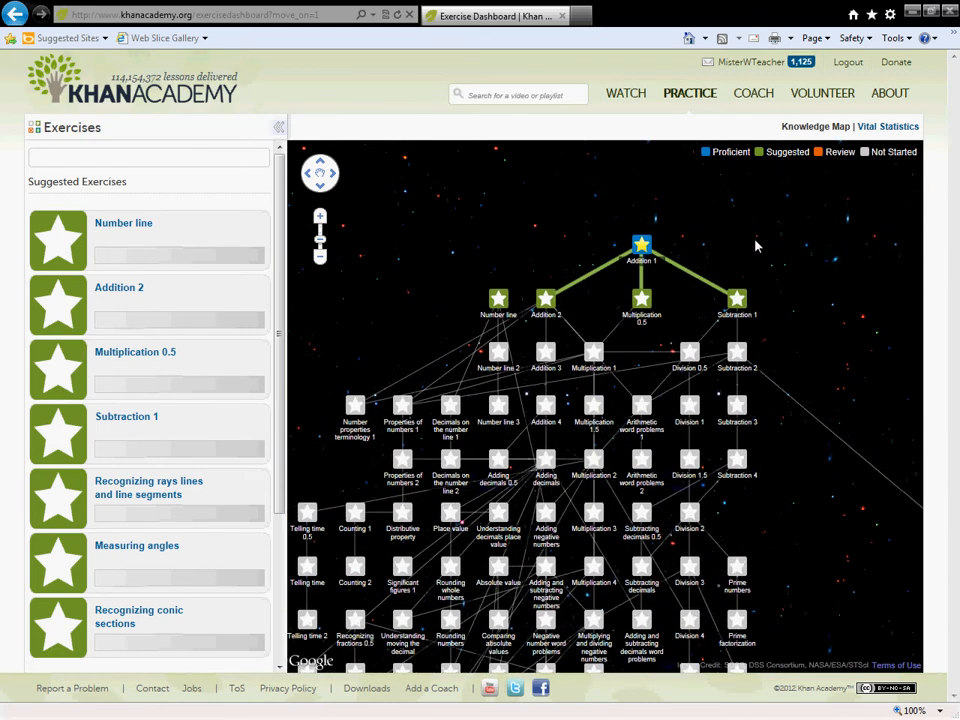
{"action": "left_click", "coordinate": [640, 244]}
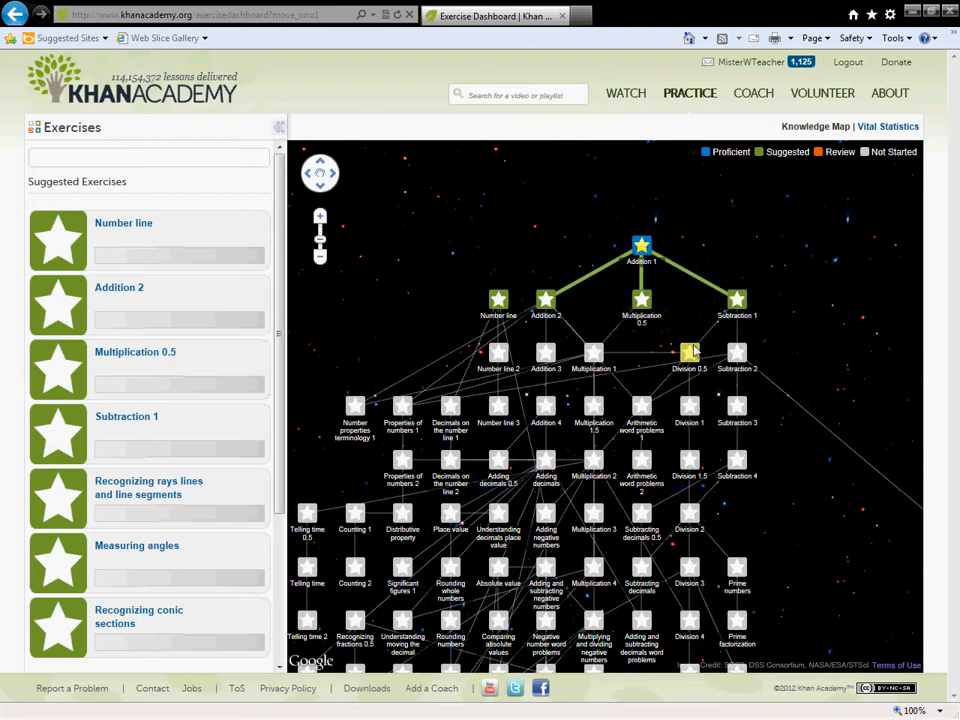
{"action": "mouse_move", "coordinate": [736, 410]}
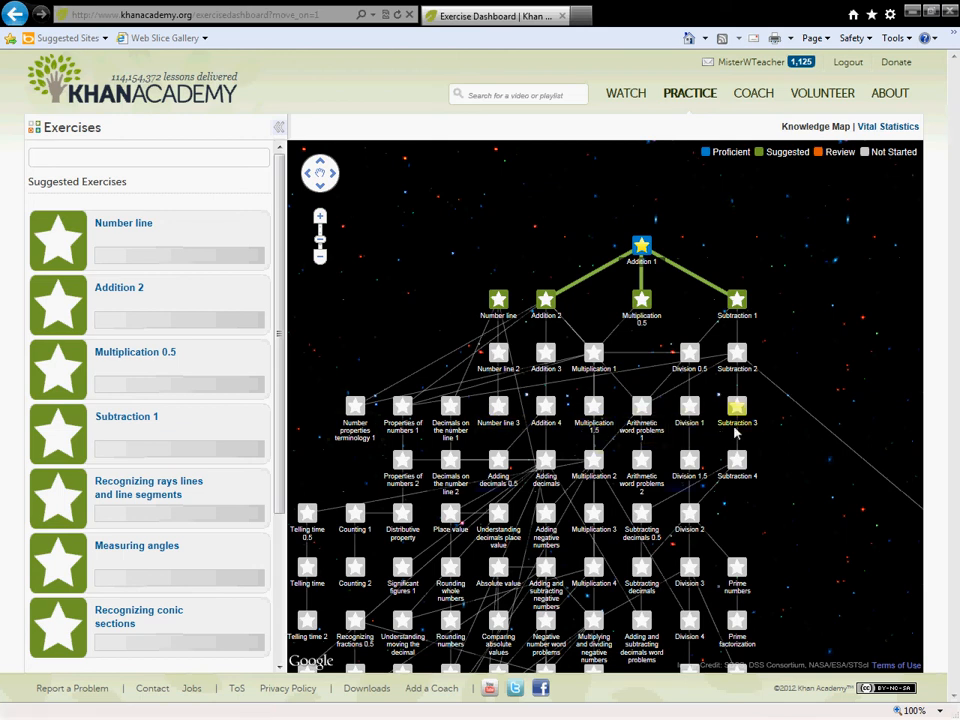
{"action": "mouse_move", "coordinate": [828, 472]}
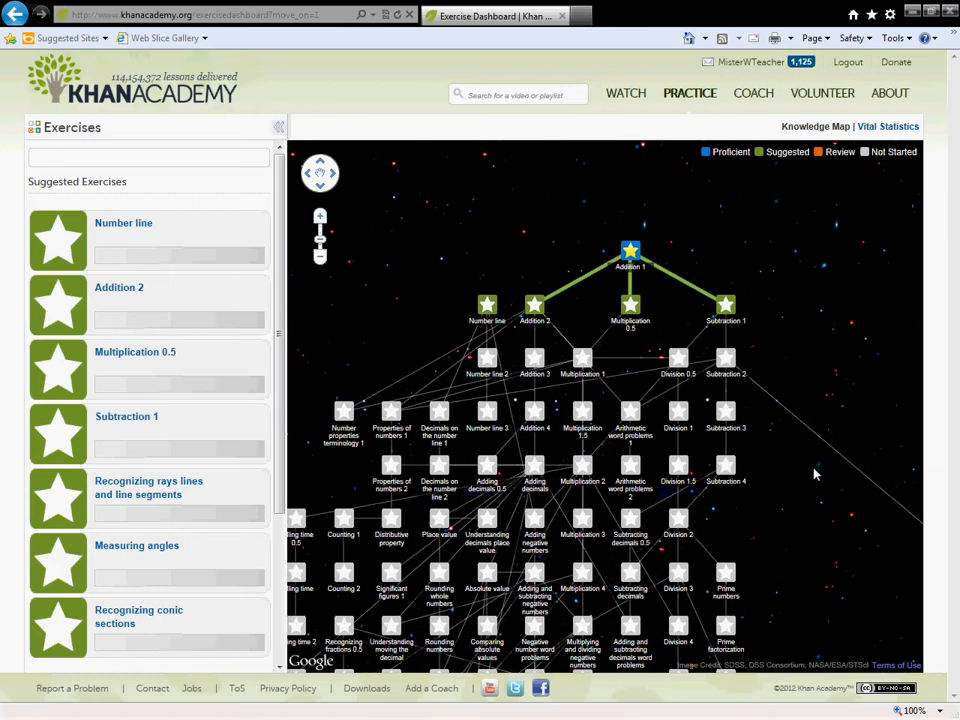
{"action": "mouse_move", "coordinate": [668, 312]}
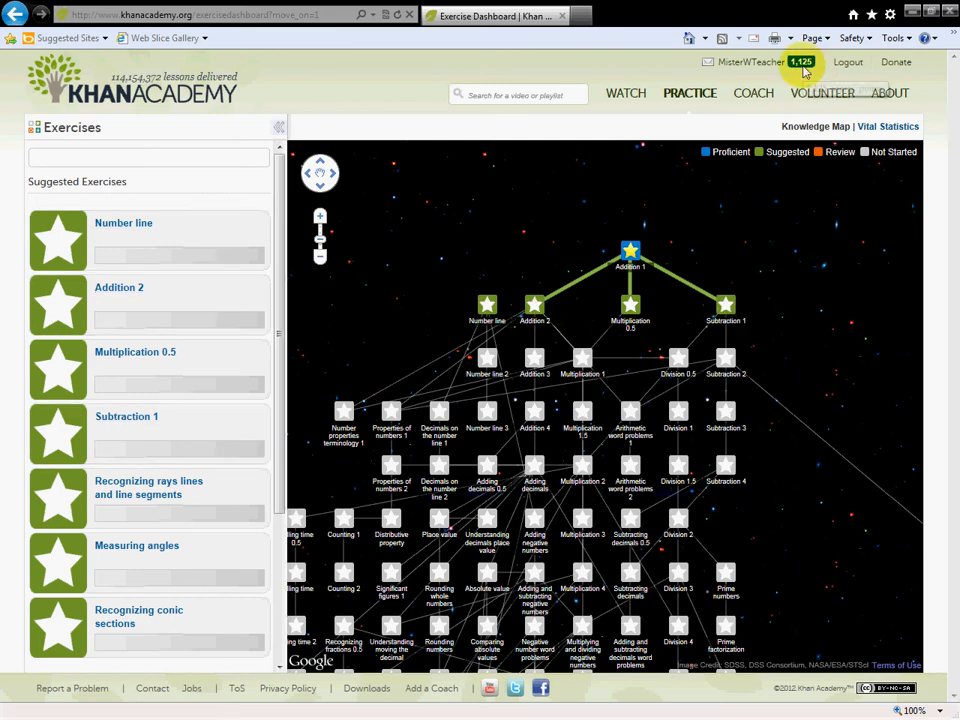
{"action": "mouse_move", "coordinate": [724, 242]}
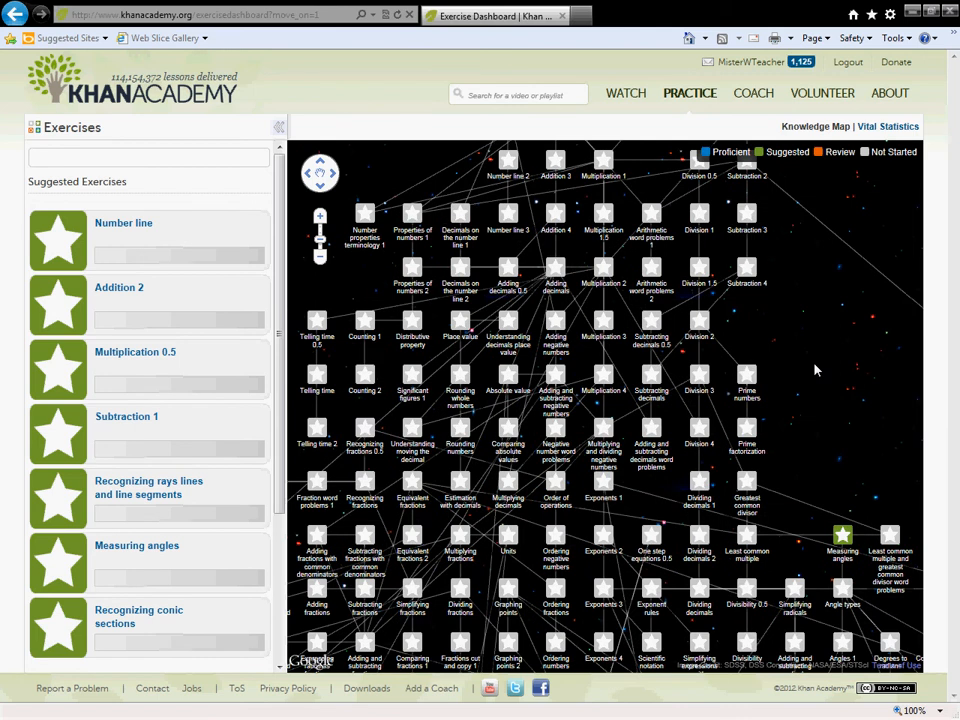
{"action": "left_click", "coordinate": [320, 252]}
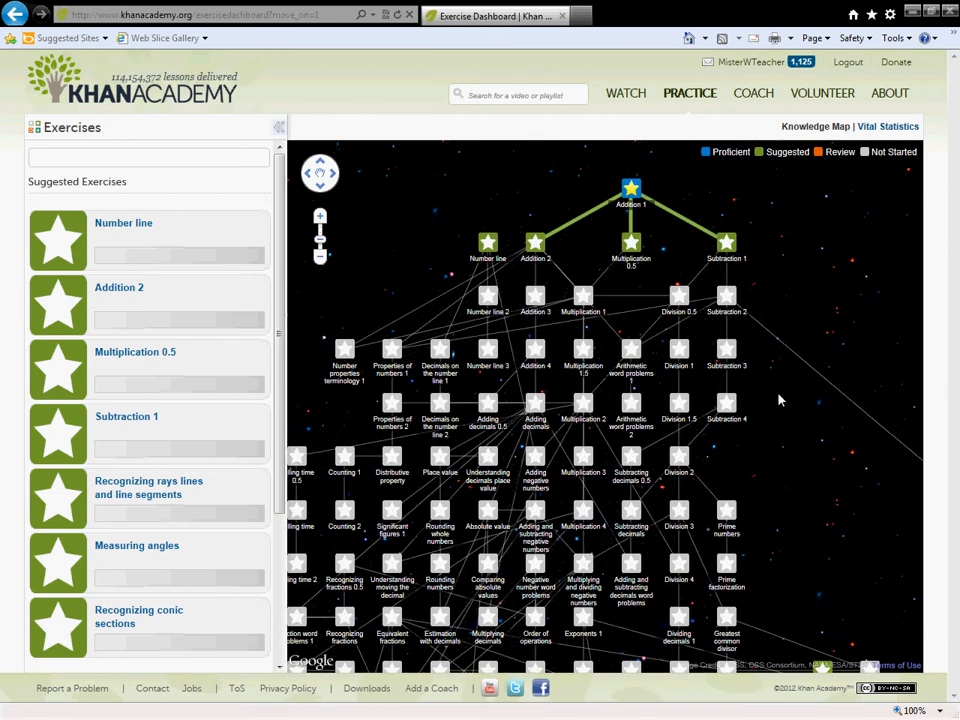
{"action": "mouse_move", "coordinate": [772, 432]}
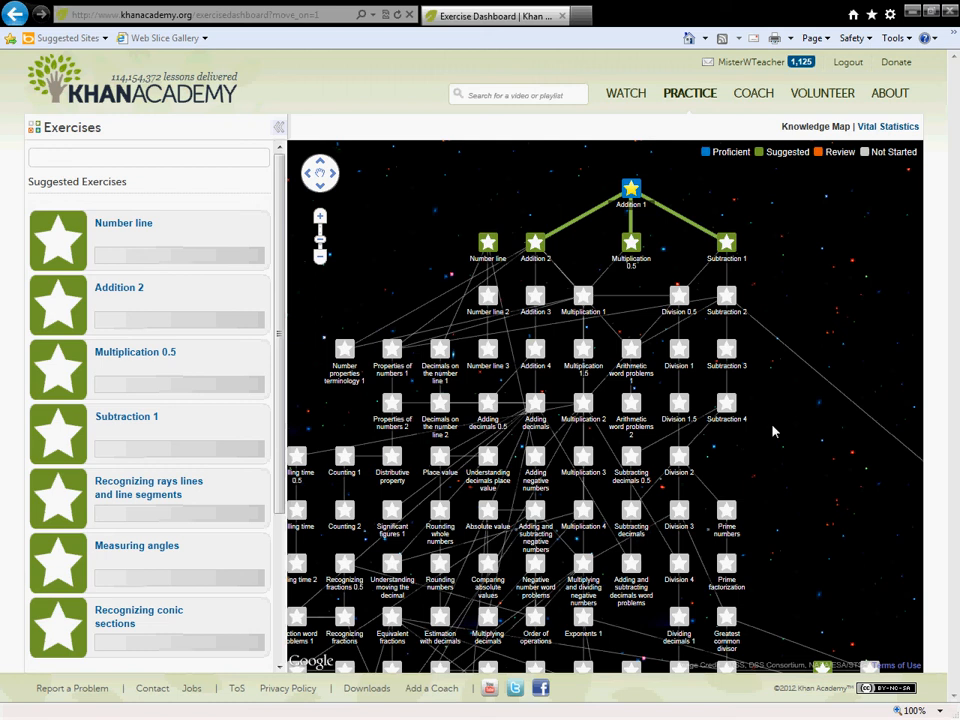
{"action": "mouse_move", "coordinate": [790, 408]}
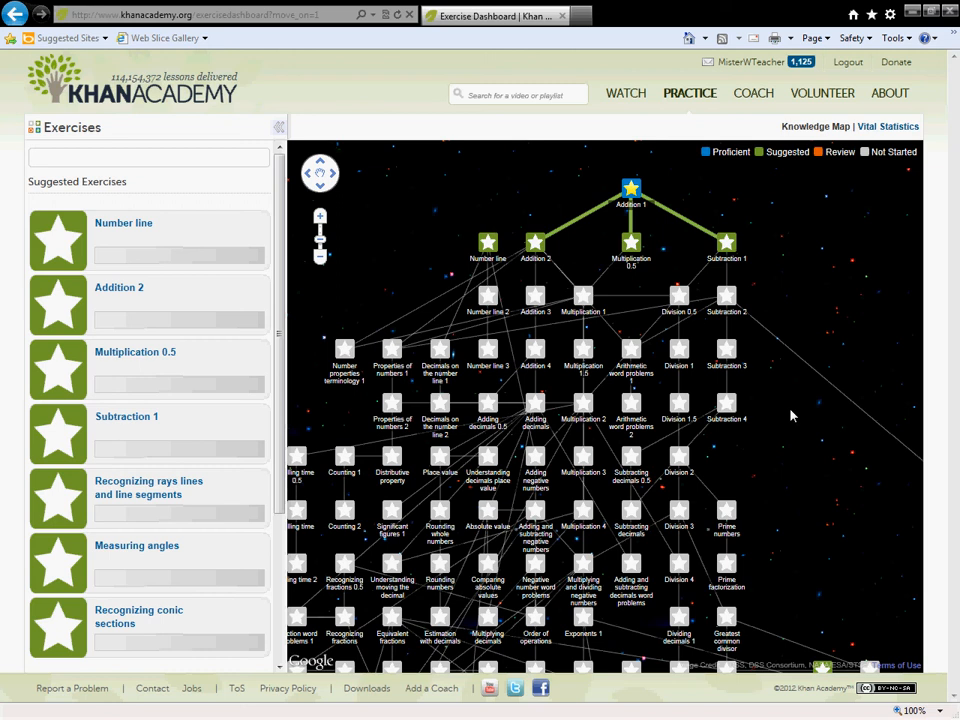
{"action": "mouse_move", "coordinate": [788, 418]}
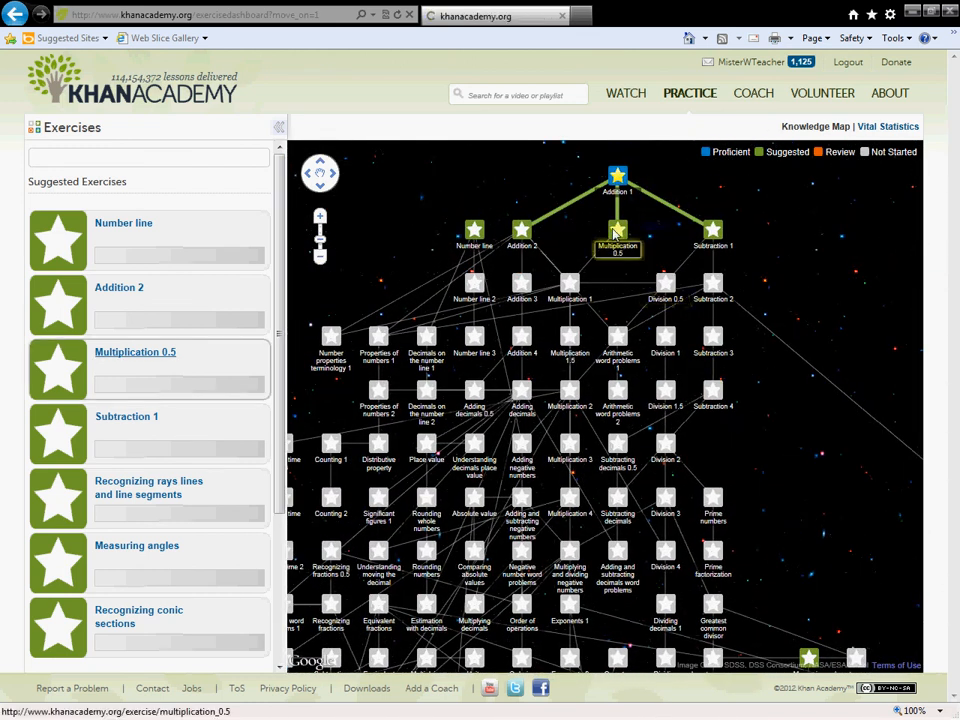
Start the Multiplication 0.5 exercise from the knowledge map, showing 1 × 10.
{"action": "left_click", "coordinate": [616, 232]}
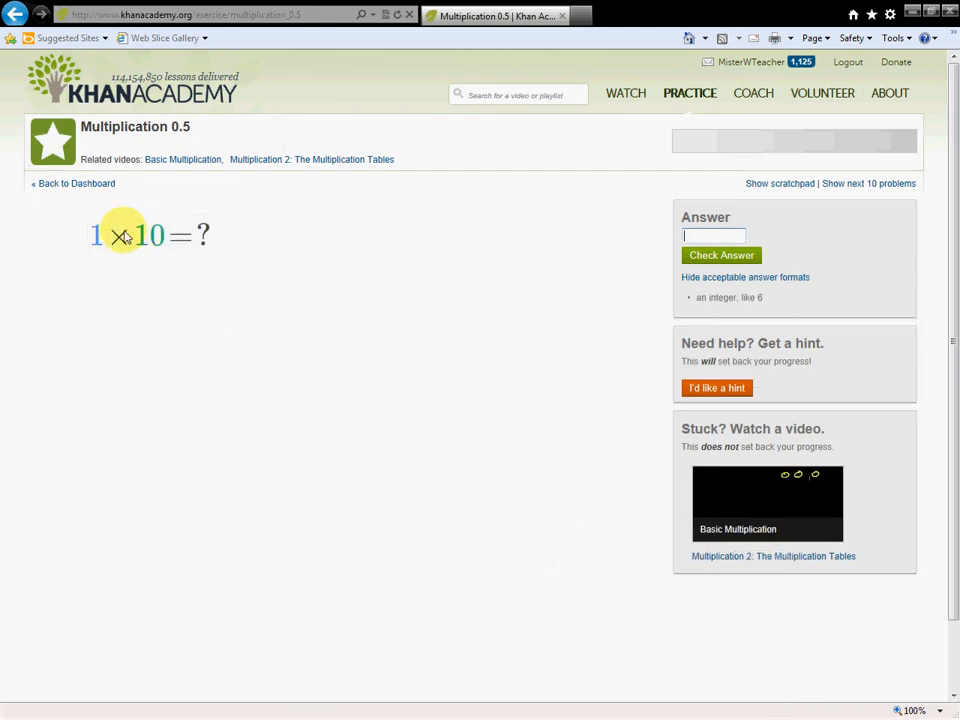
{"action": "mouse_move", "coordinate": [530, 548]}
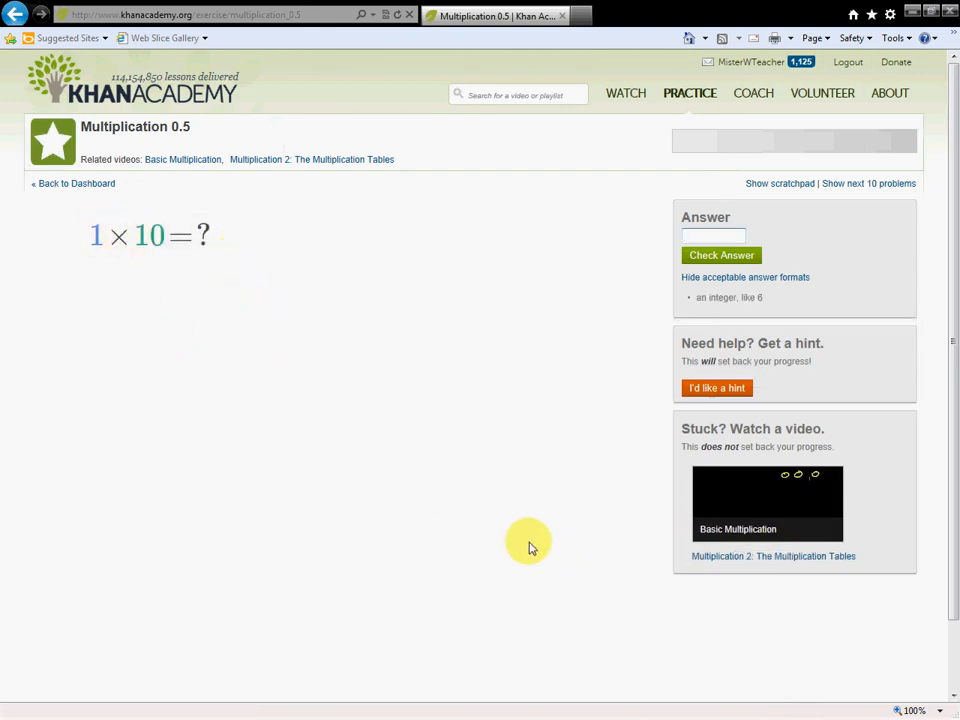
{"action": "mouse_move", "coordinate": [750, 496]}
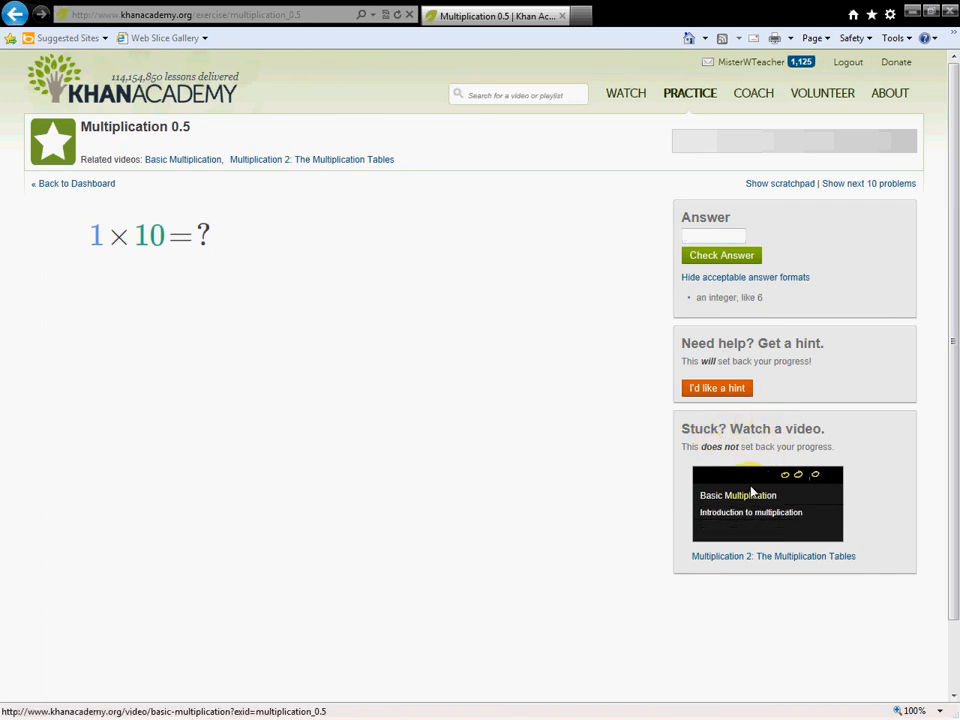
{"action": "left_click", "coordinate": [768, 504]}
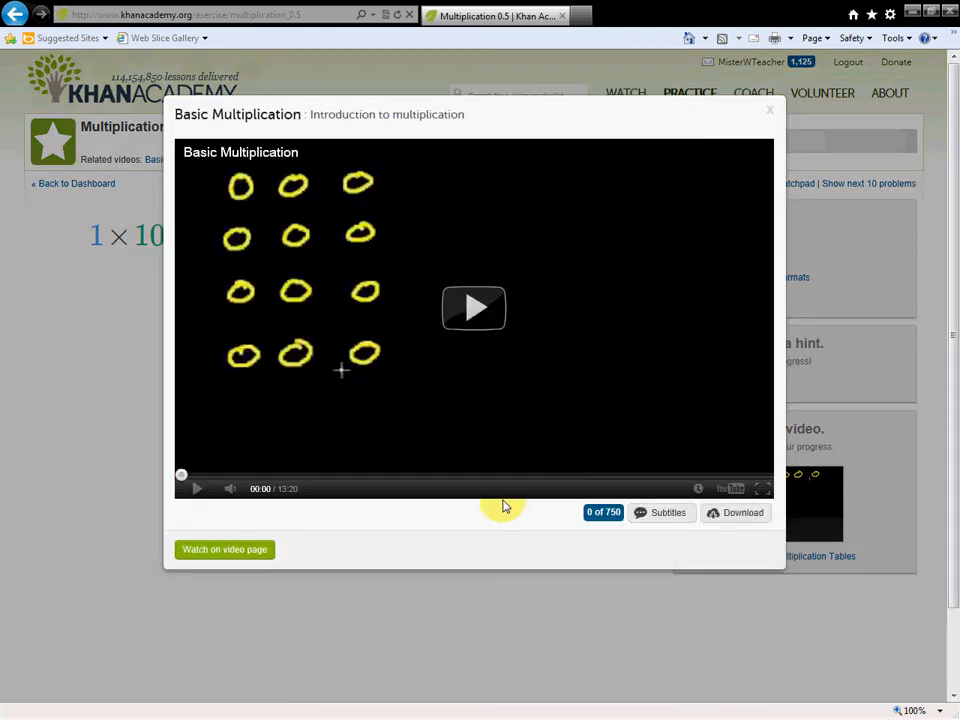
{"action": "mouse_move", "coordinate": [510, 360]}
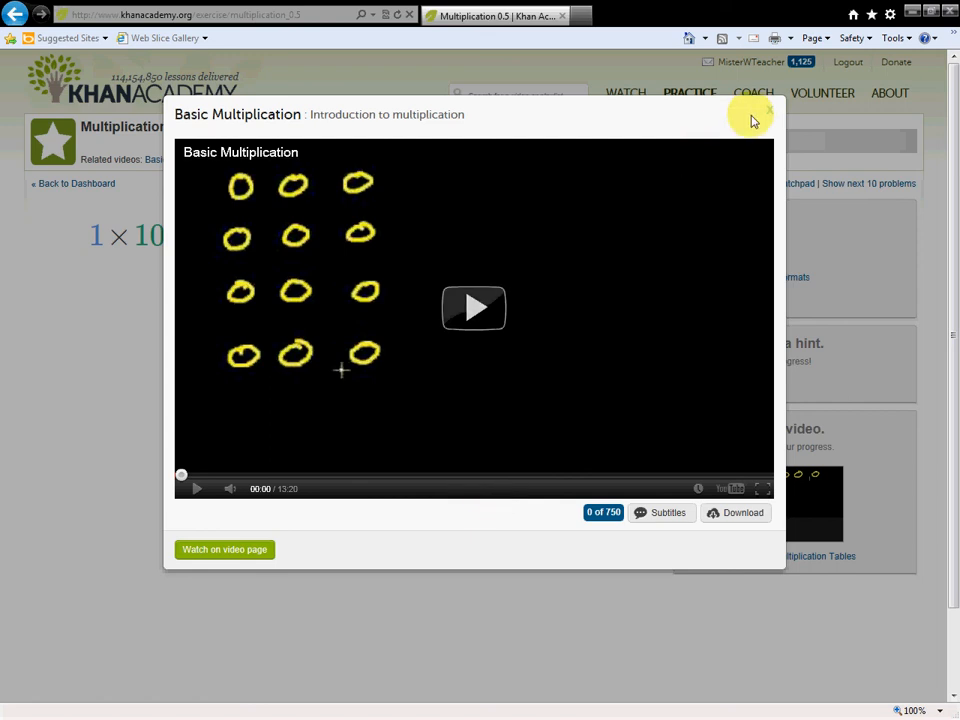
{"action": "left_click", "coordinate": [770, 110]}
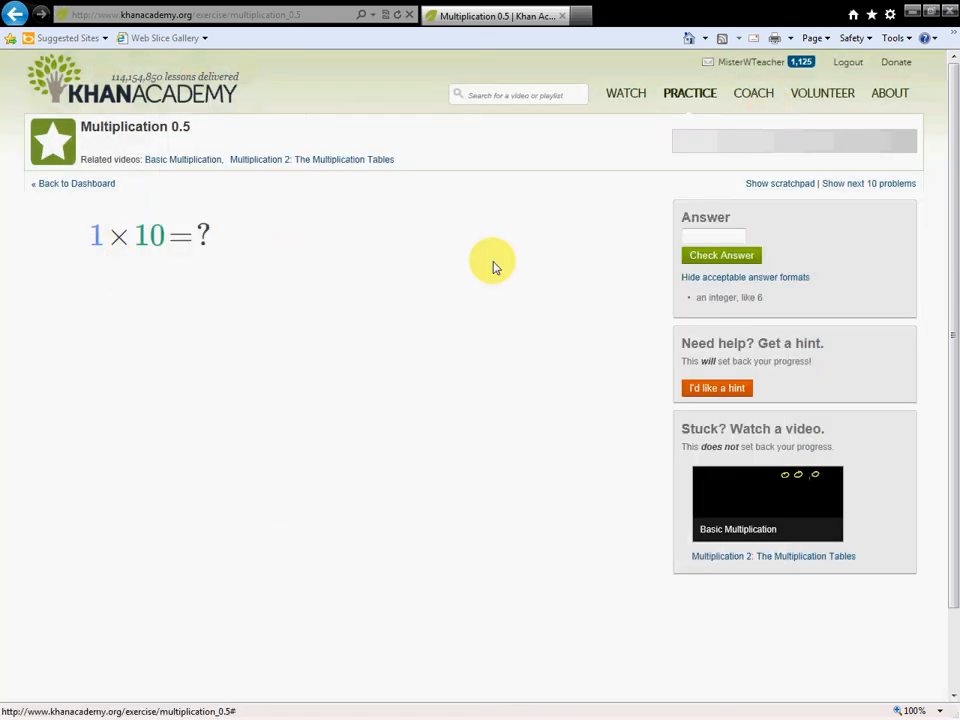
Answer 1 × 10 to reach 5 × 3, then minimize the browser to the desktop.
{"action": "left_click", "coordinate": [712, 236]}
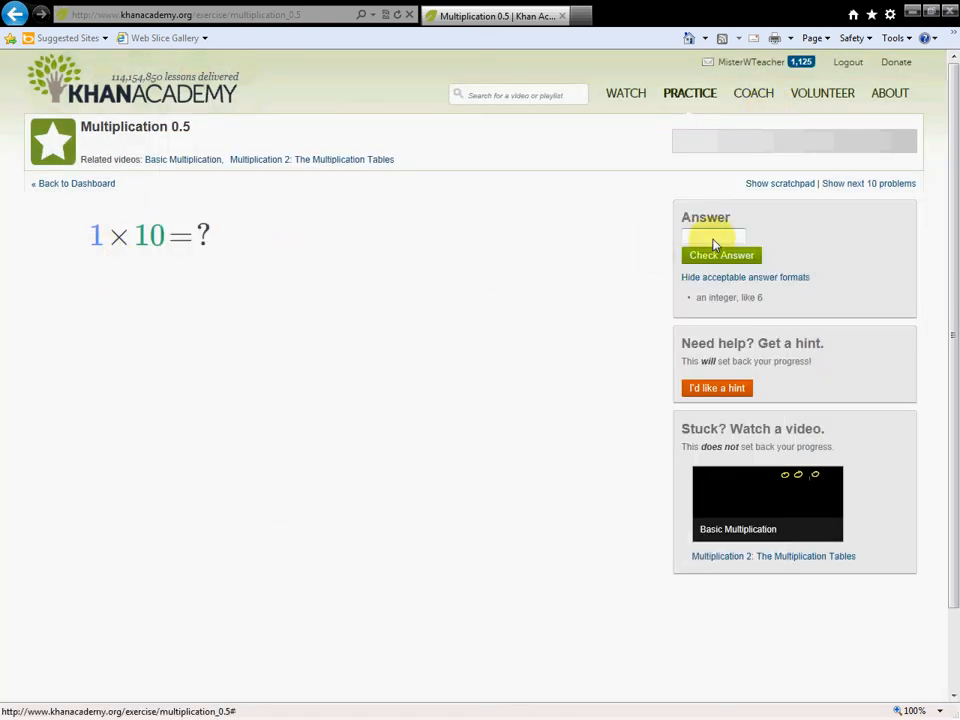
{"action": "left_click", "coordinate": [720, 256]}
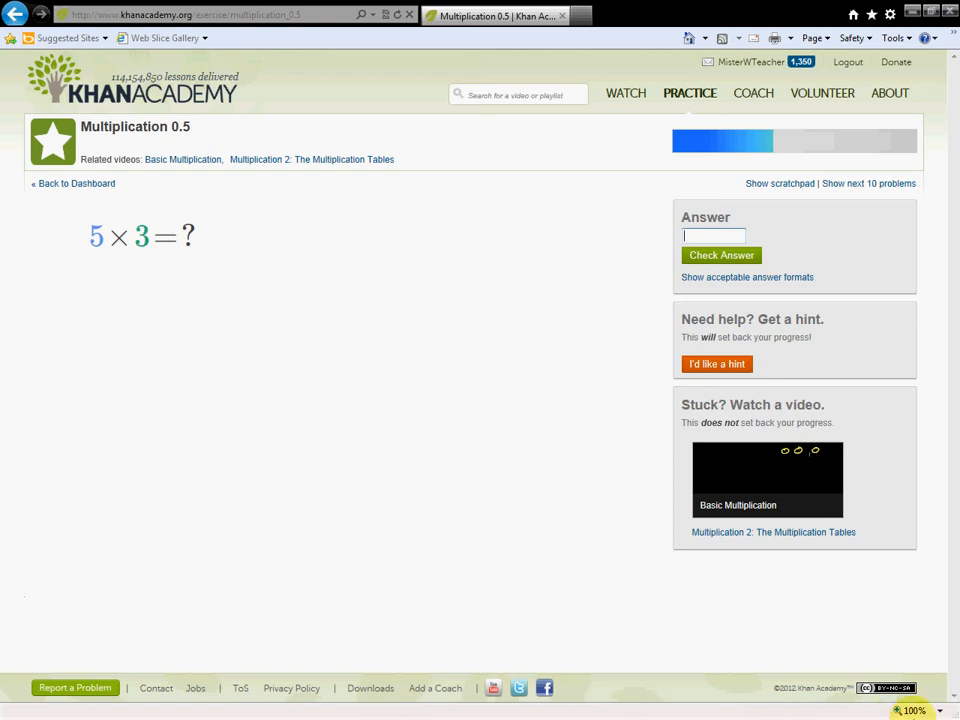
{"action": "mouse_move", "coordinate": [912, 12]}
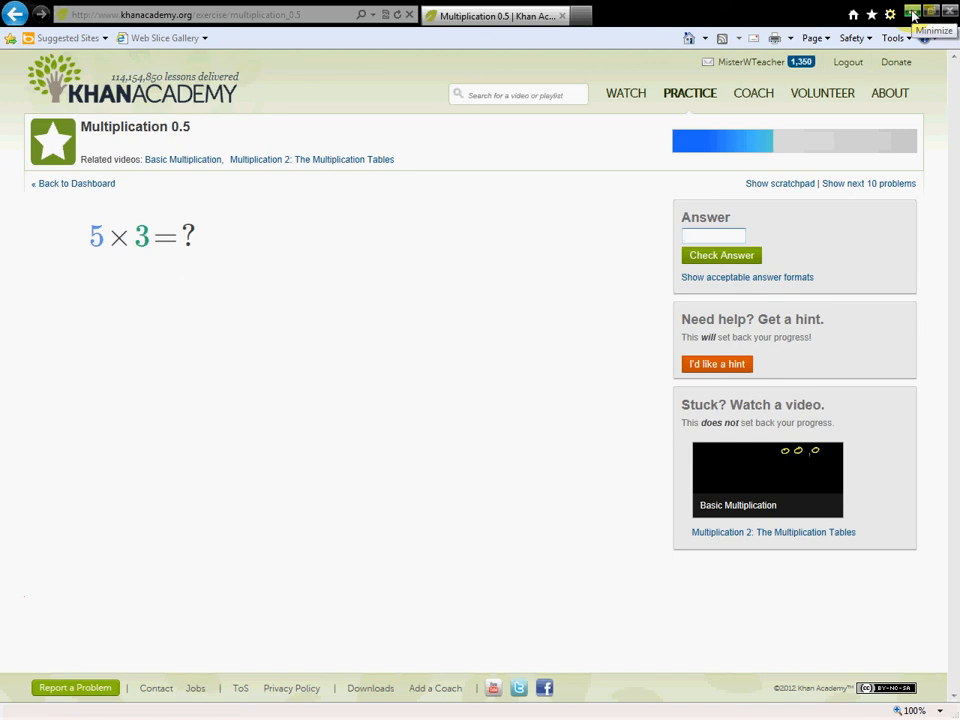
{"action": "mouse_move", "coordinate": [910, 16]}
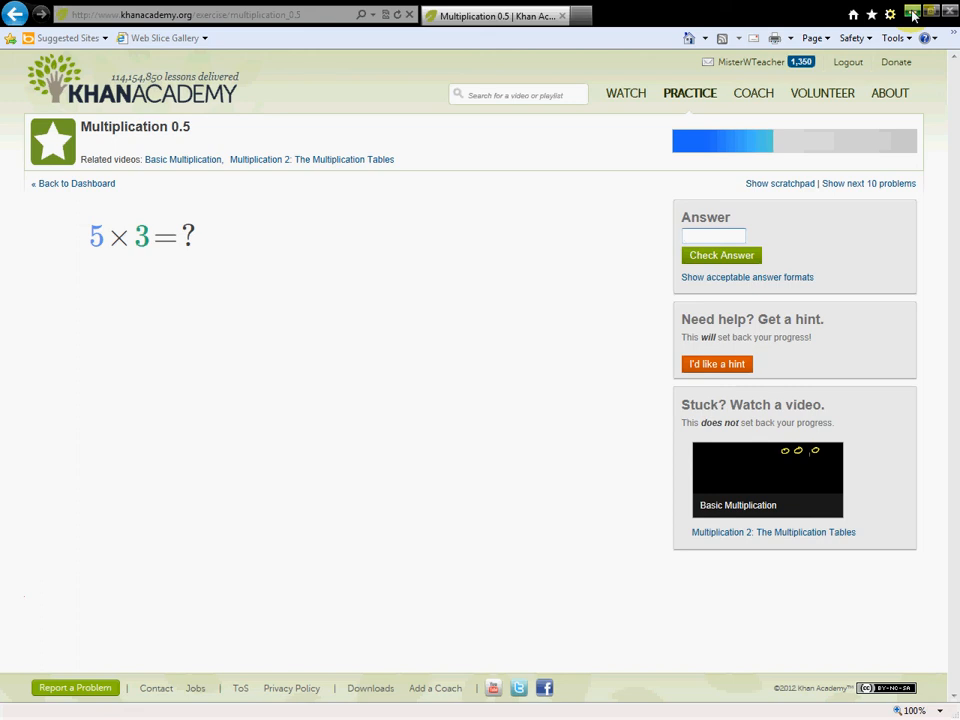
{"action": "left_click", "coordinate": [712, 236]}
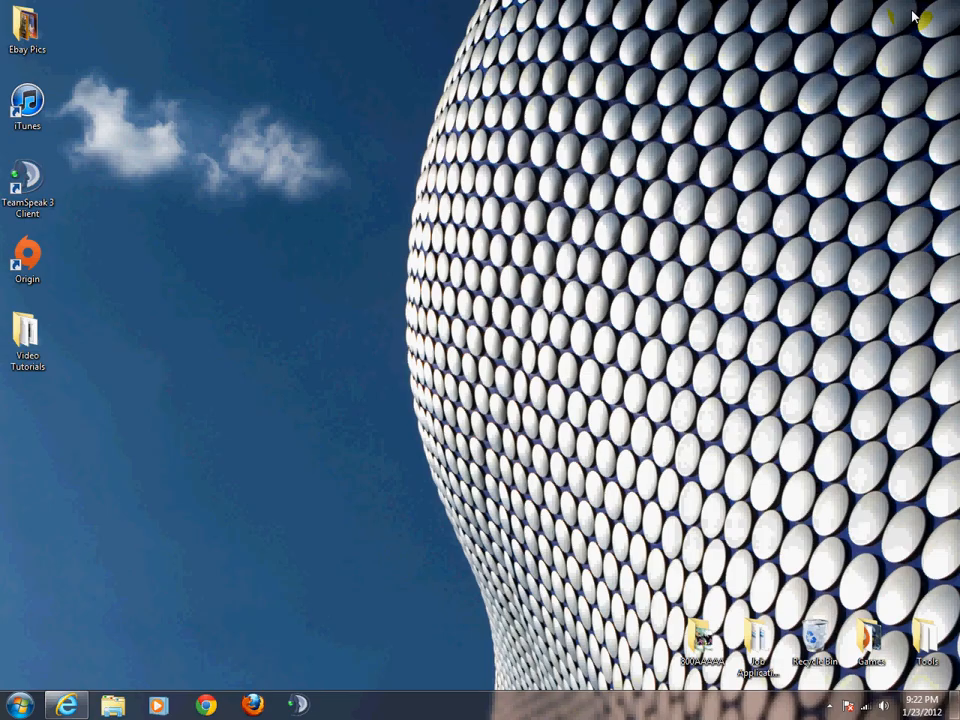
{"action": "mouse_move", "coordinate": [900, 264]}
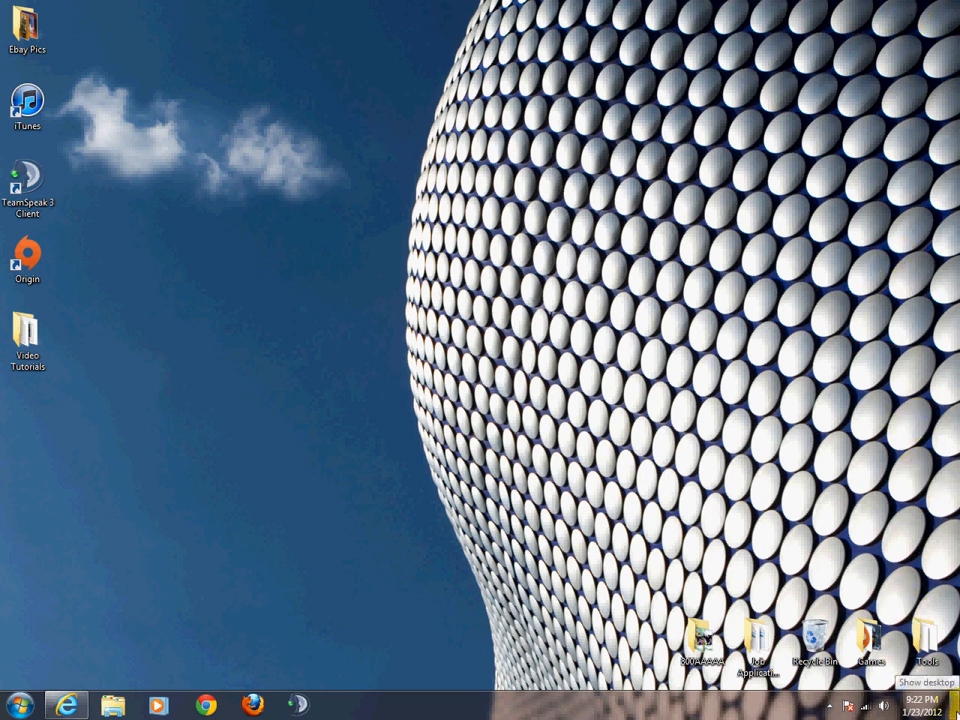
{"action": "mouse_move", "coordinate": [832, 708]}
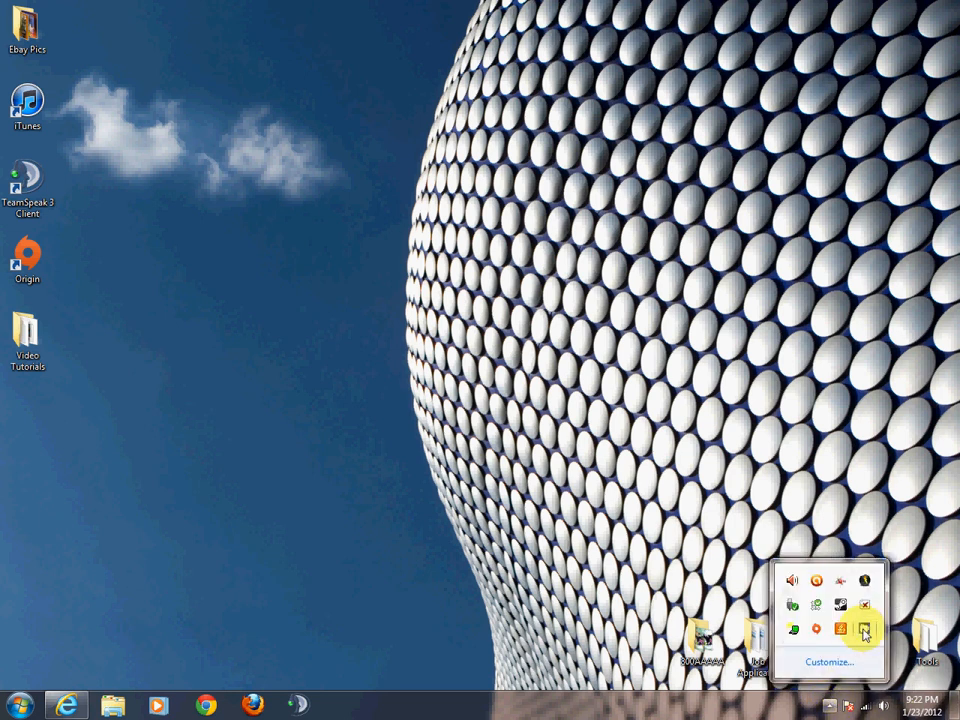
Restore the CamStudio recorder window from the system tray.
{"action": "left_click", "coordinate": [864, 628]}
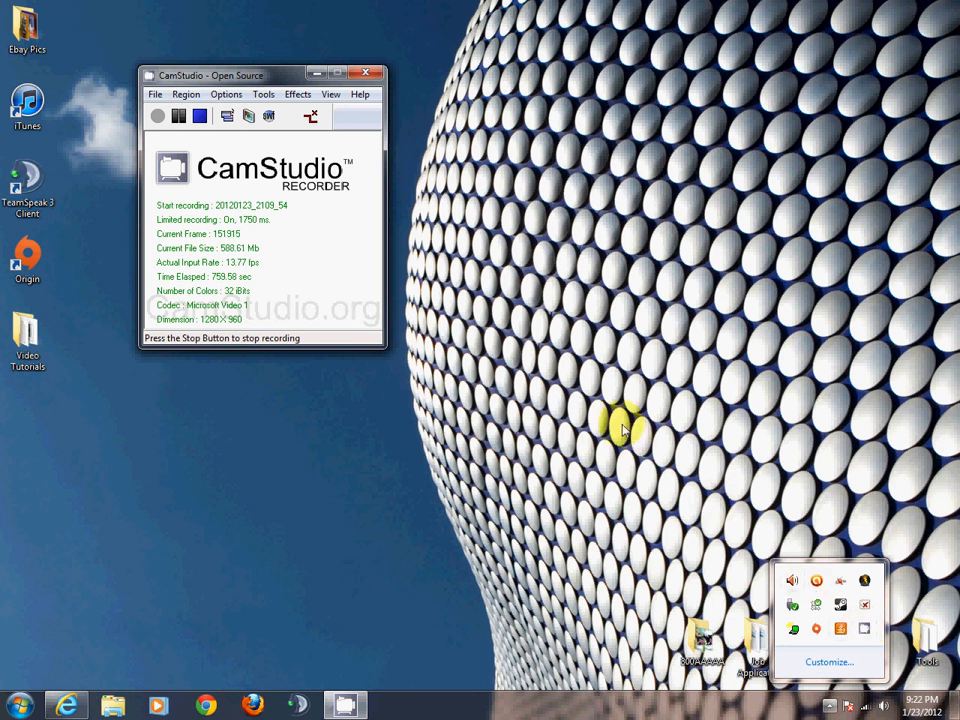